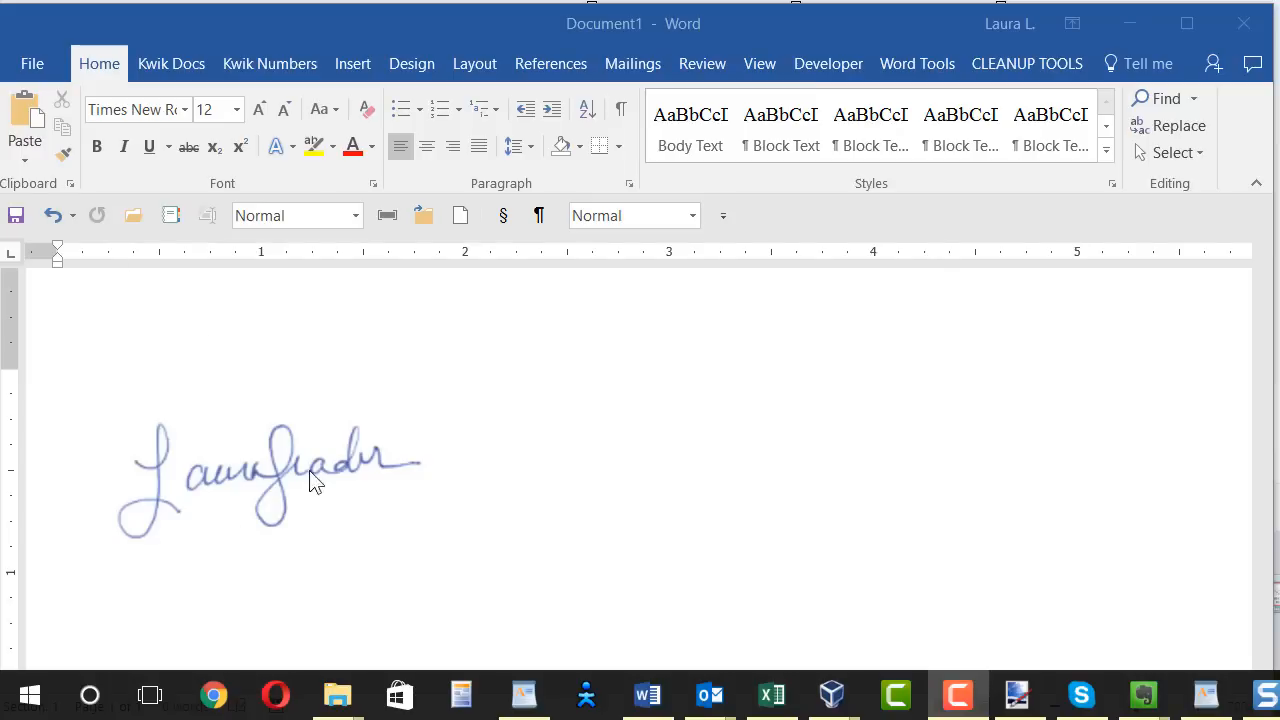
mouse_move(305, 690)
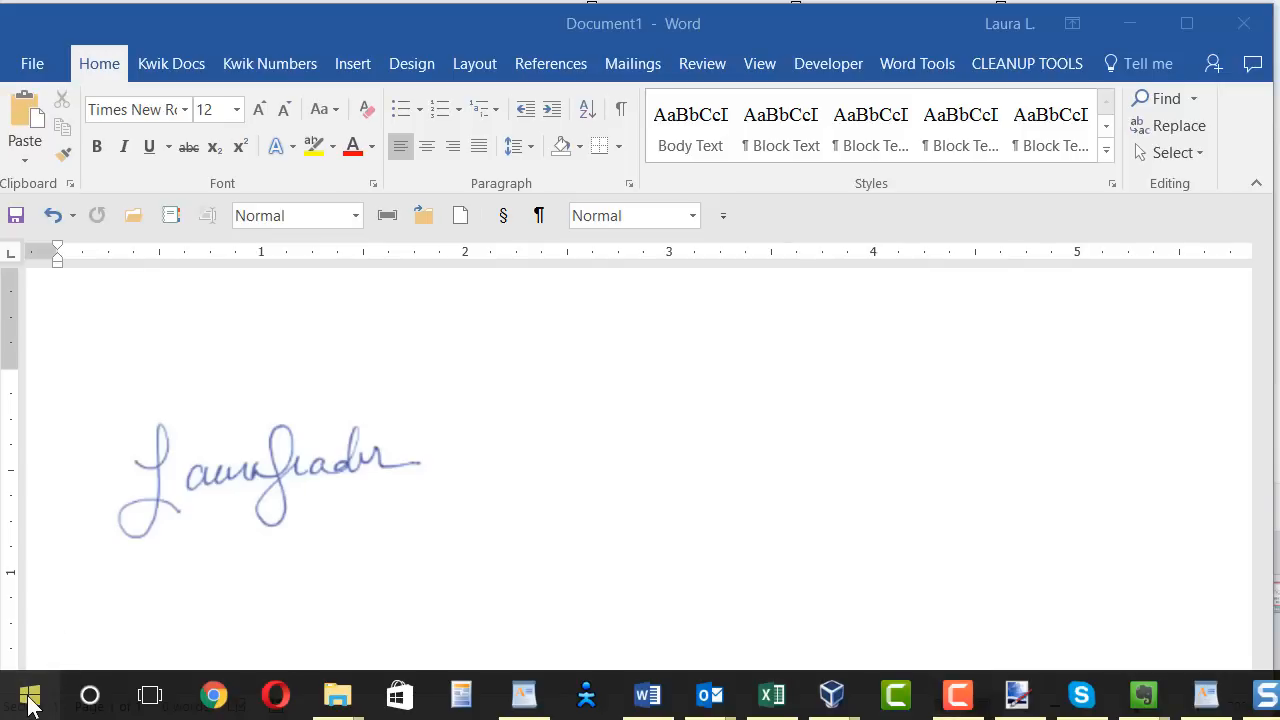
Step: Launch Snipping Tool from Start search and snip a rectangle around the handwritten signature
click(28, 695)
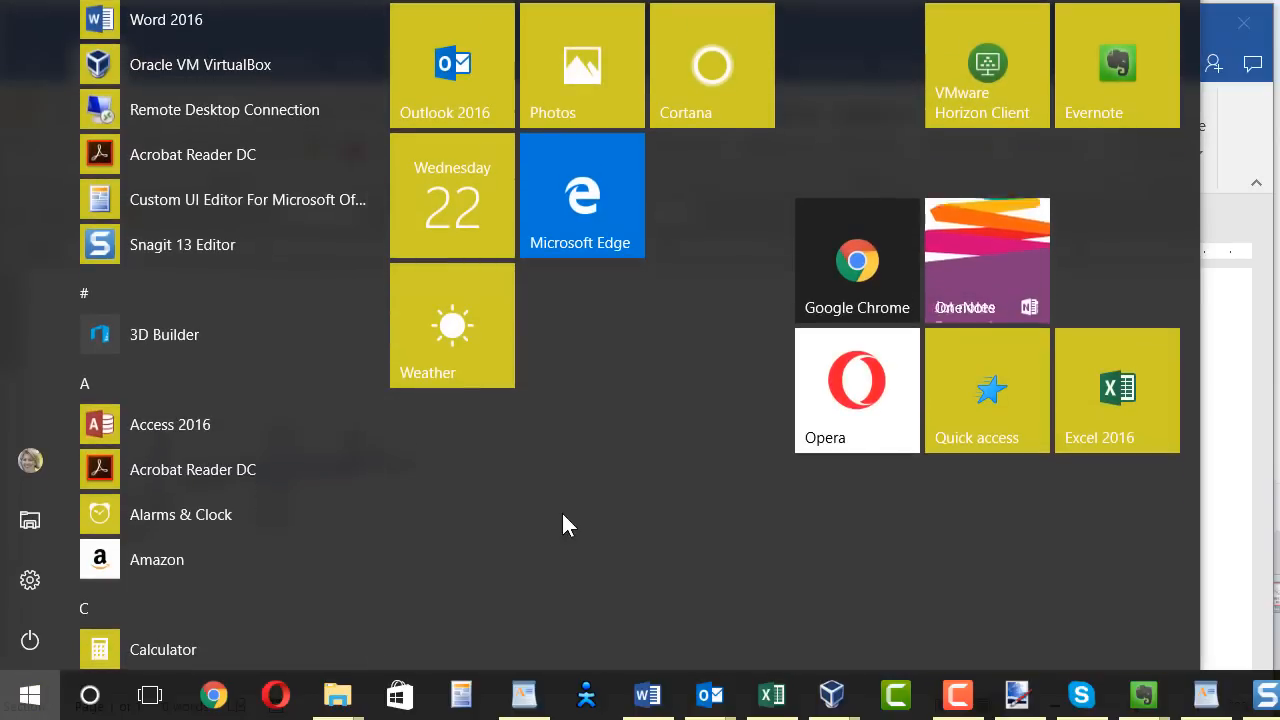
mouse_move(986, 260)
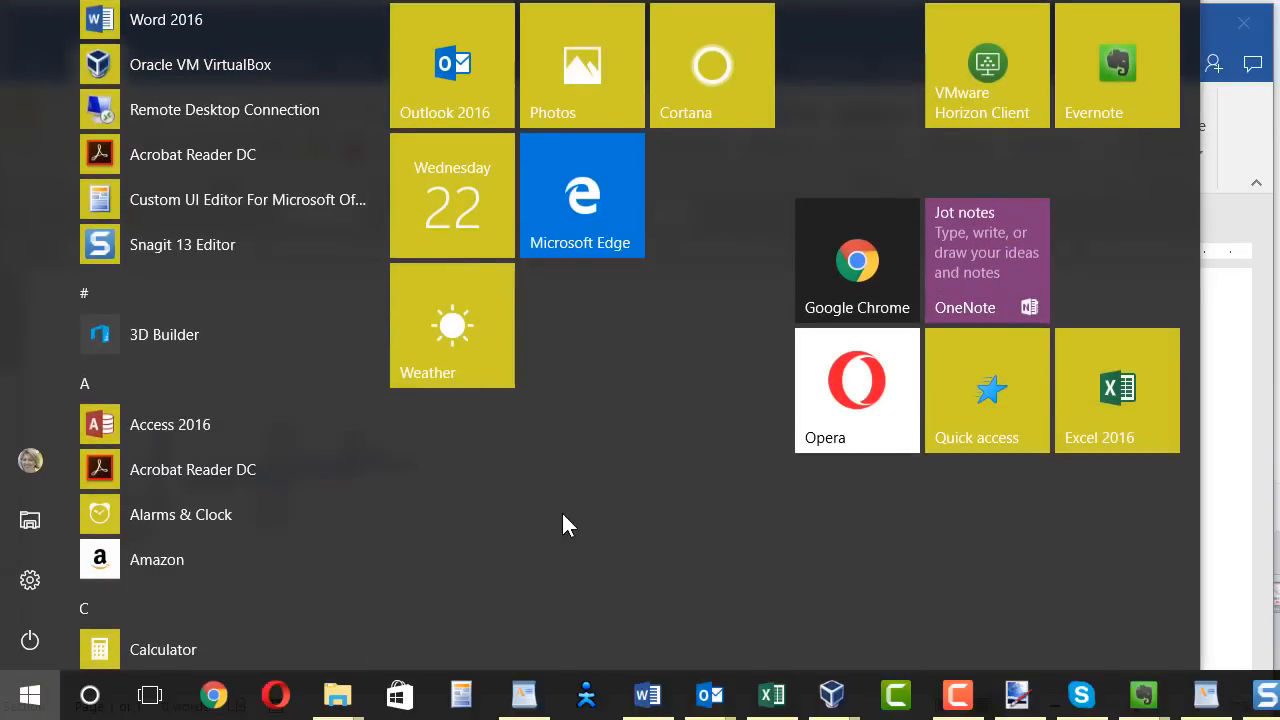
text(snip)
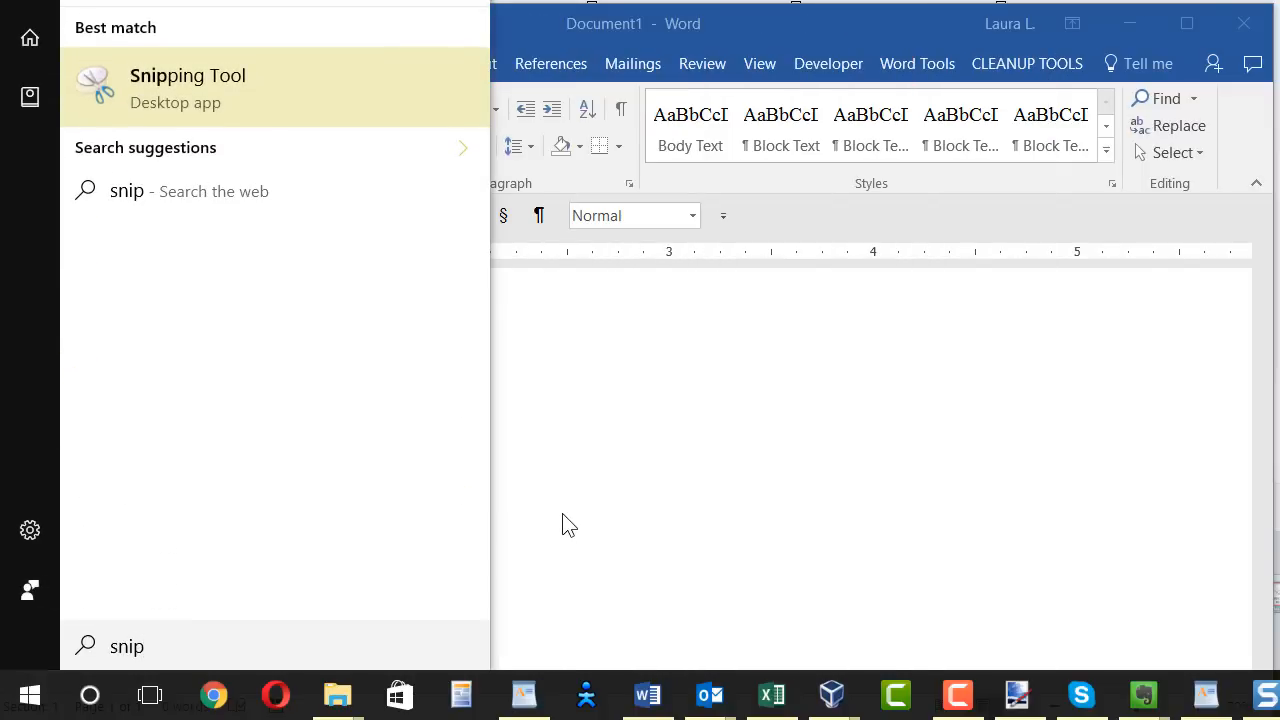
mouse_move(525, 484)
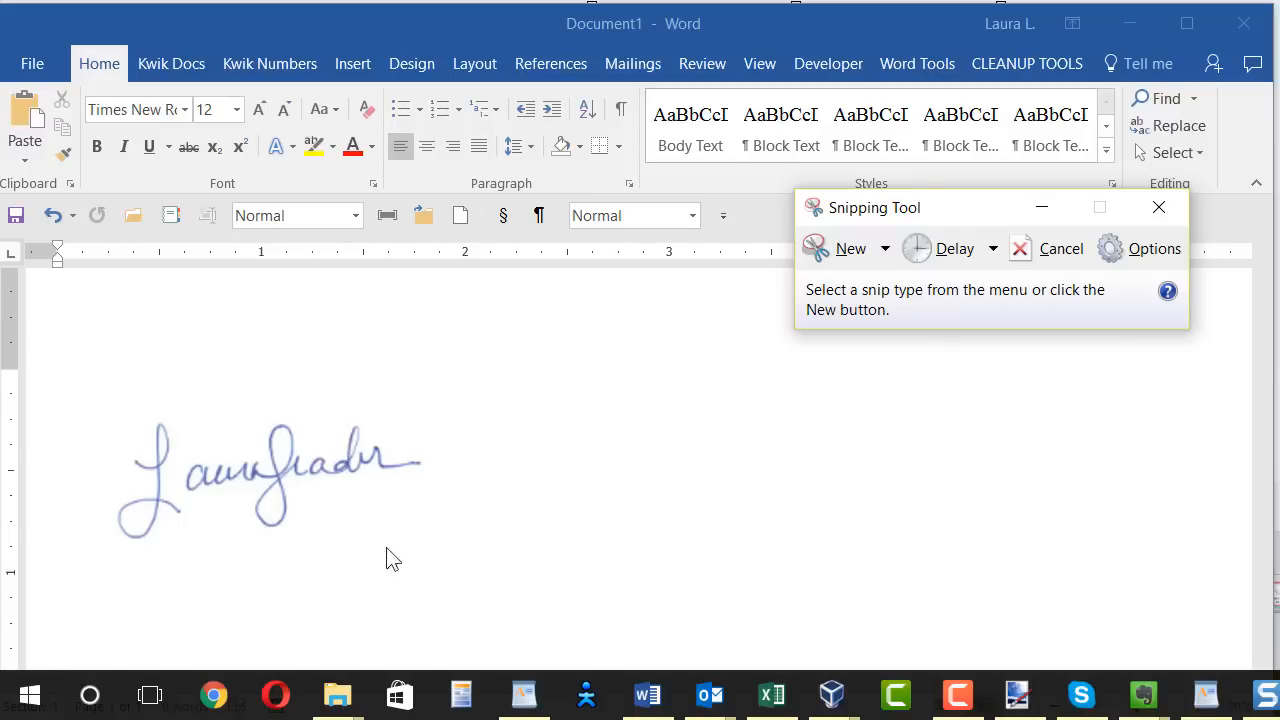
mouse_move(845, 285)
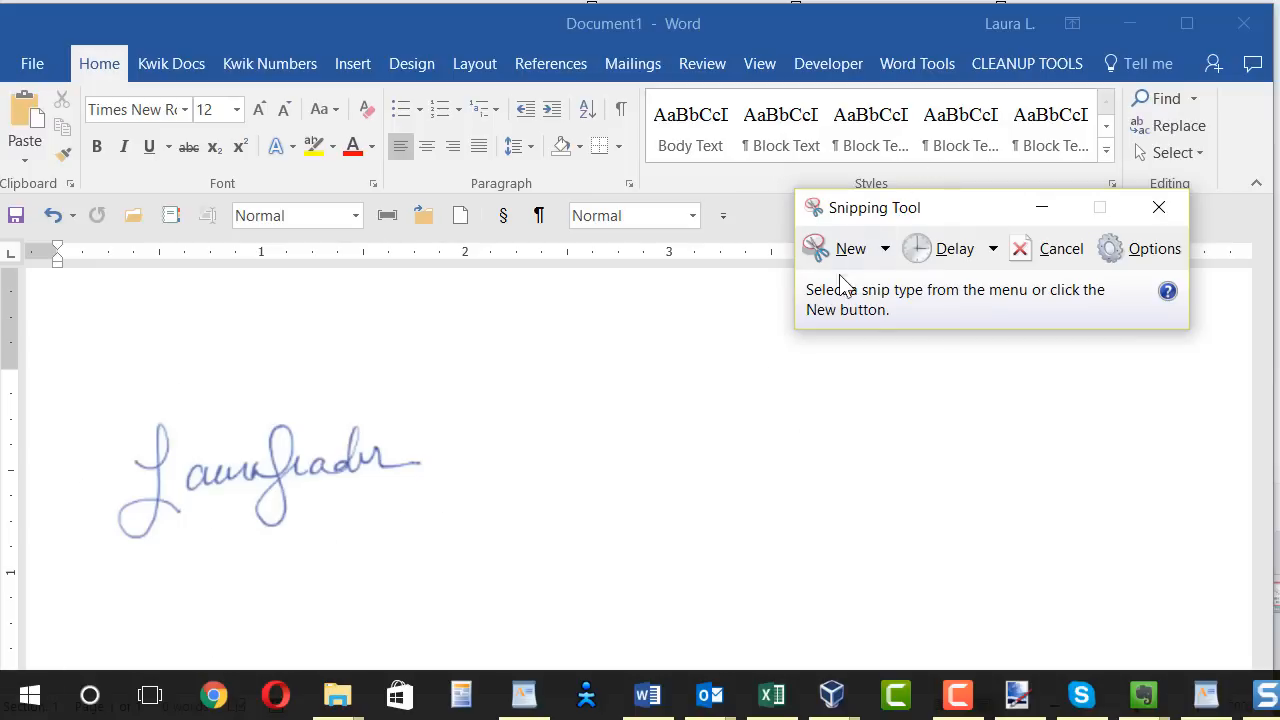
click(850, 248)
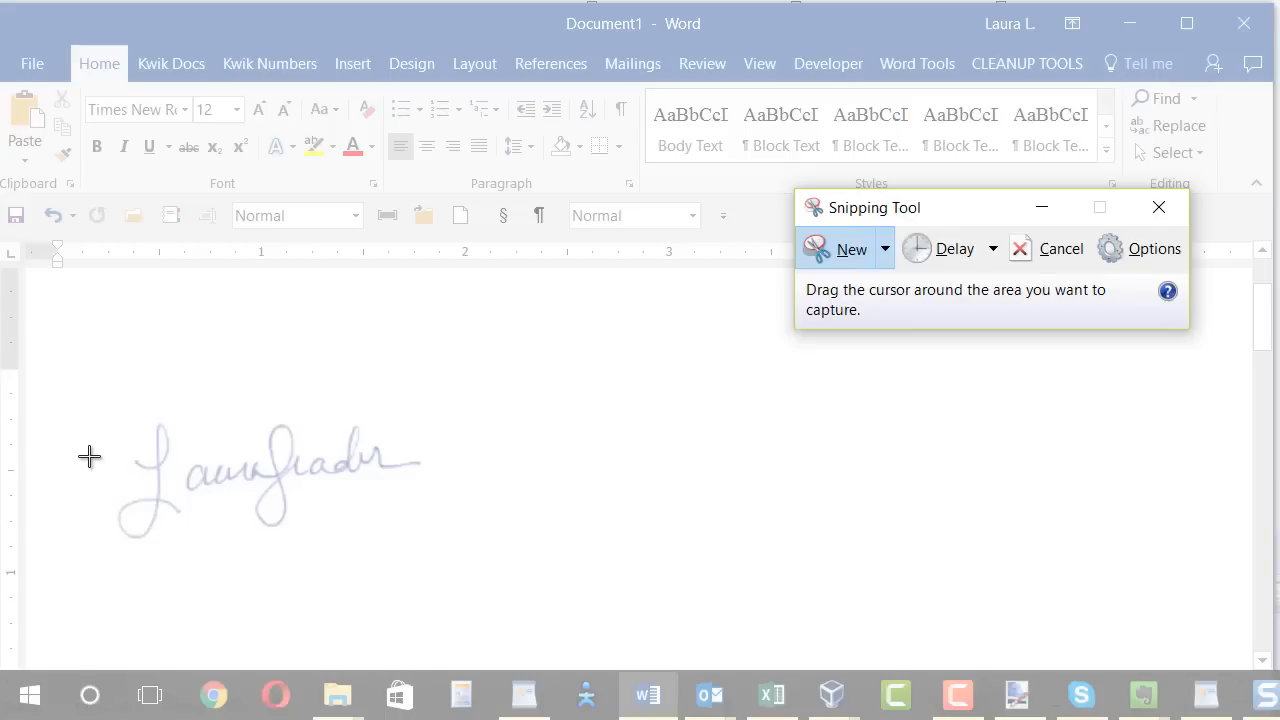
mouse_move(110, 407)
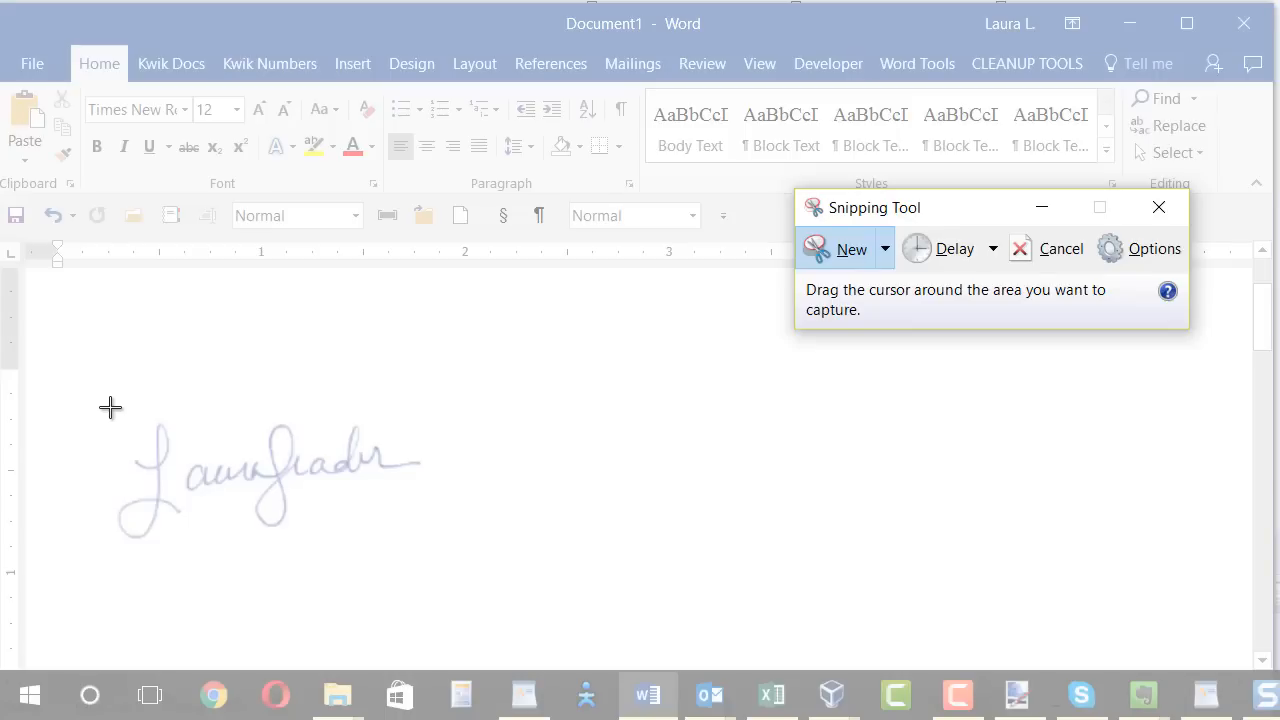
drag(110, 408, 433, 543)
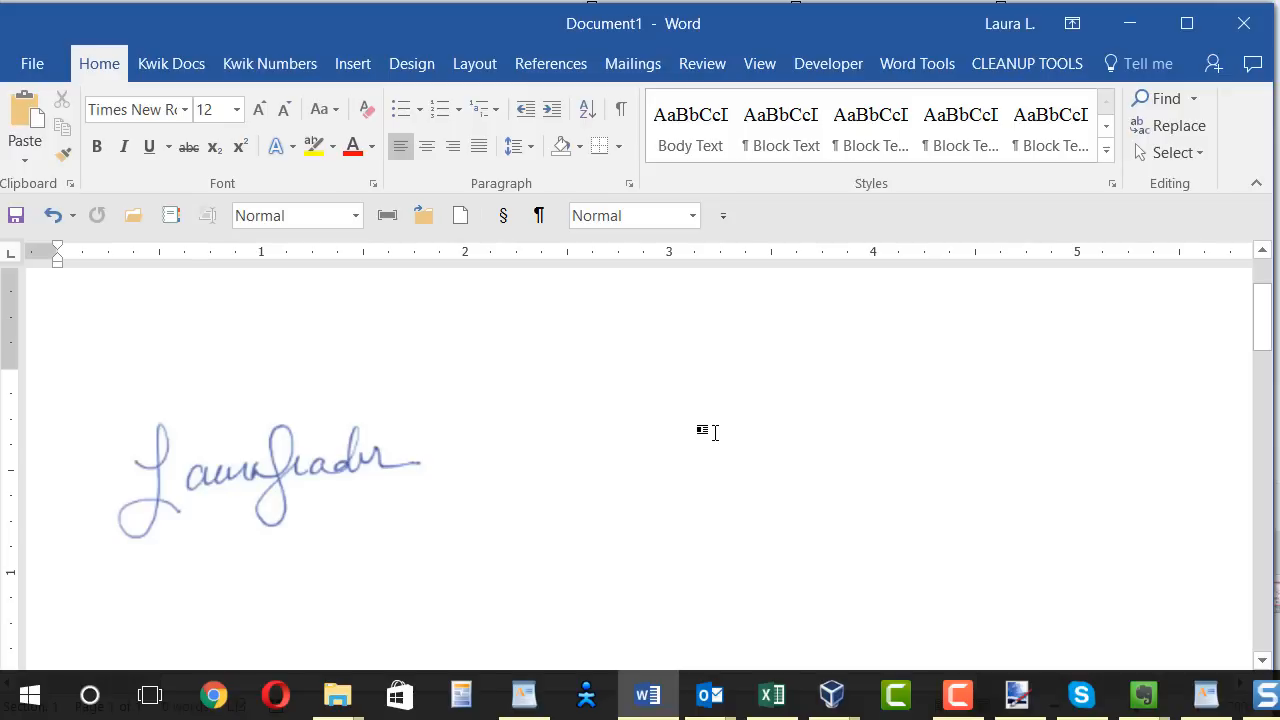
Step: Switch to the blank paint.net image and show its help and online resources menu
click(445, 548)
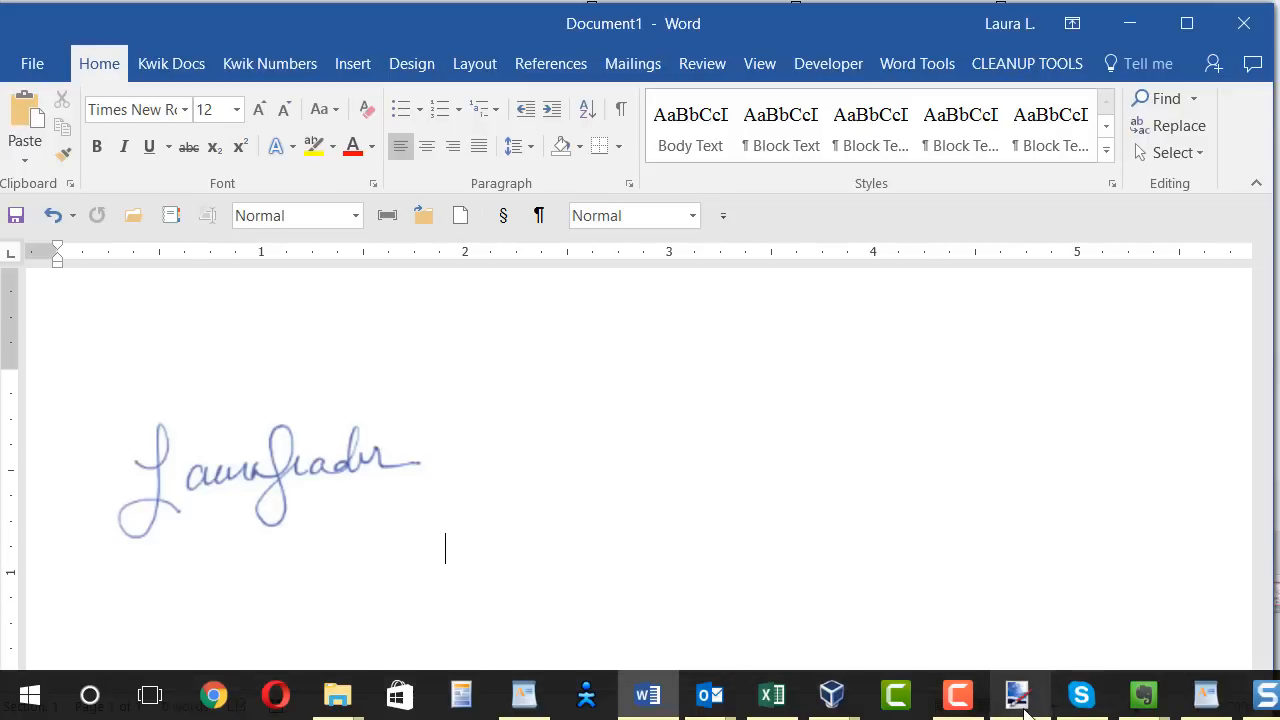
mouse_move(1018, 693)
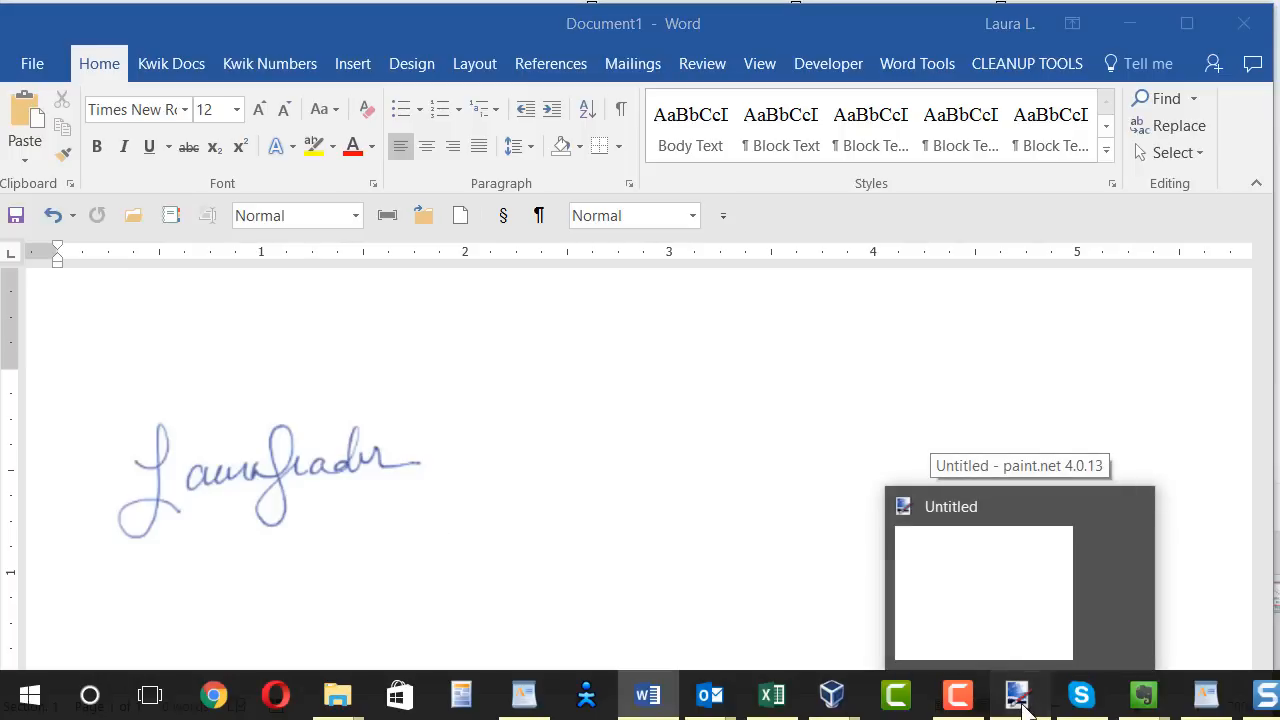
click(1017, 694)
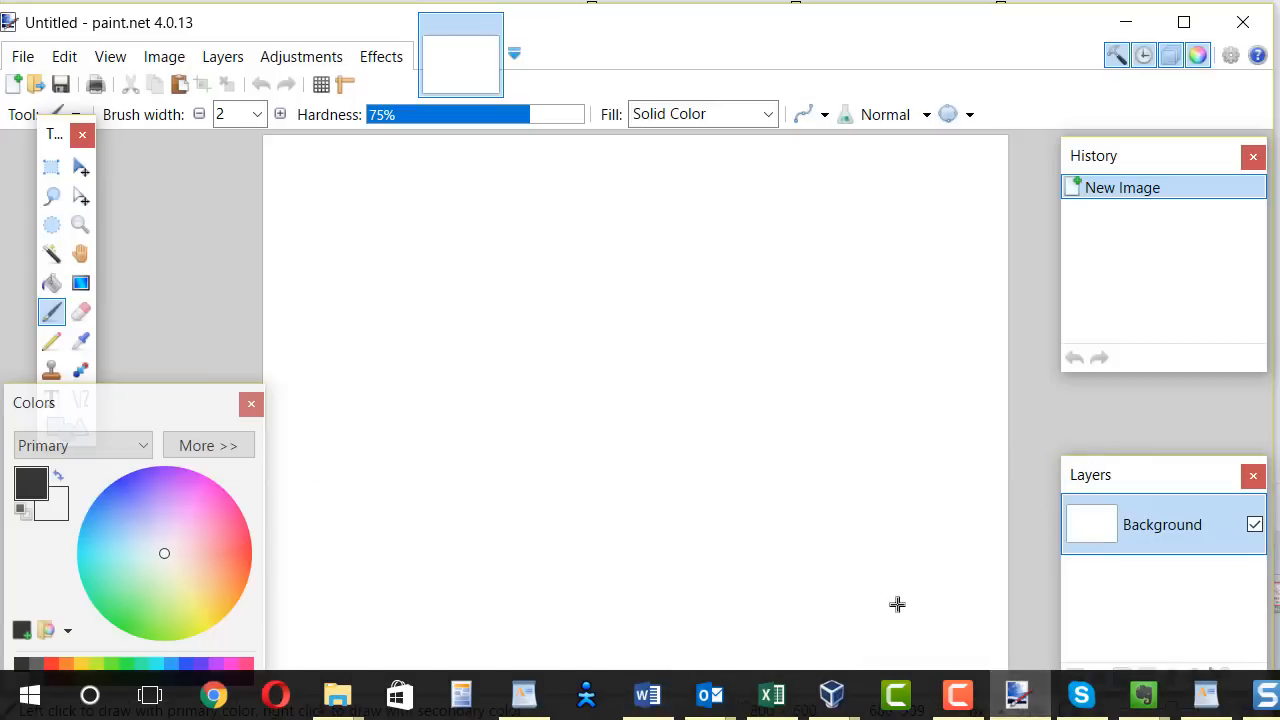
mouse_move(913, 449)
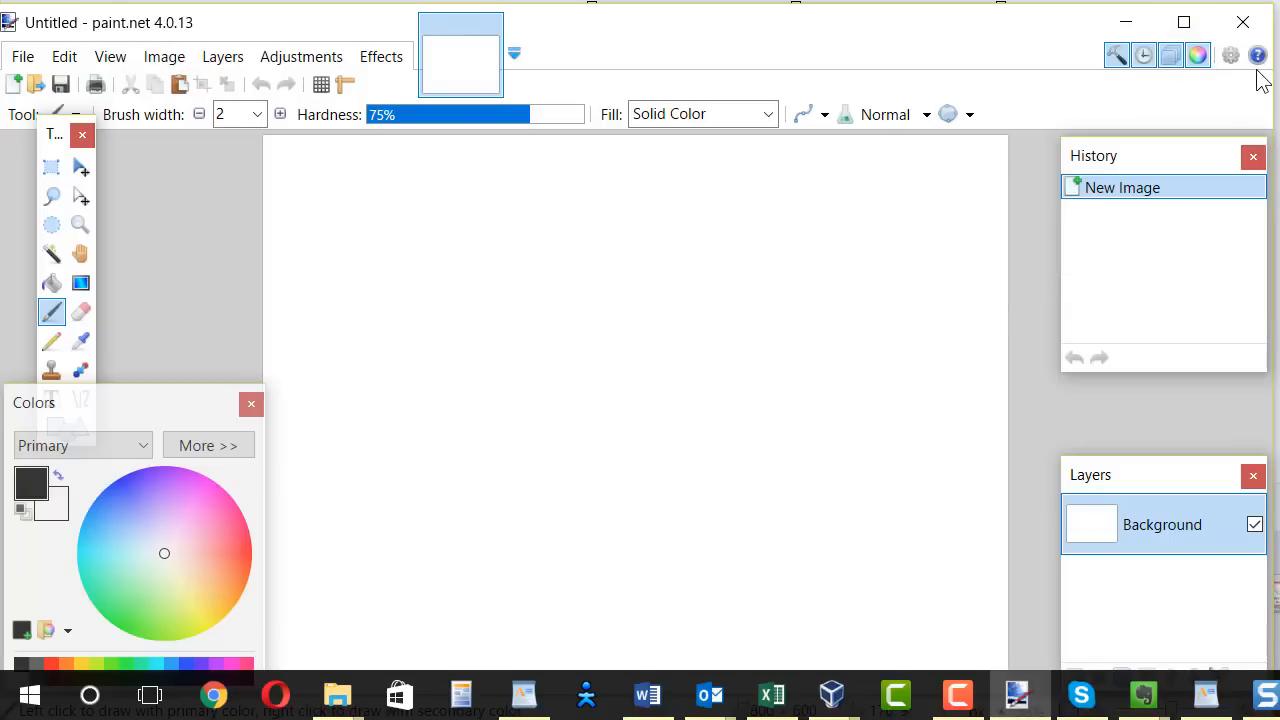
click(1258, 55)
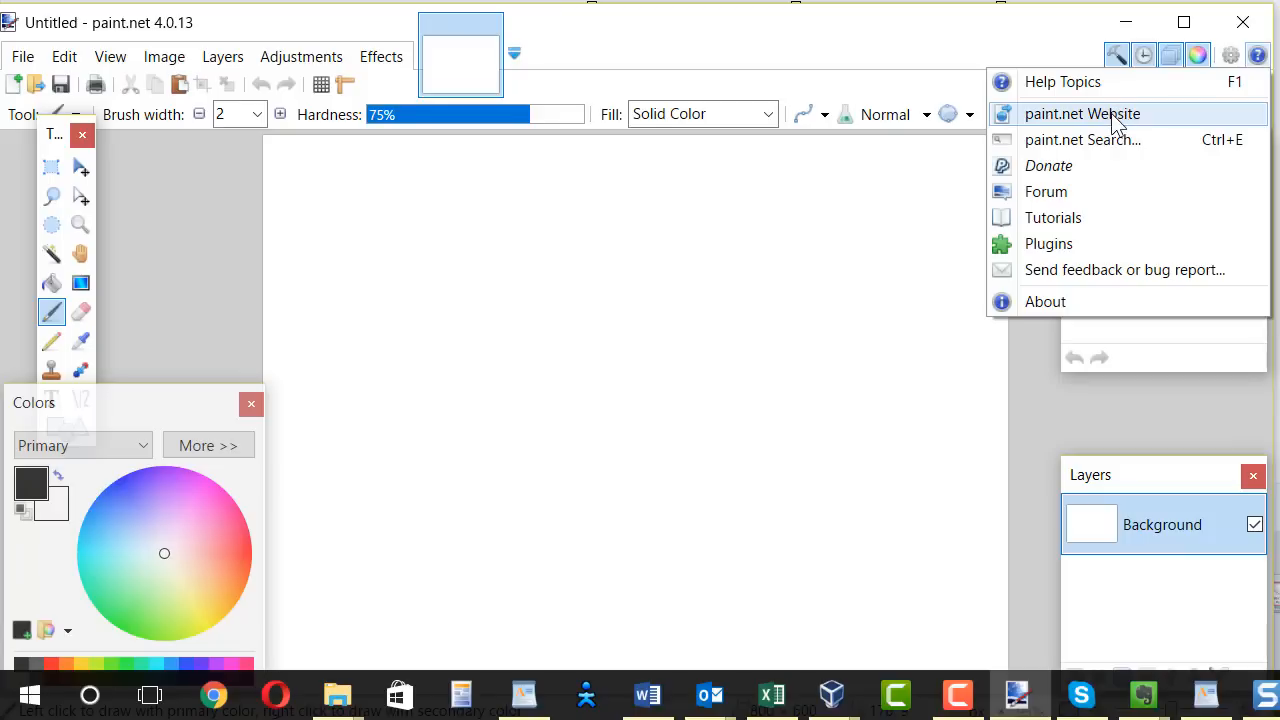
click(1082, 113)
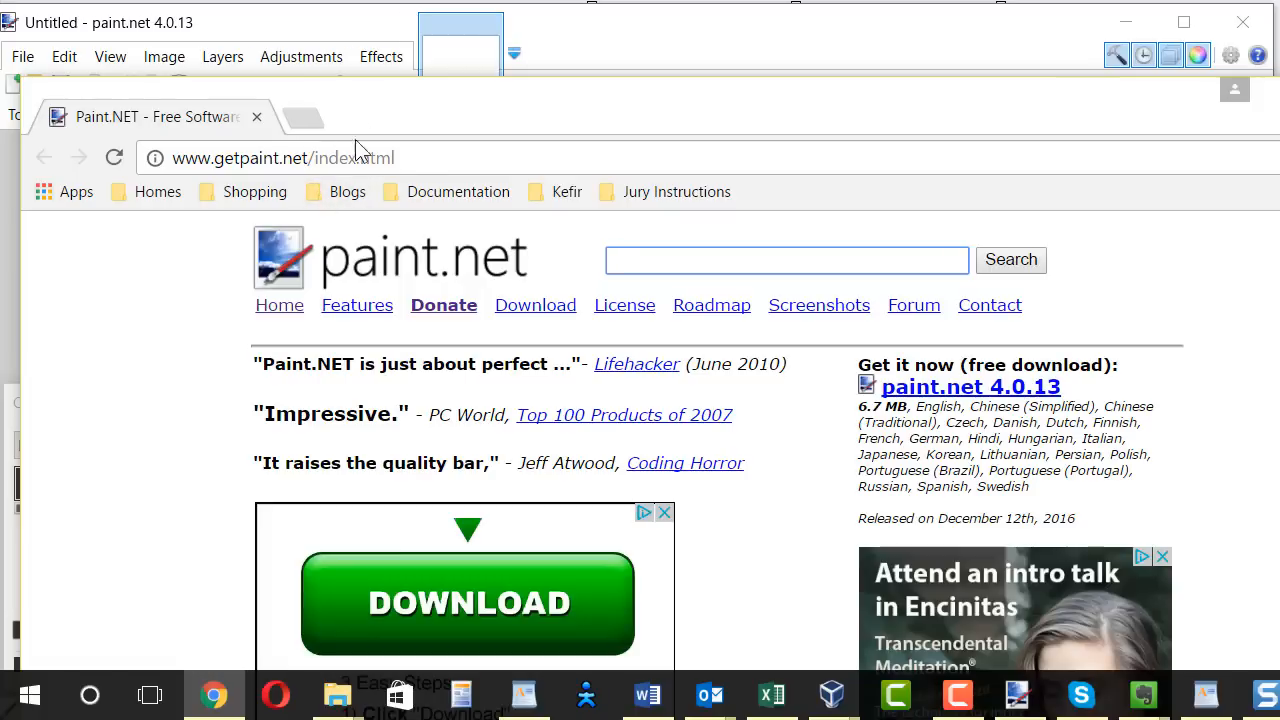
mouse_move(470, 630)
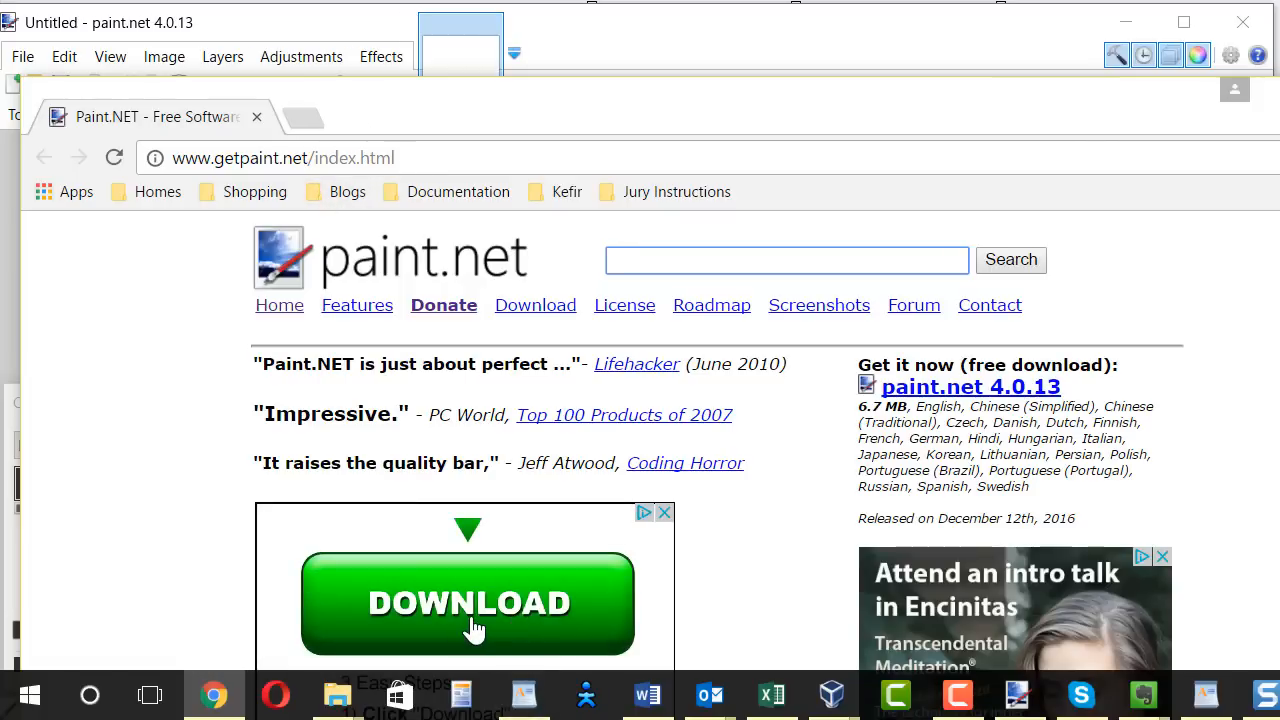
mouse_move(497, 583)
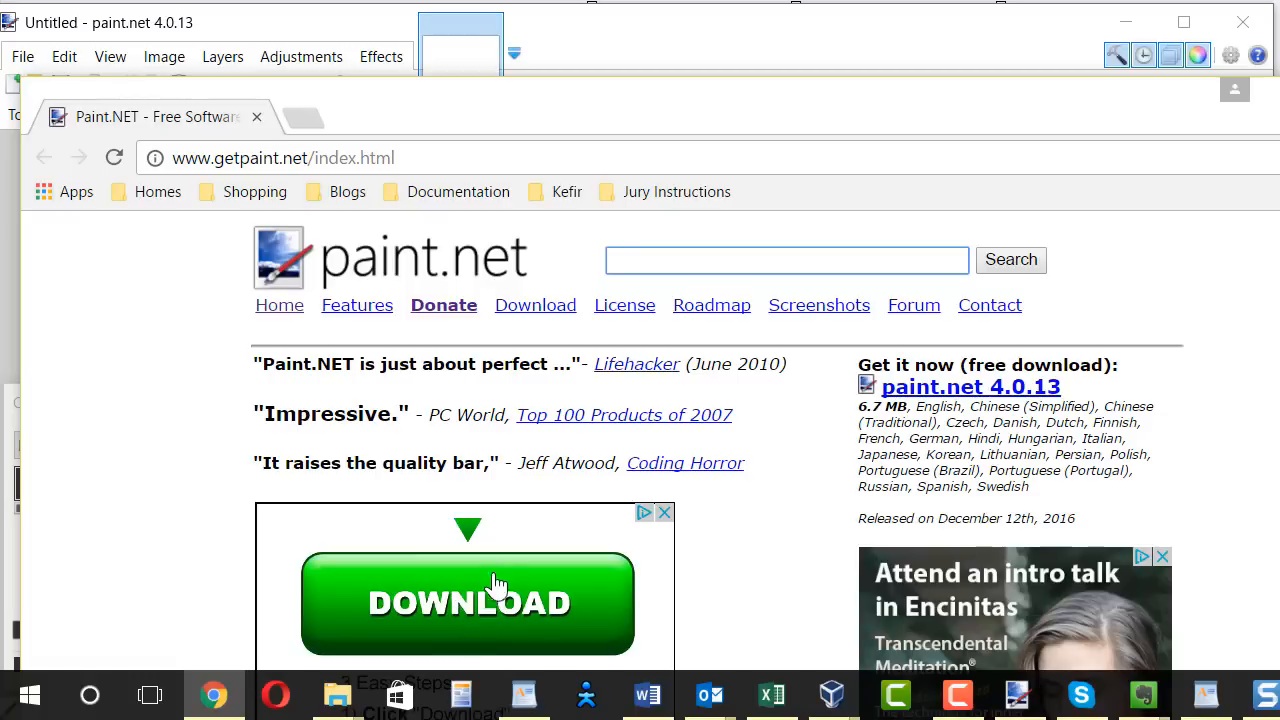
mouse_move(512, 580)
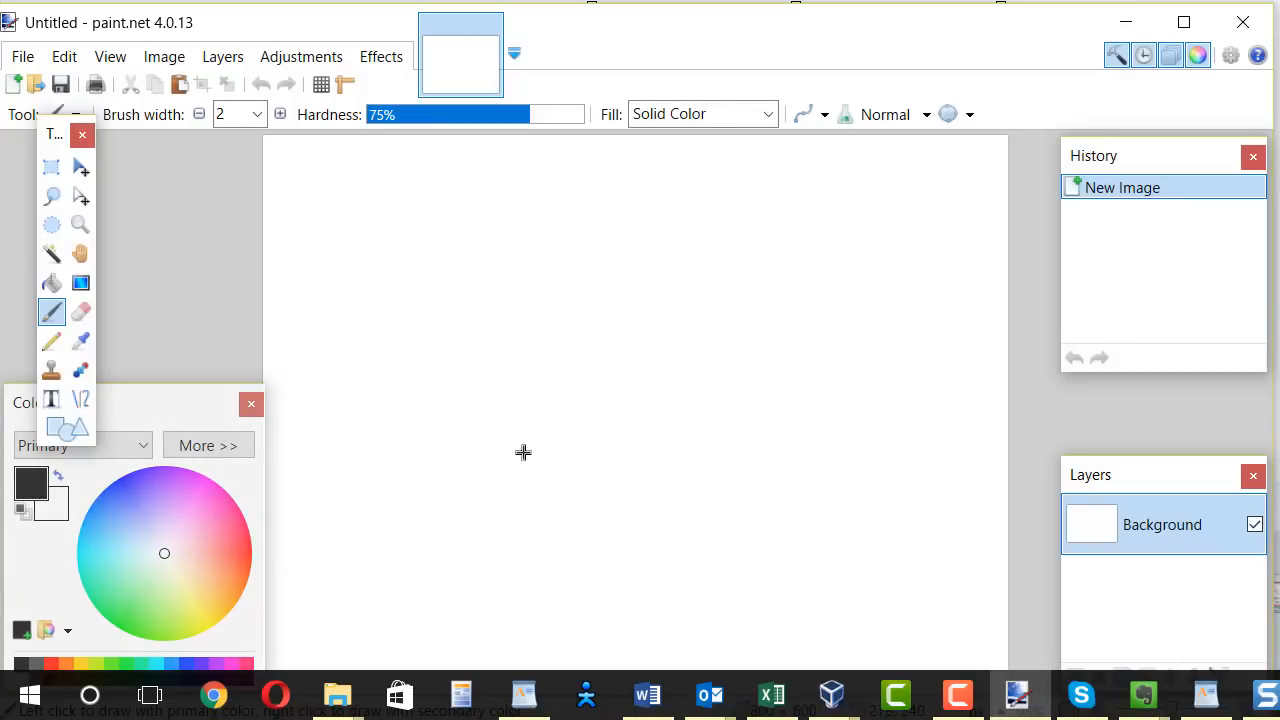
mouse_move(414, 438)
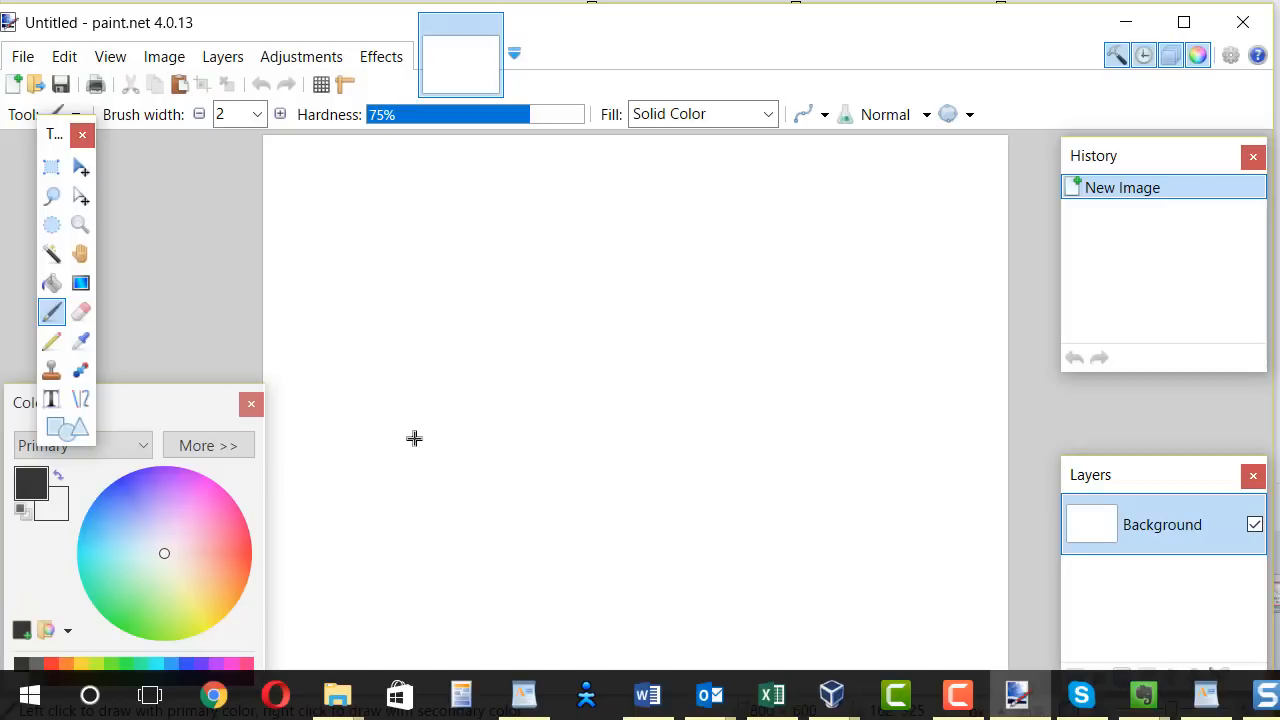
mouse_move(64, 56)
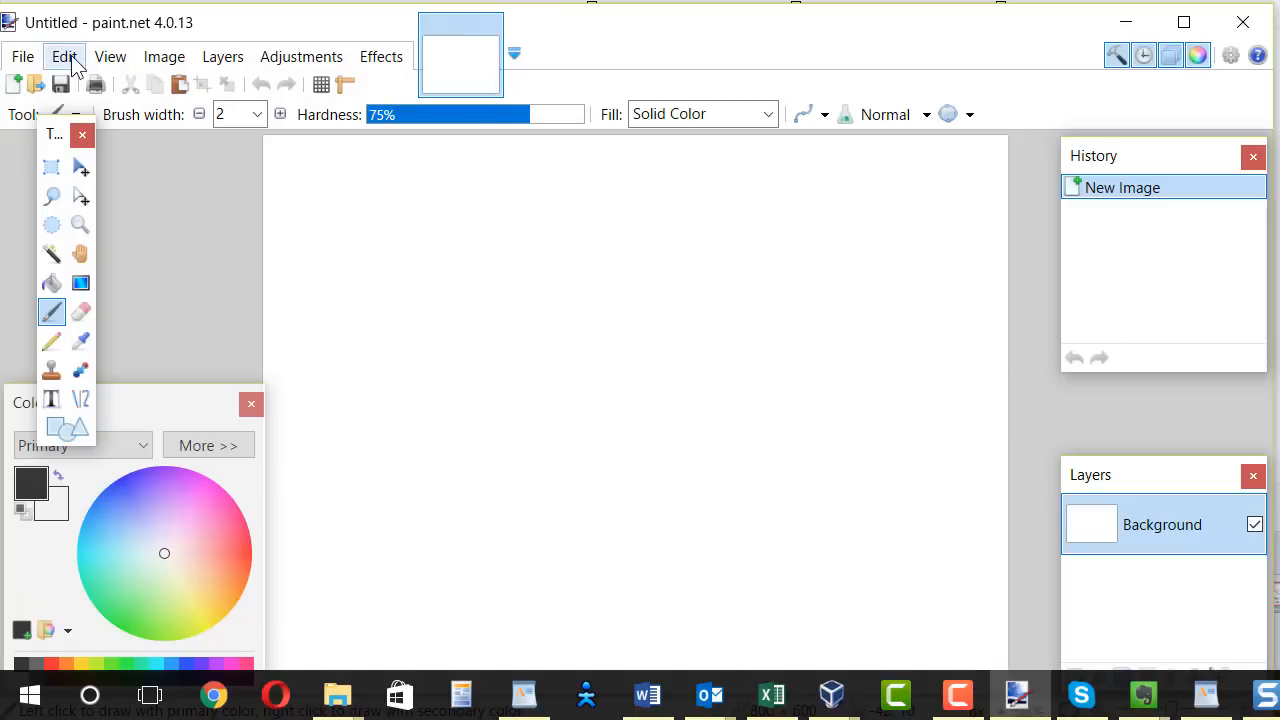
Step: Use Edit > Paste into New Image so the signature snip becomes its own paint.net image
click(64, 56)
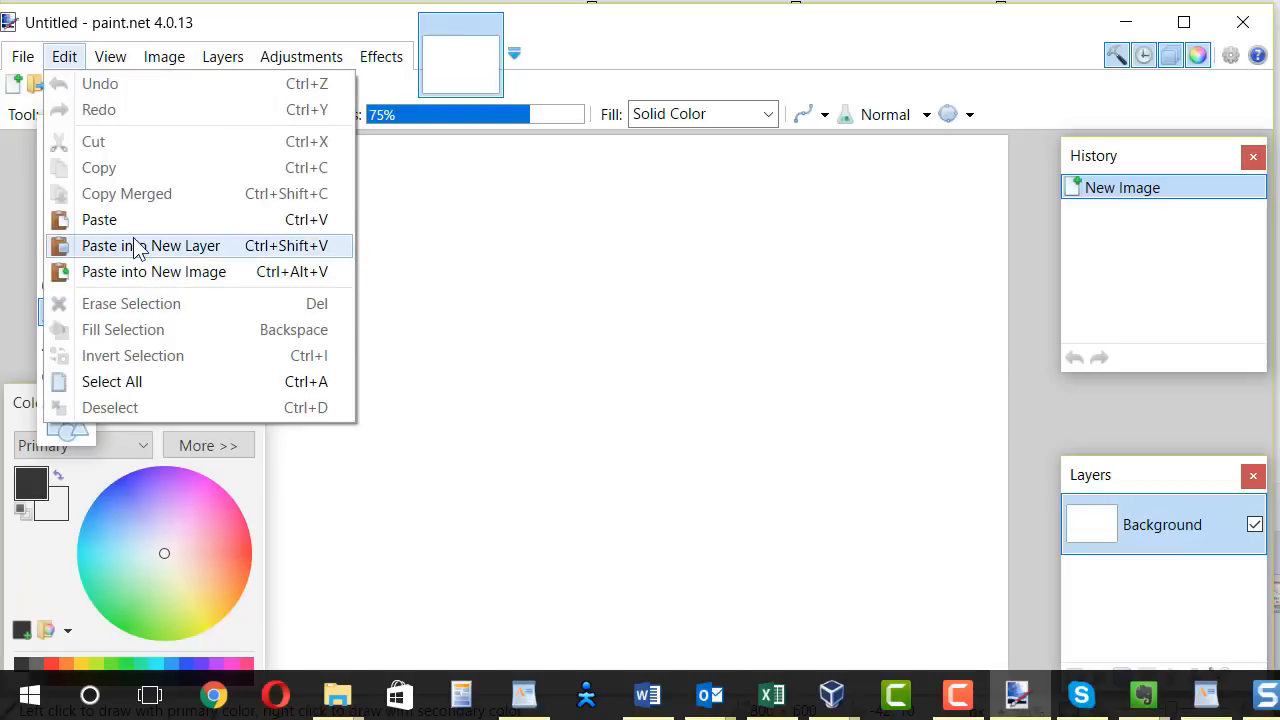
mouse_move(108, 271)
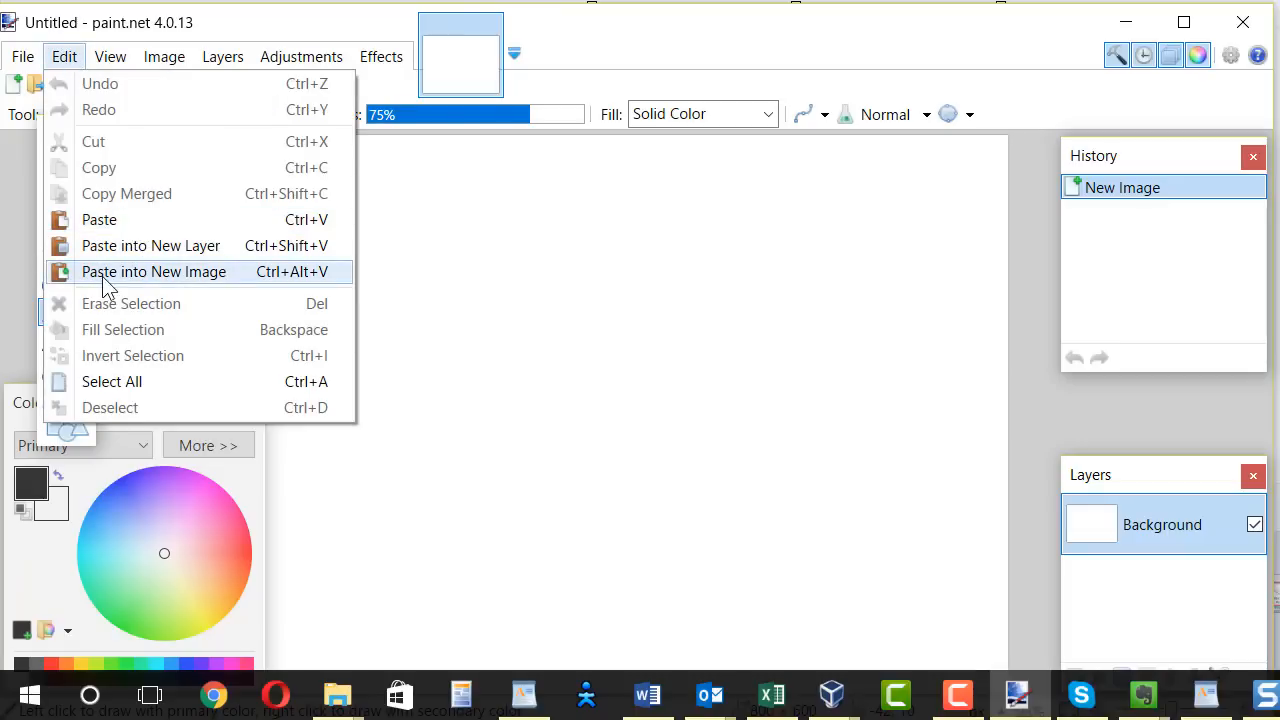
click(154, 271)
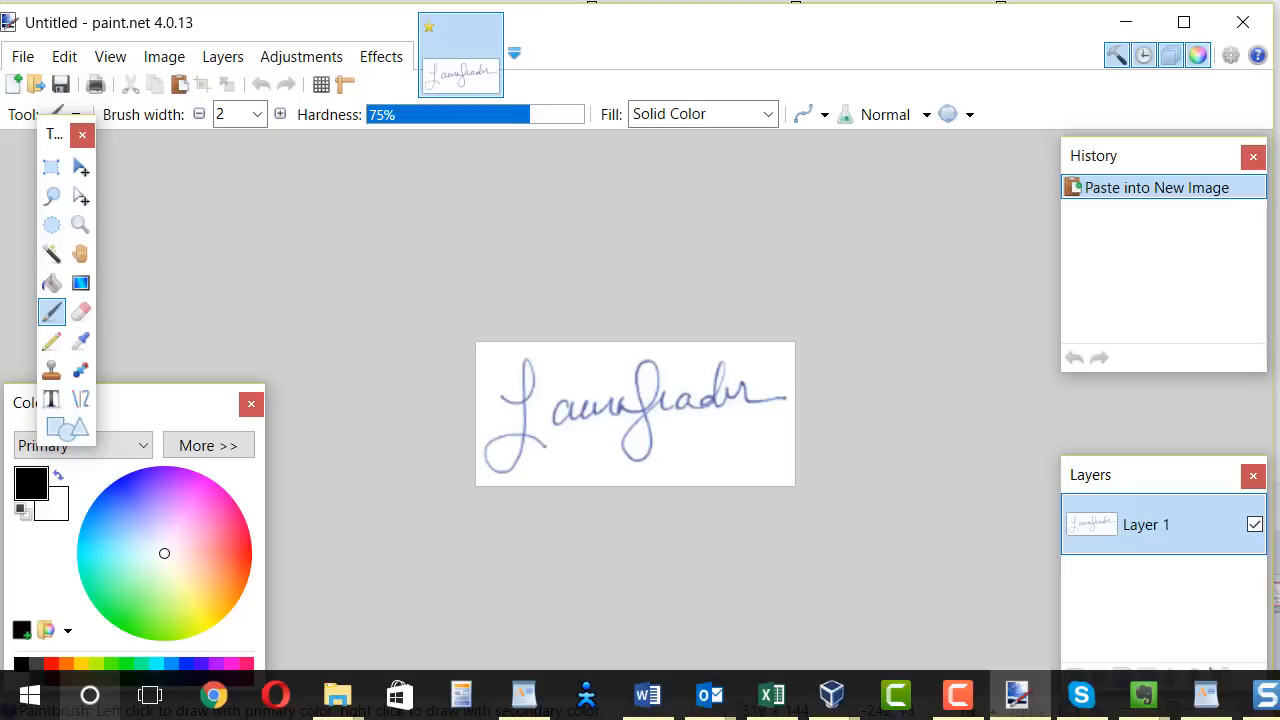
mouse_move(65, 222)
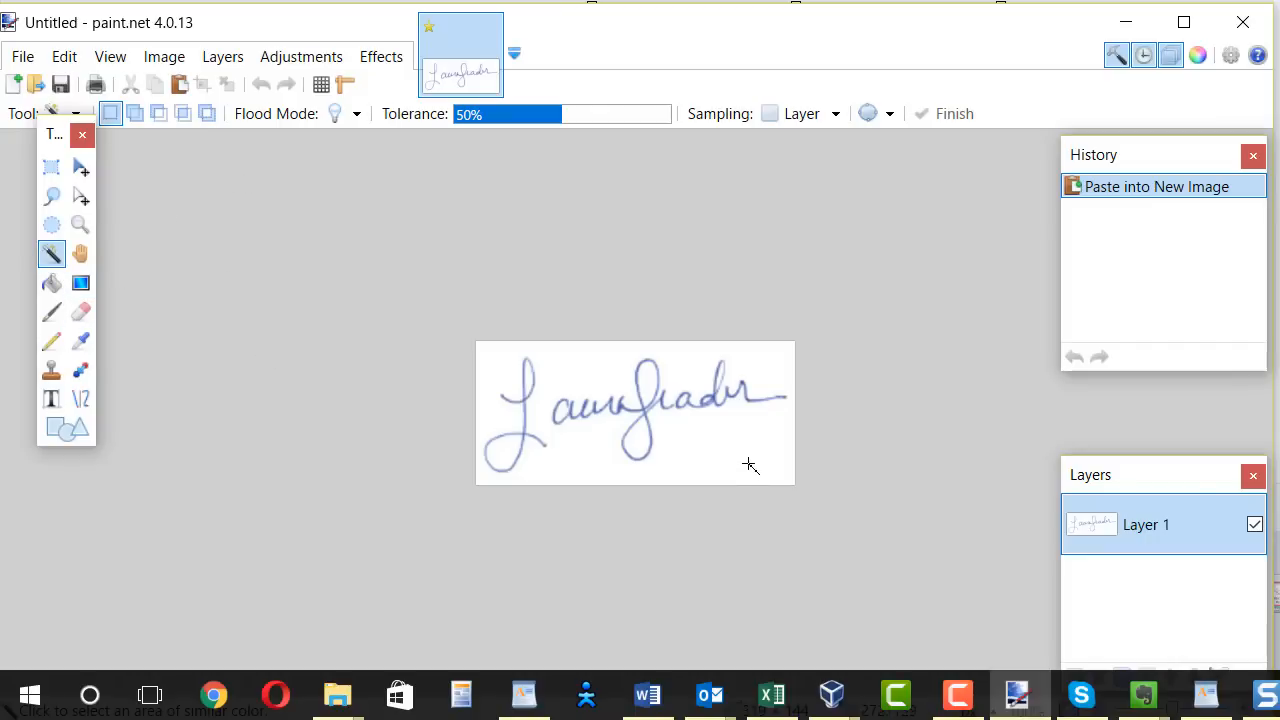
mouse_move(745, 460)
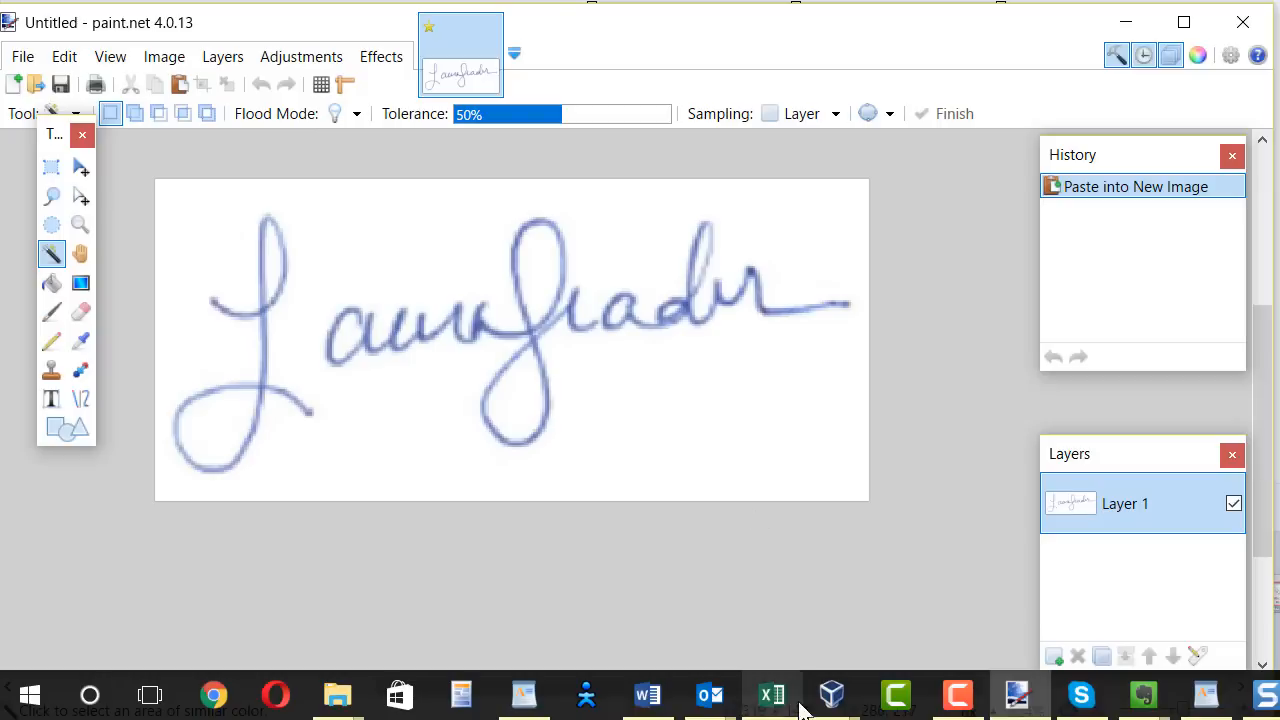
mouse_move(664, 392)
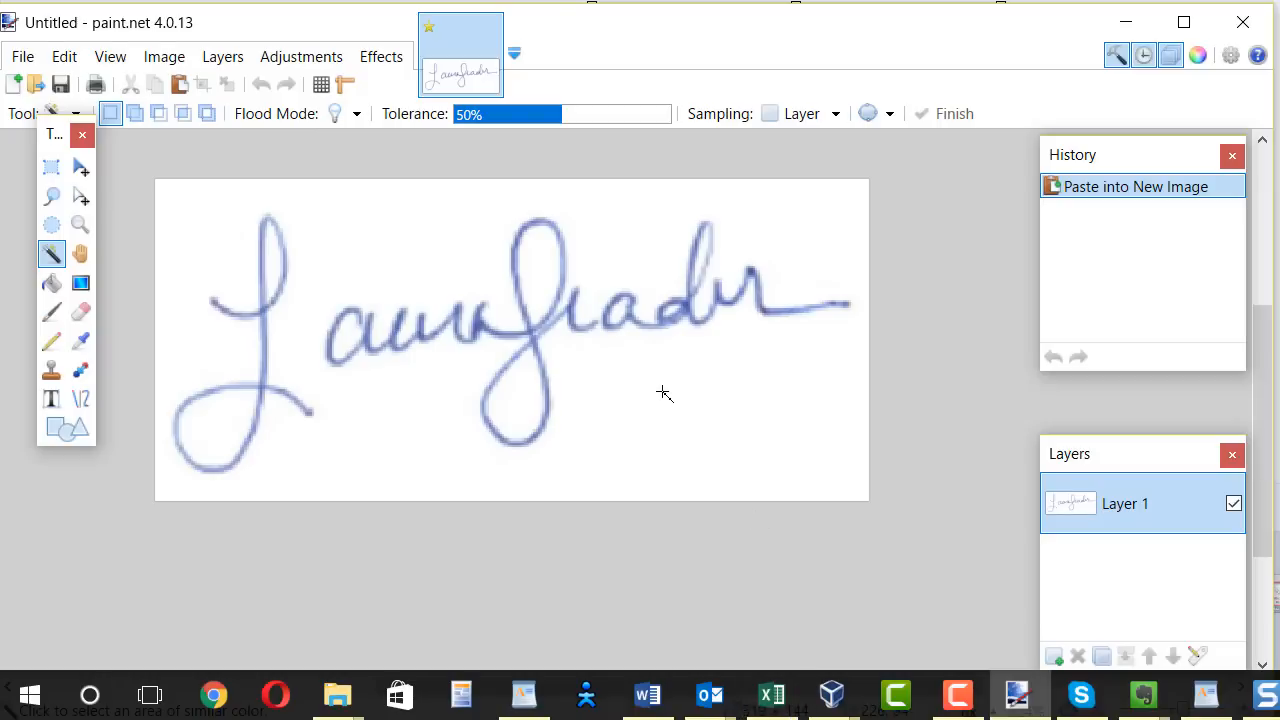
Step: Magic Wand the white background around the signature and erase it to transparency
click(663, 393)
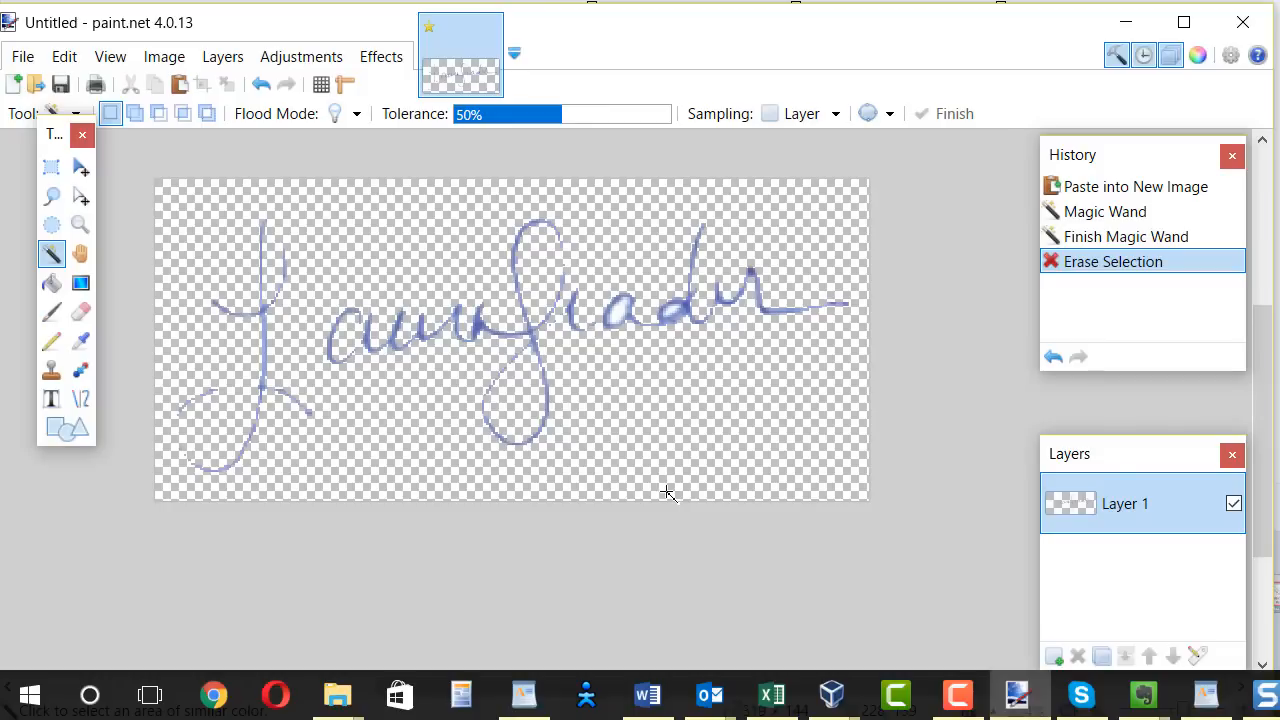
mouse_move(288, 264)
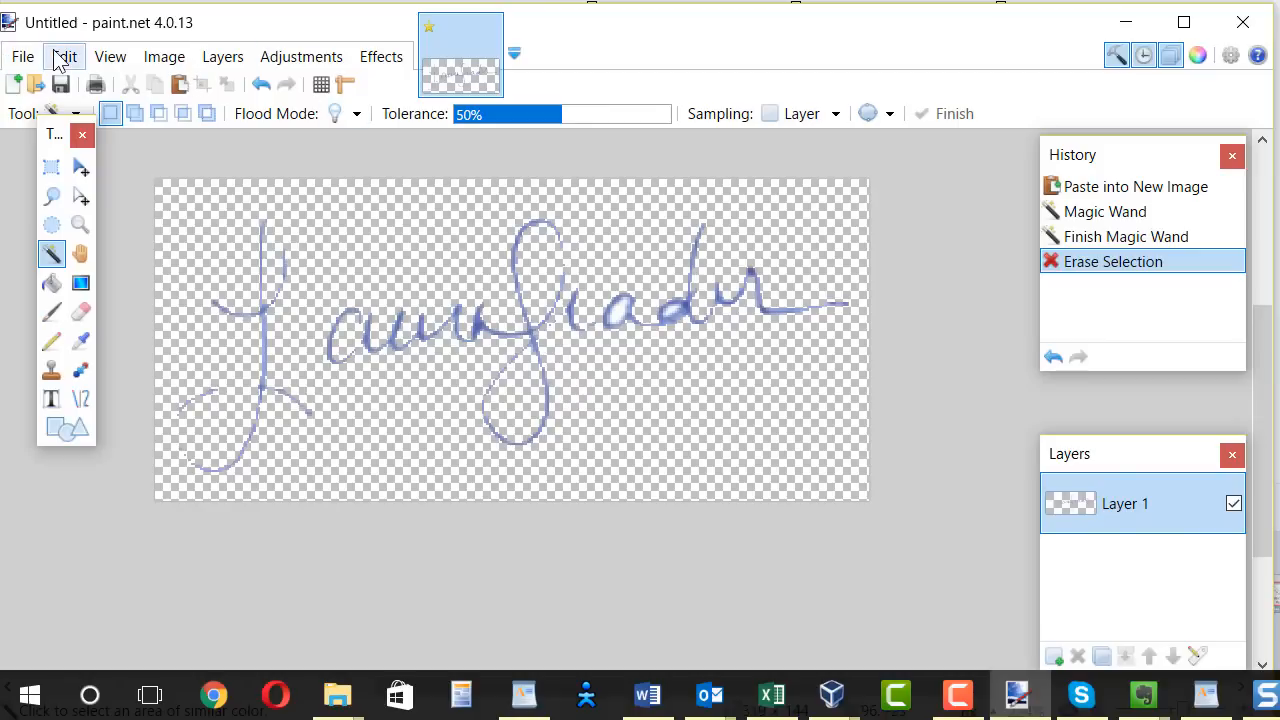
Step: Undo the background erase via Edit > Undo before redoing it at 17% tolerance
click(64, 56)
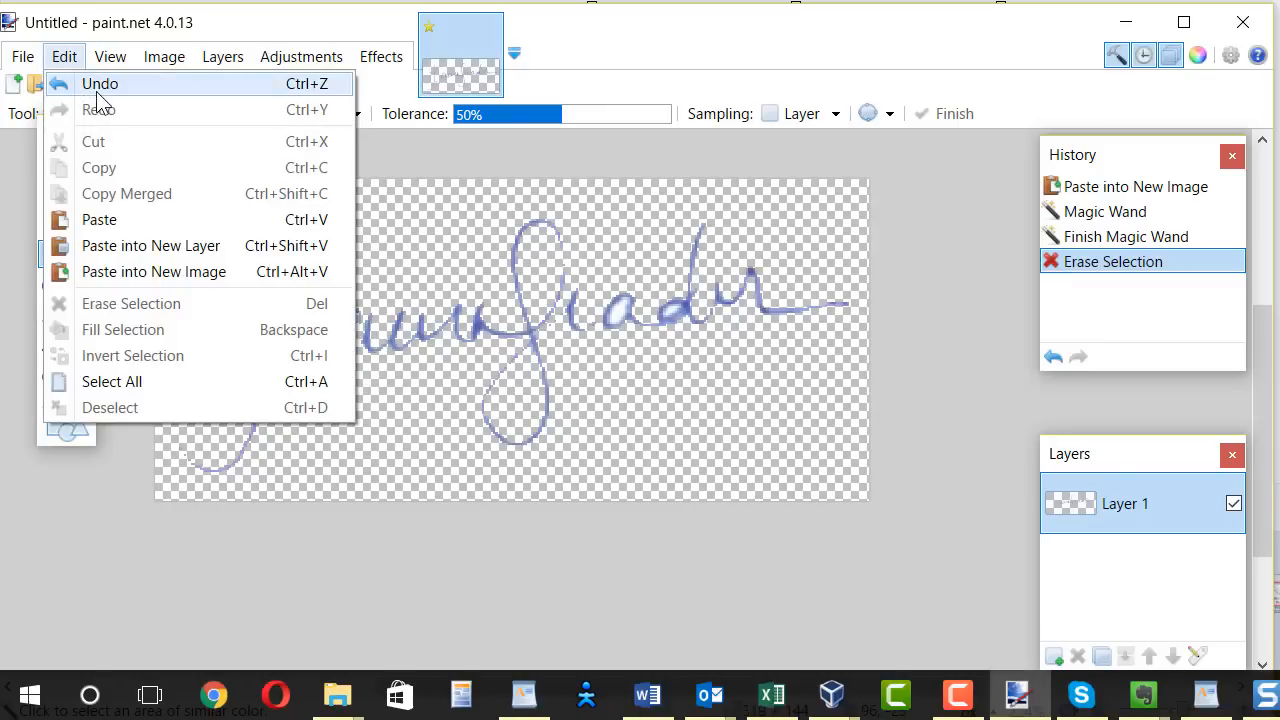
click(100, 84)
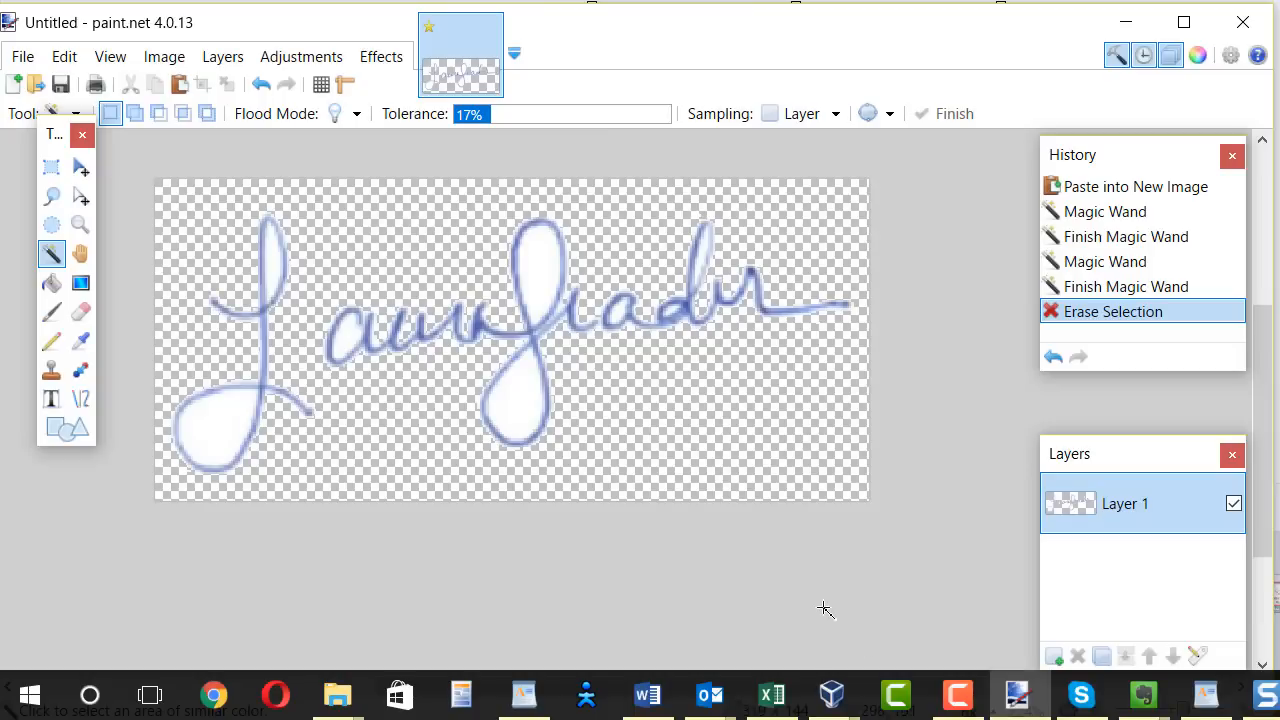
mouse_move(840, 619)
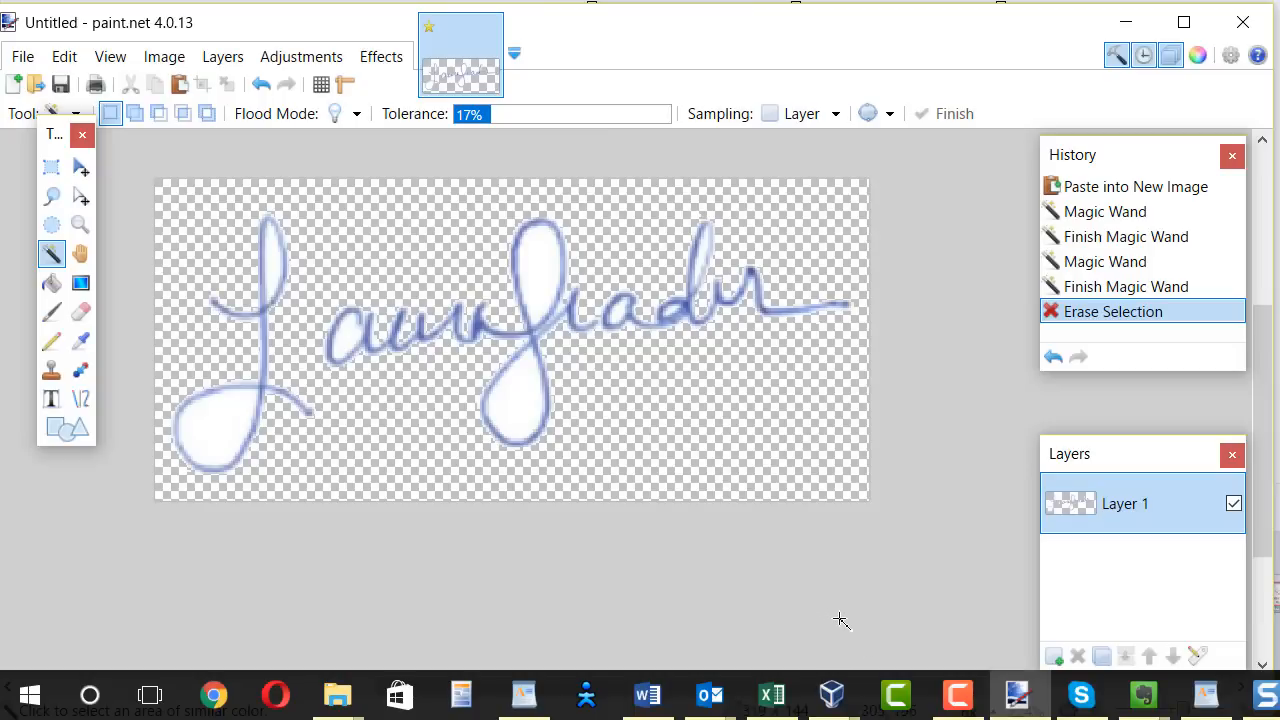
mouse_move(538, 232)
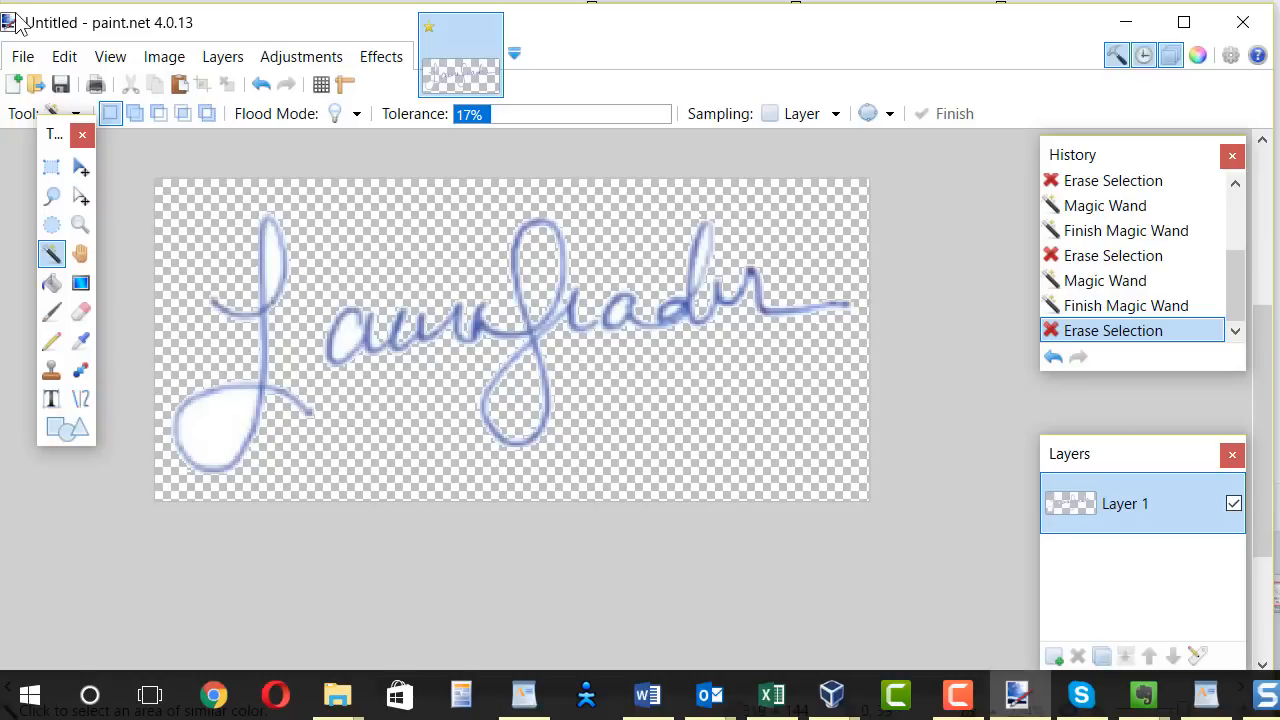
Step: Magic Wand and erase the leftover white patches inside the signature's letter loops
click(350, 335)
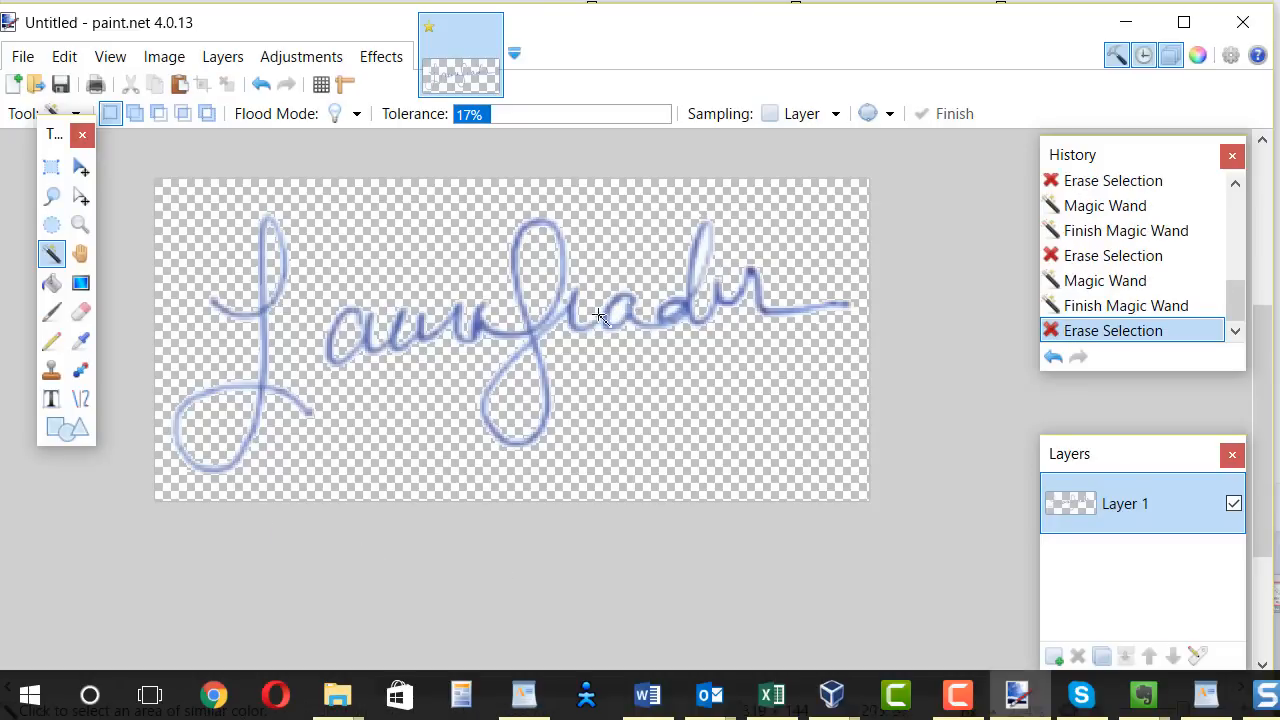
mouse_move(655, 408)
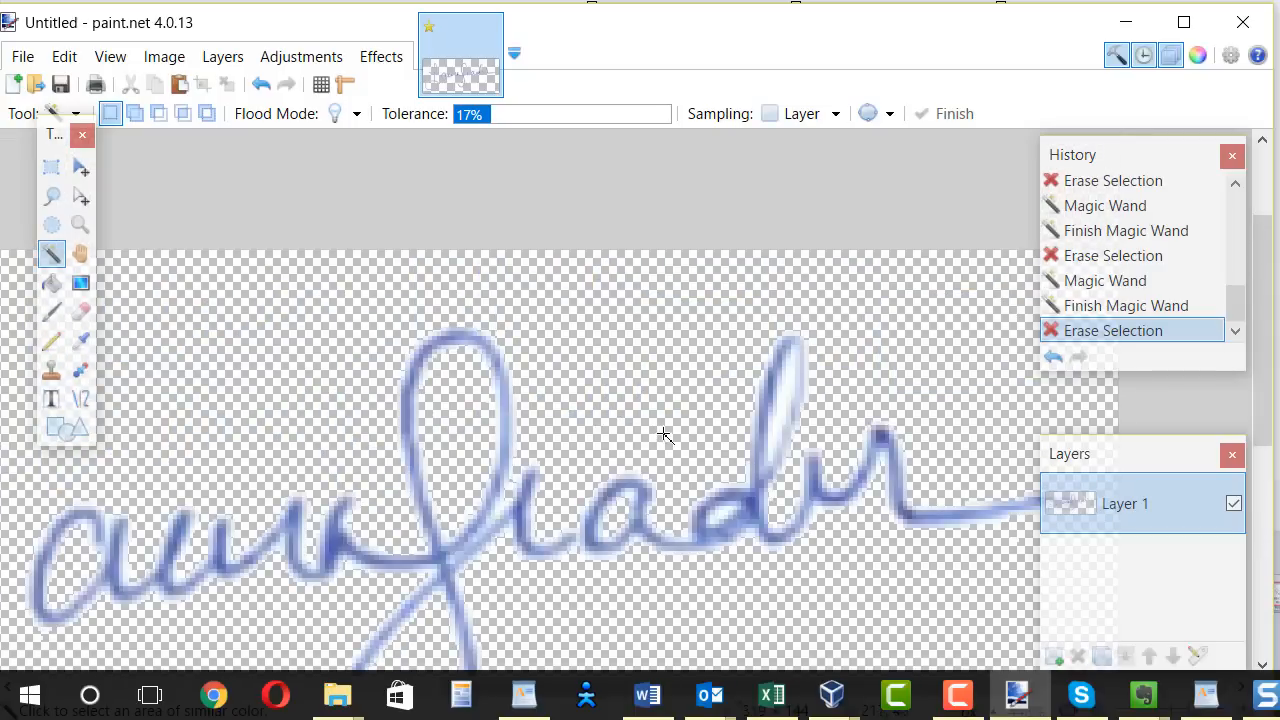
click(785, 405)
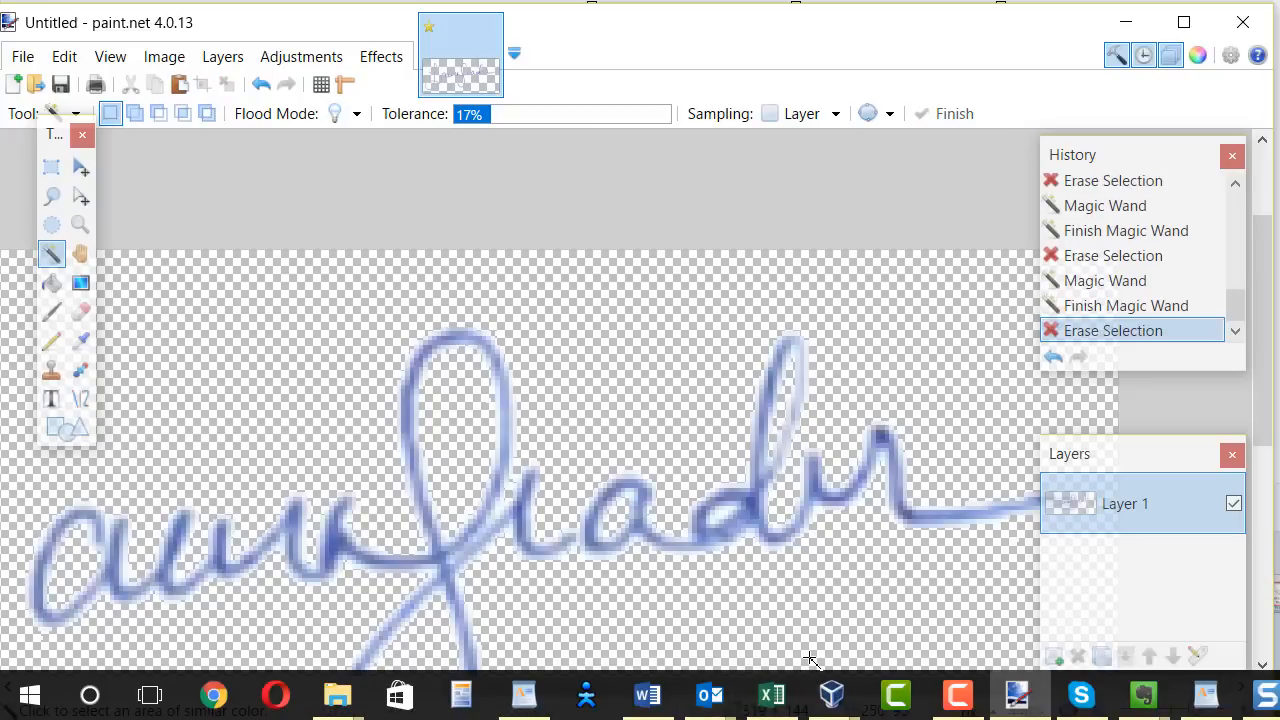
mouse_move(513, 297)
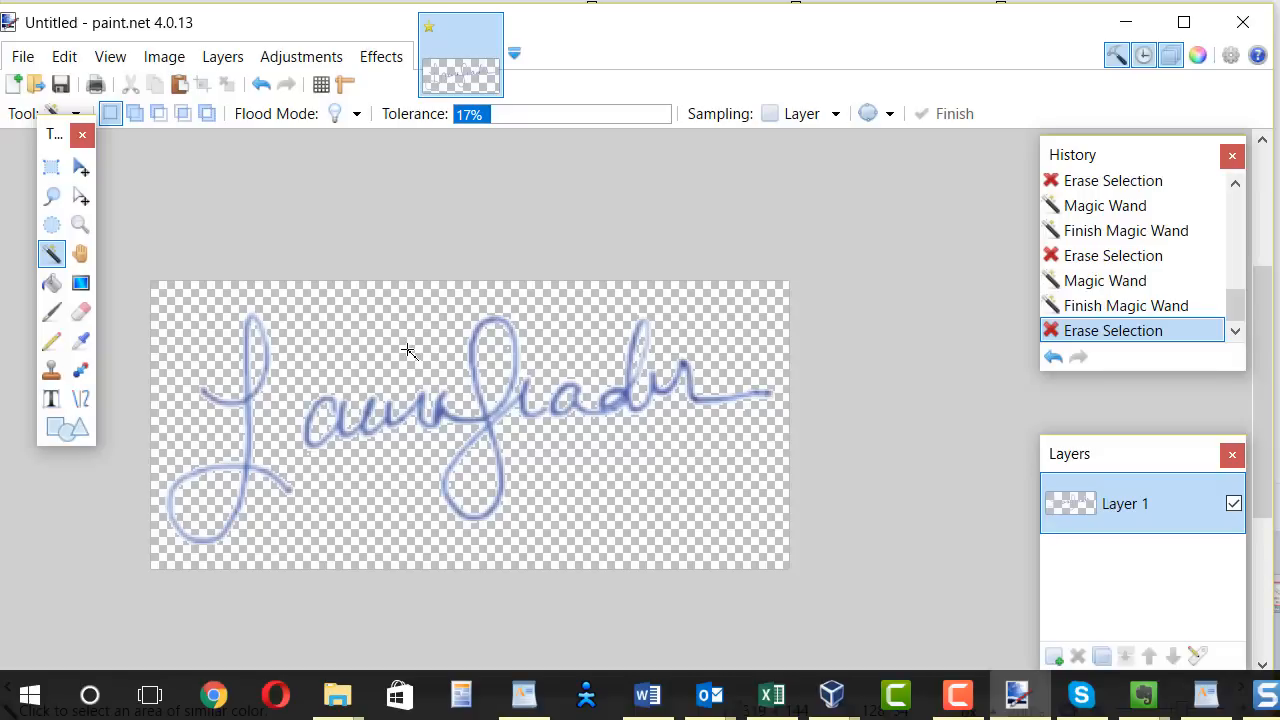
mouse_move(651, 330)
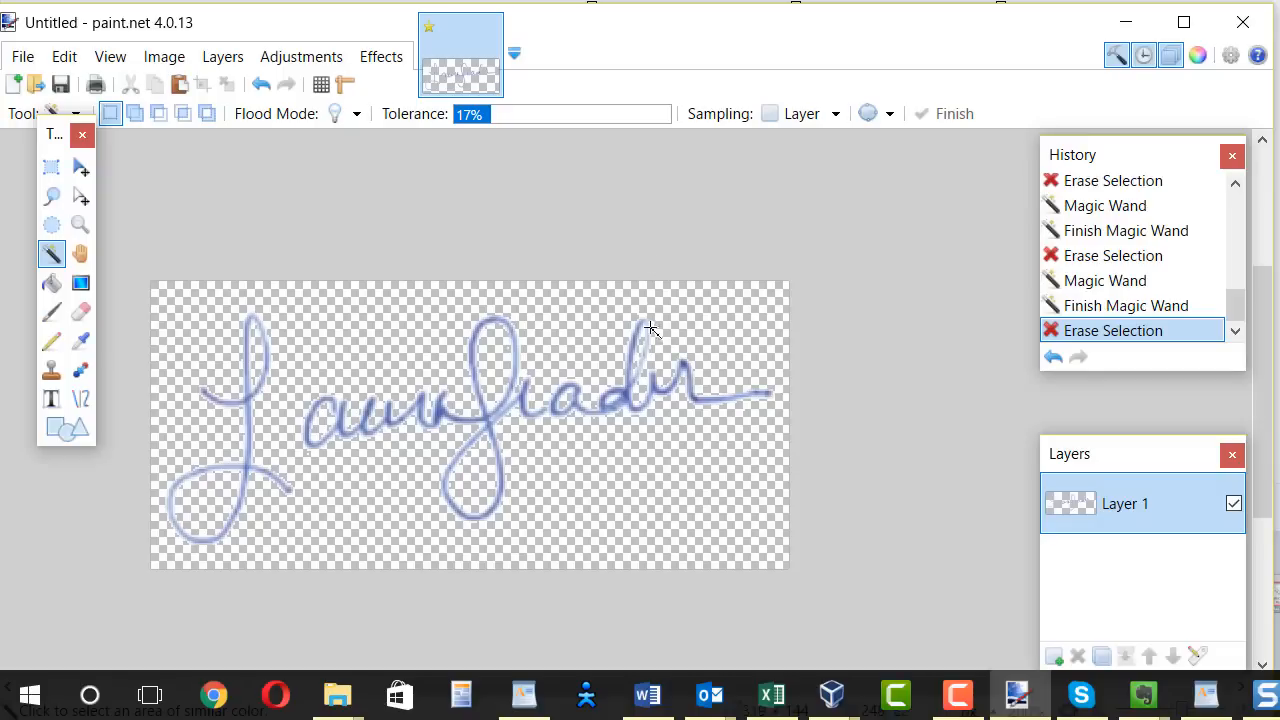
mouse_move(665, 363)
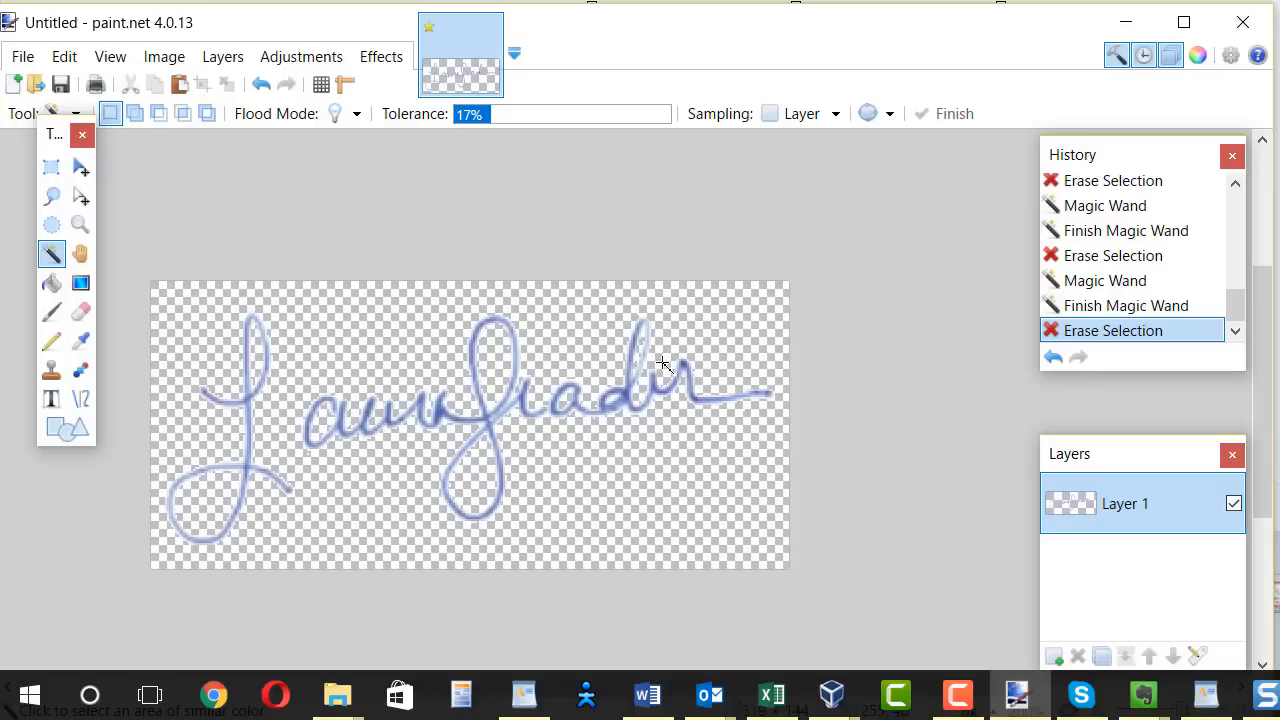
mouse_move(678, 313)
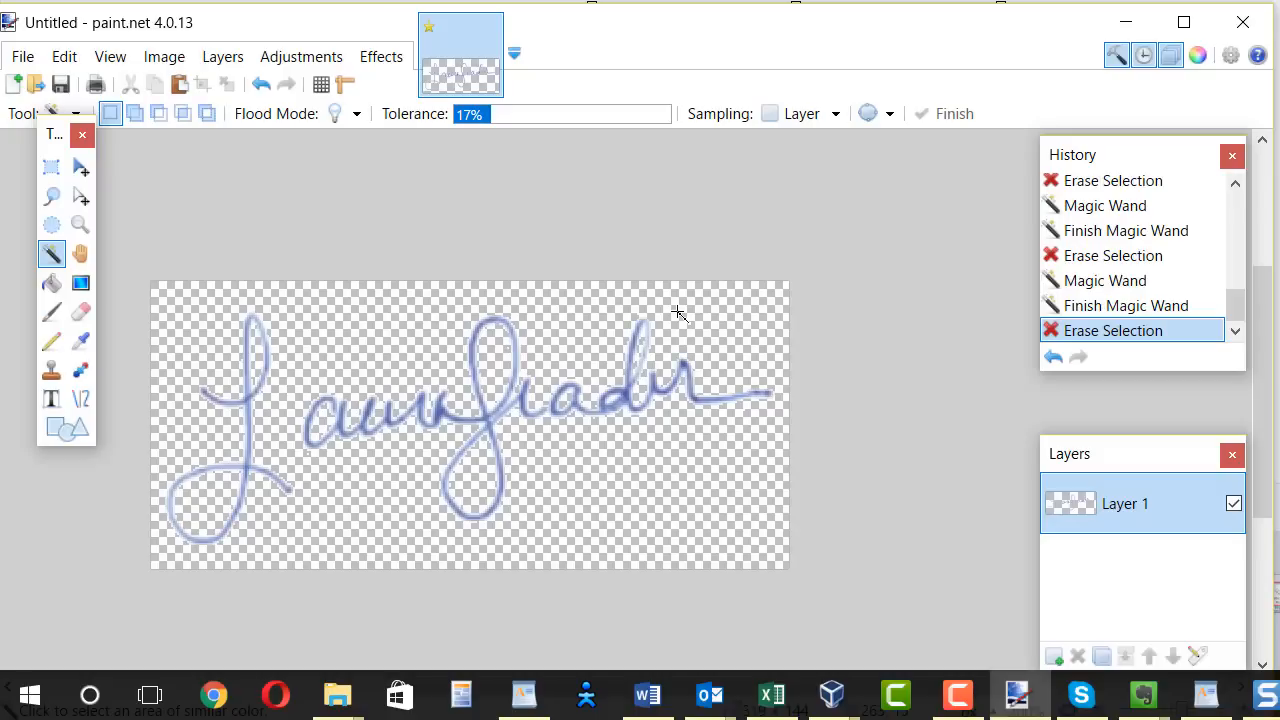
mouse_move(678, 312)
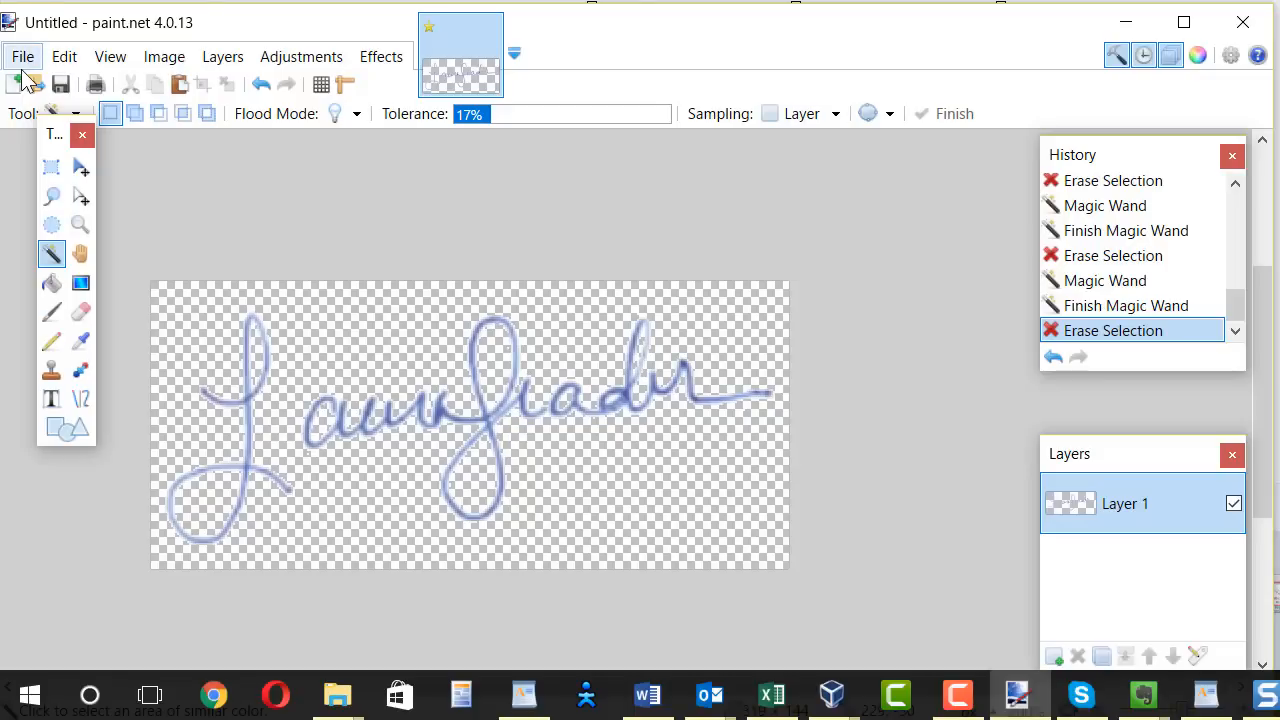
Step: Save the transparent signature in the SWT folder as MySig in PNG format
click(22, 56)
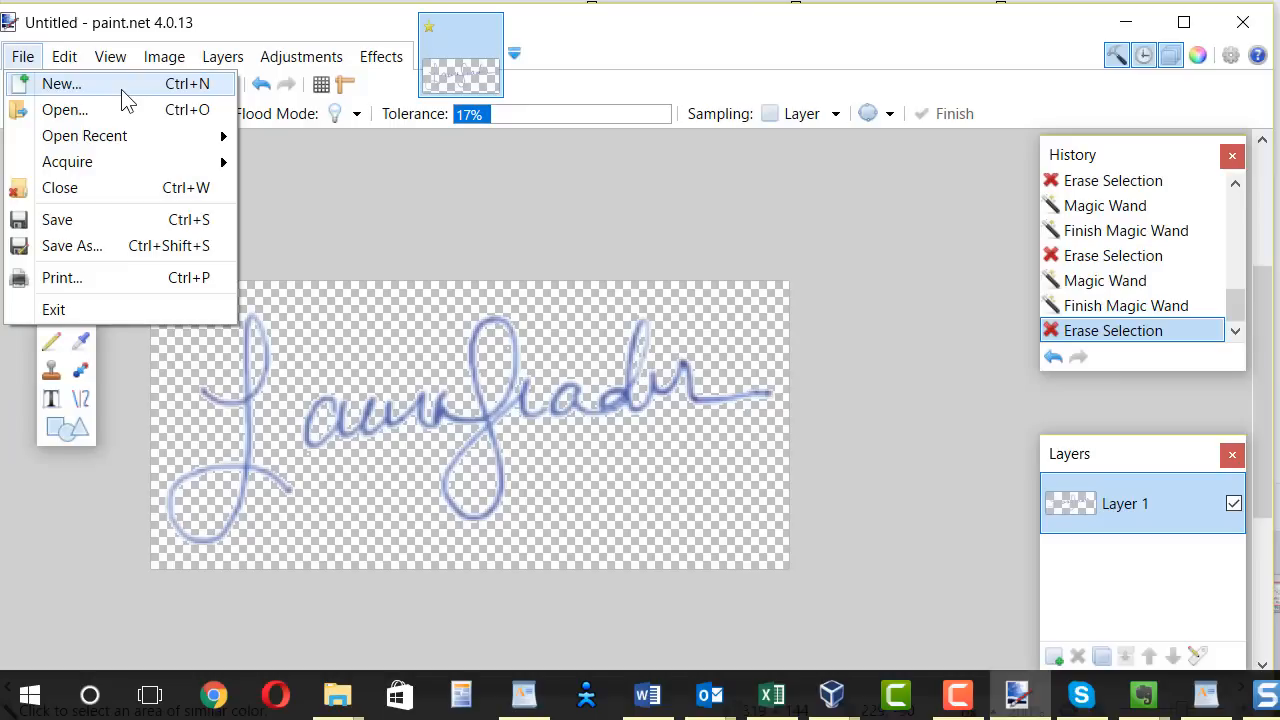
mouse_move(100, 246)
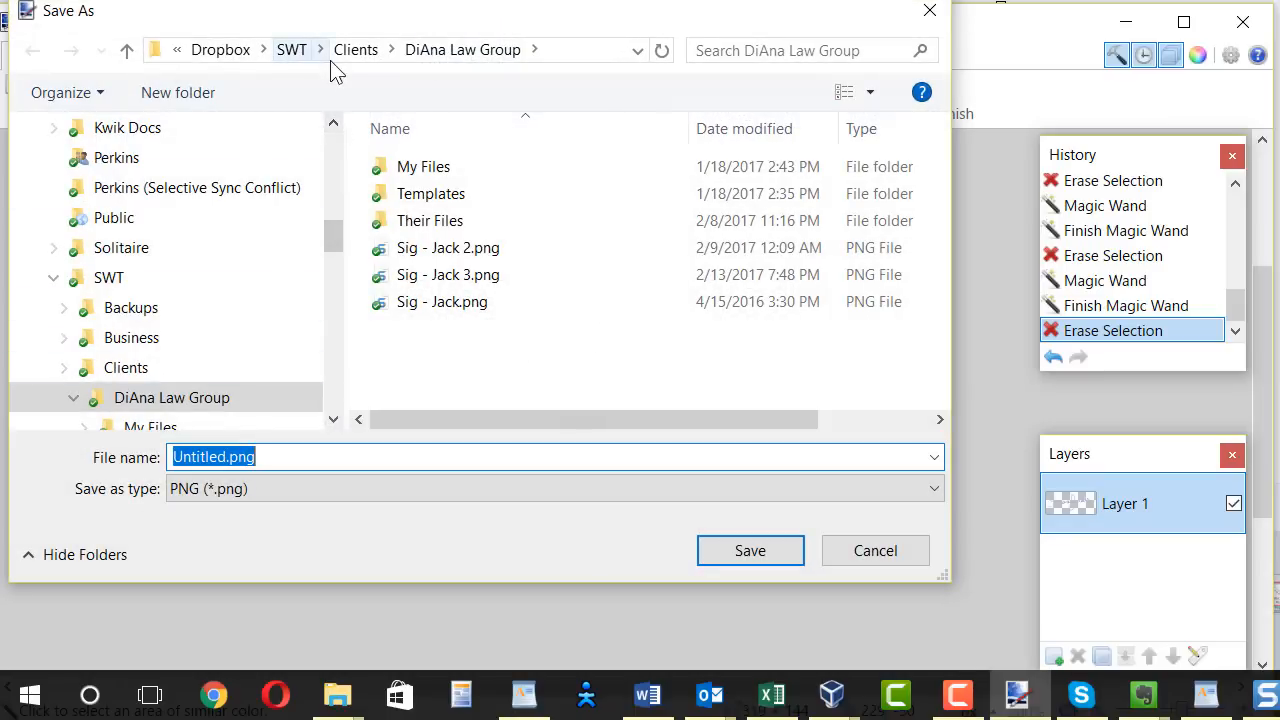
click(291, 50)
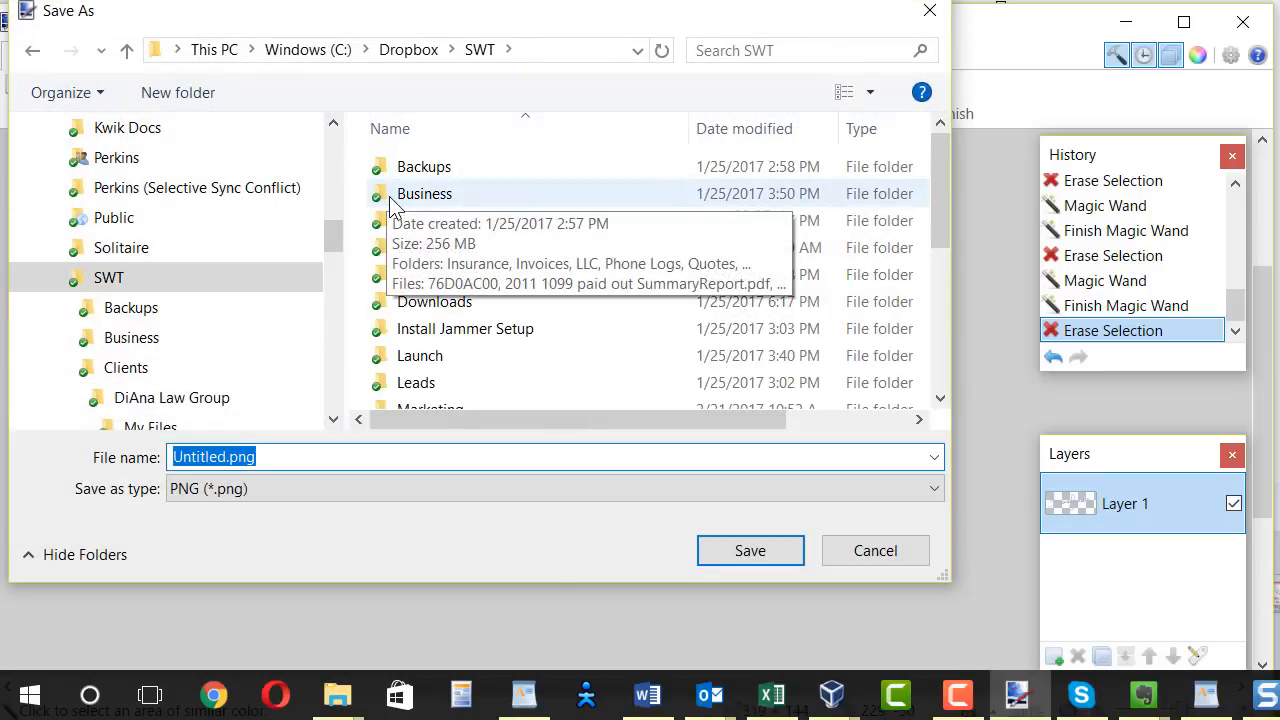
mouse_move(413, 488)
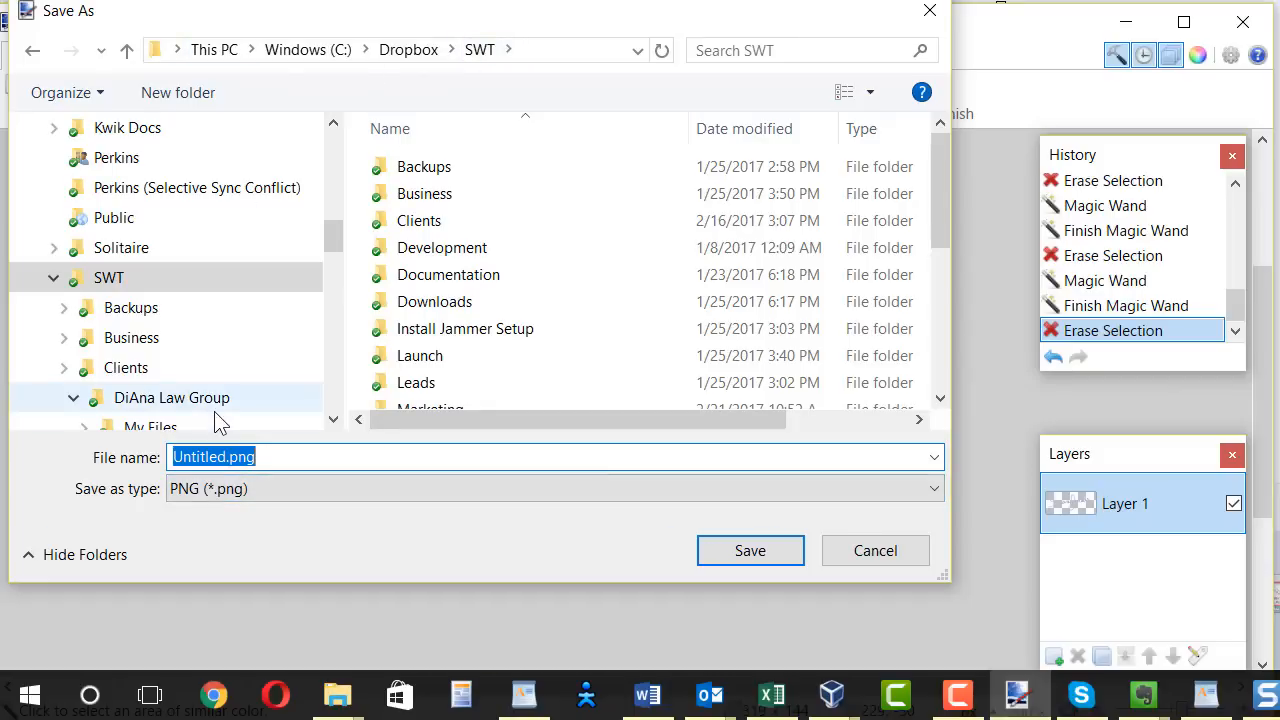
text(My)
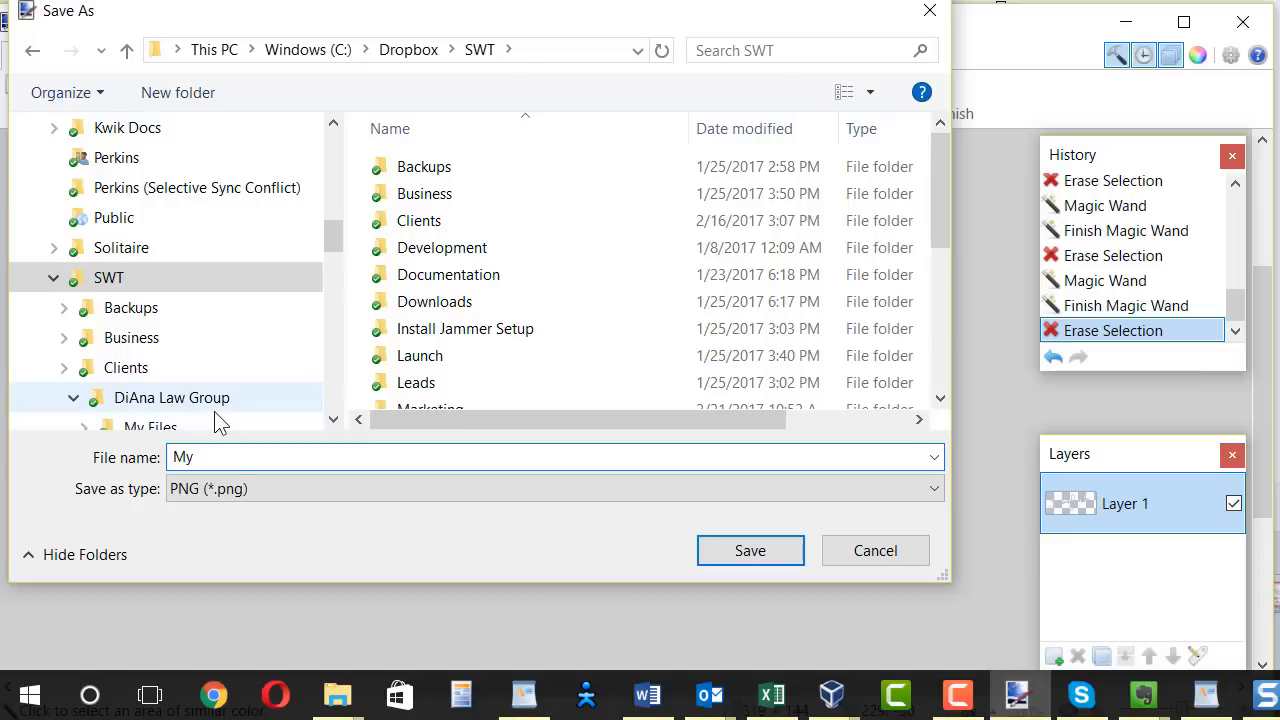
text(Sig)
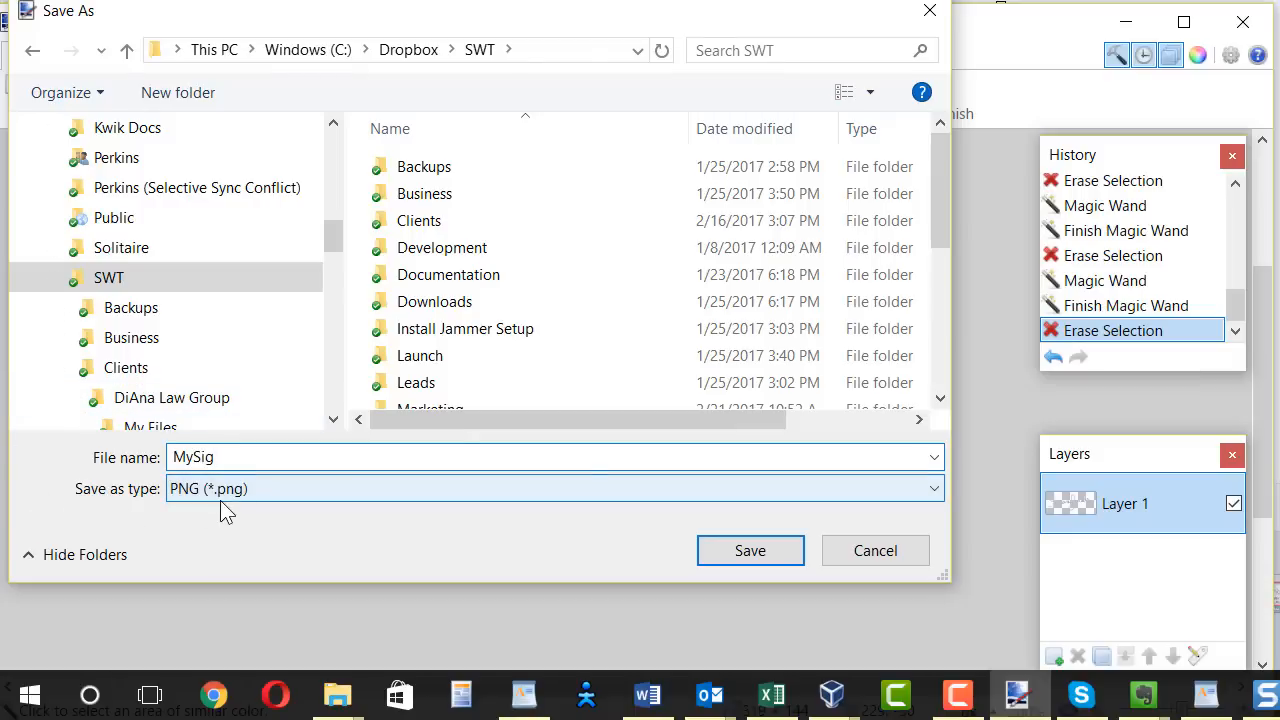
click(552, 488)
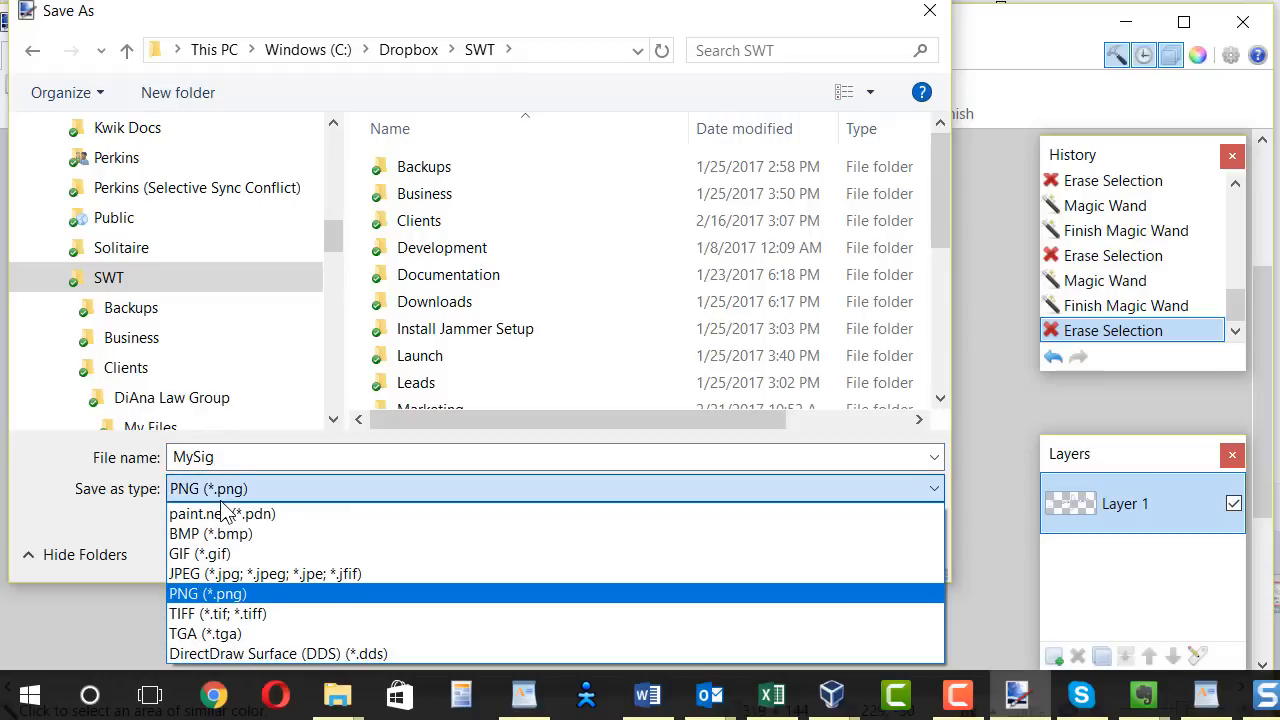
click(207, 593)
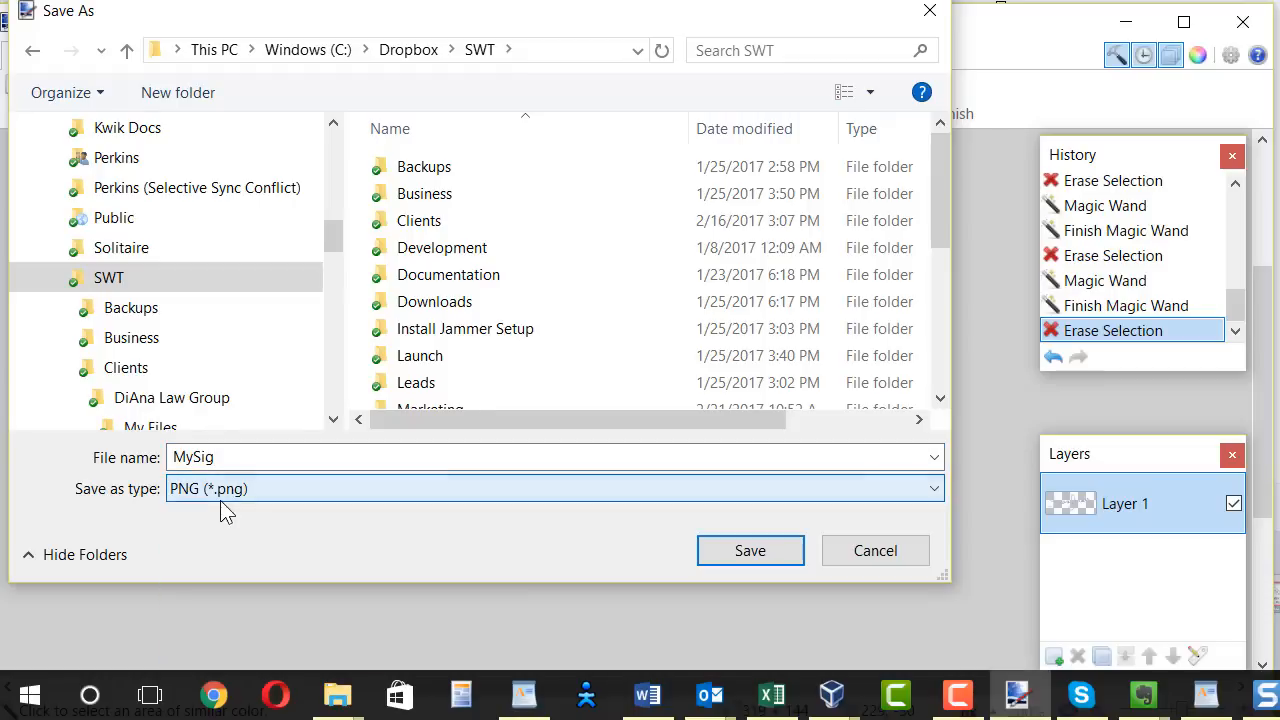
click(750, 550)
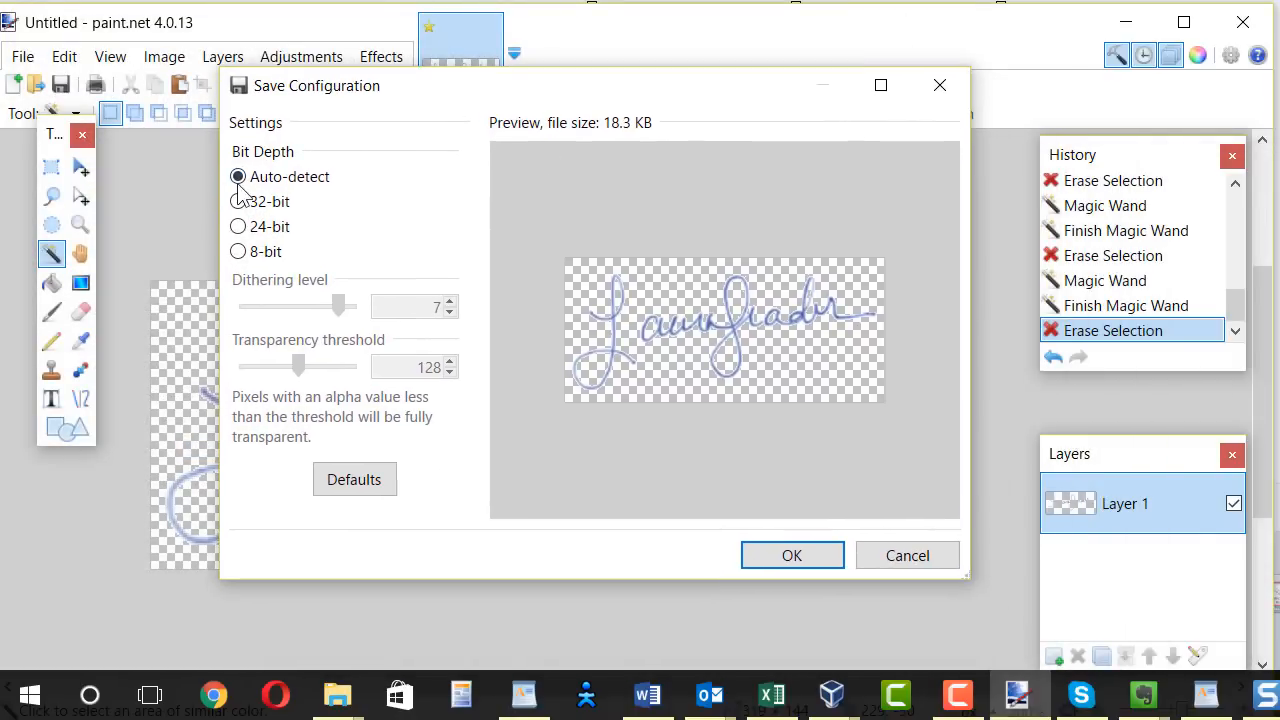
mouse_move(305, 335)
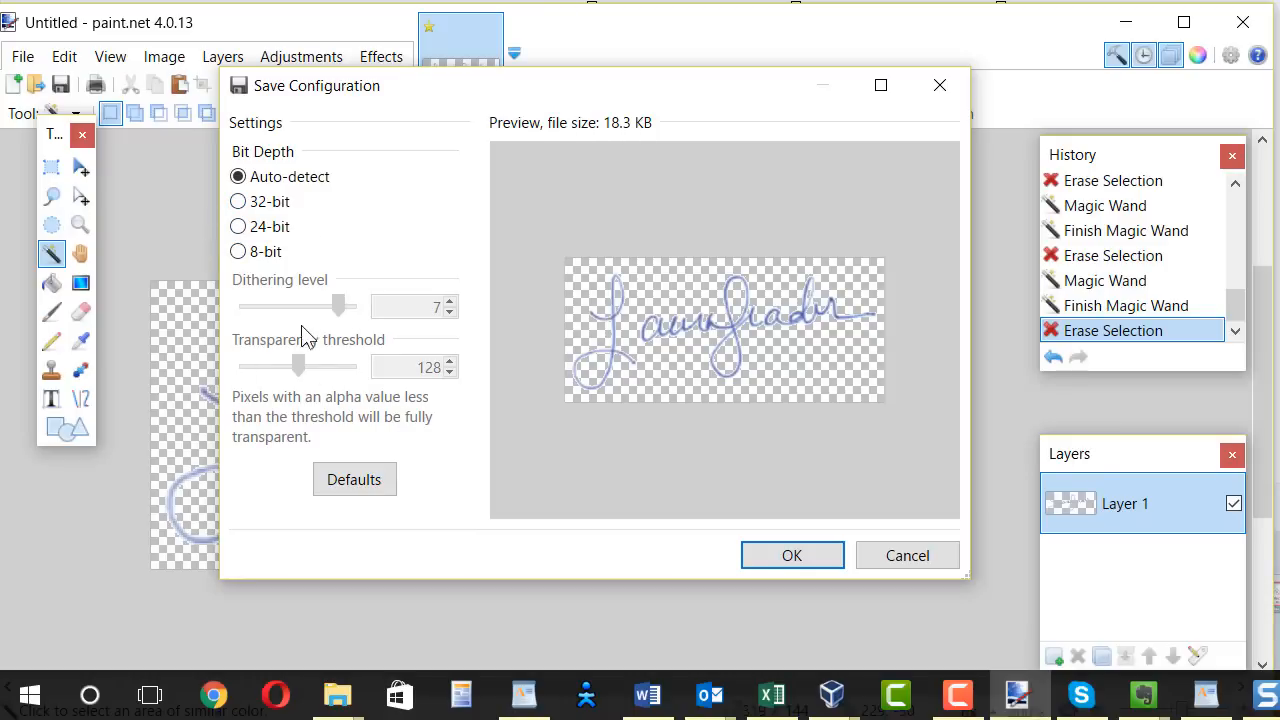
mouse_move(352, 390)
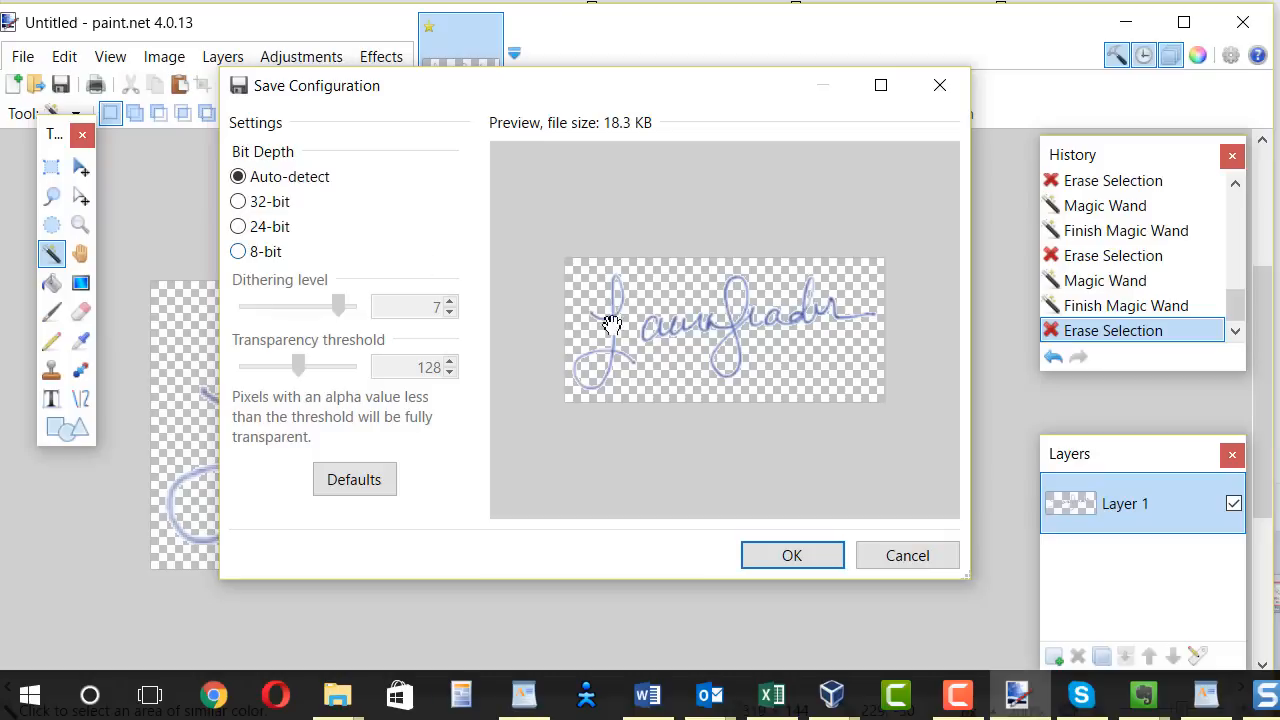
mouse_move(170, 187)
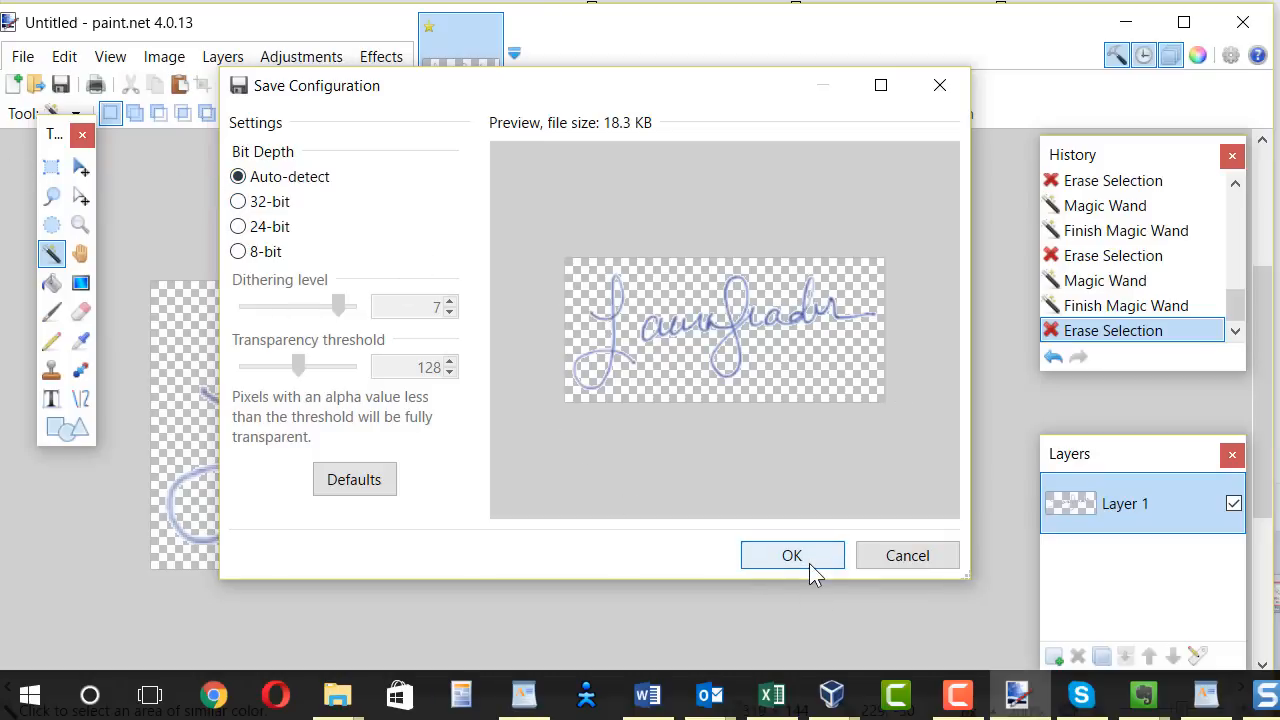
Step: Confirm the Save Configuration with Auto-detect bit depth to finish saving MySig.png
click(792, 555)
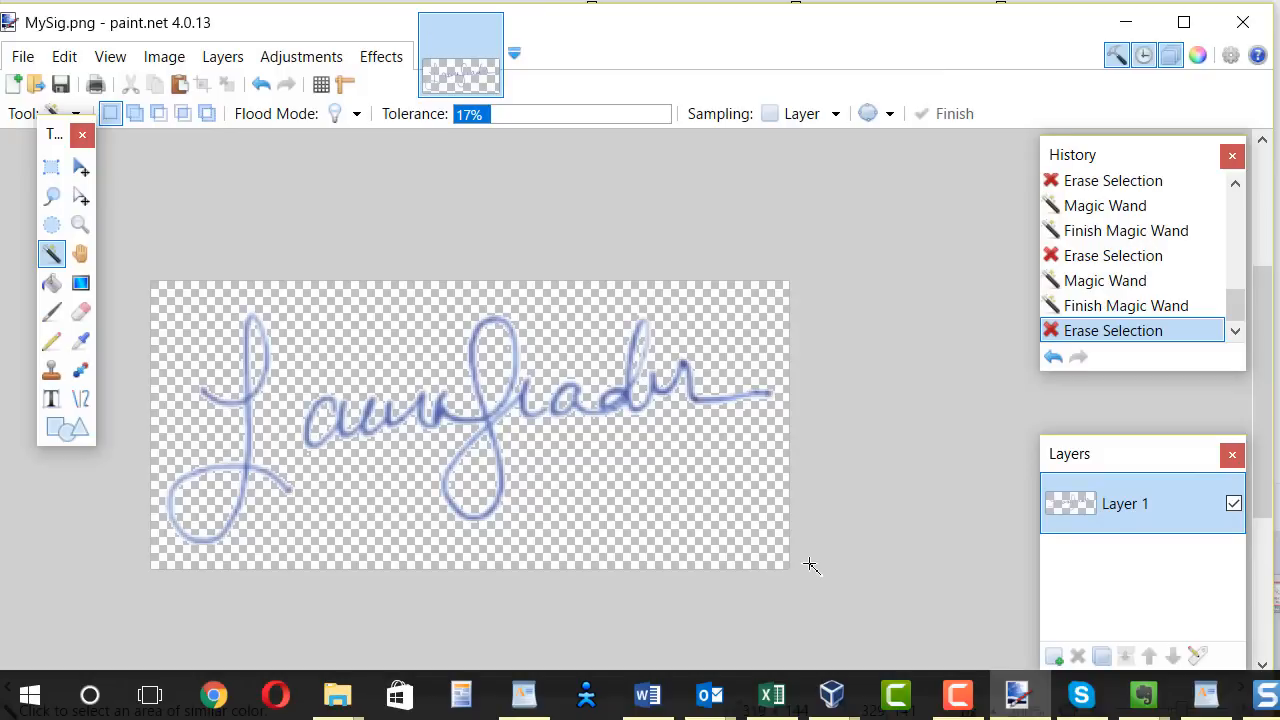
mouse_move(593, 478)
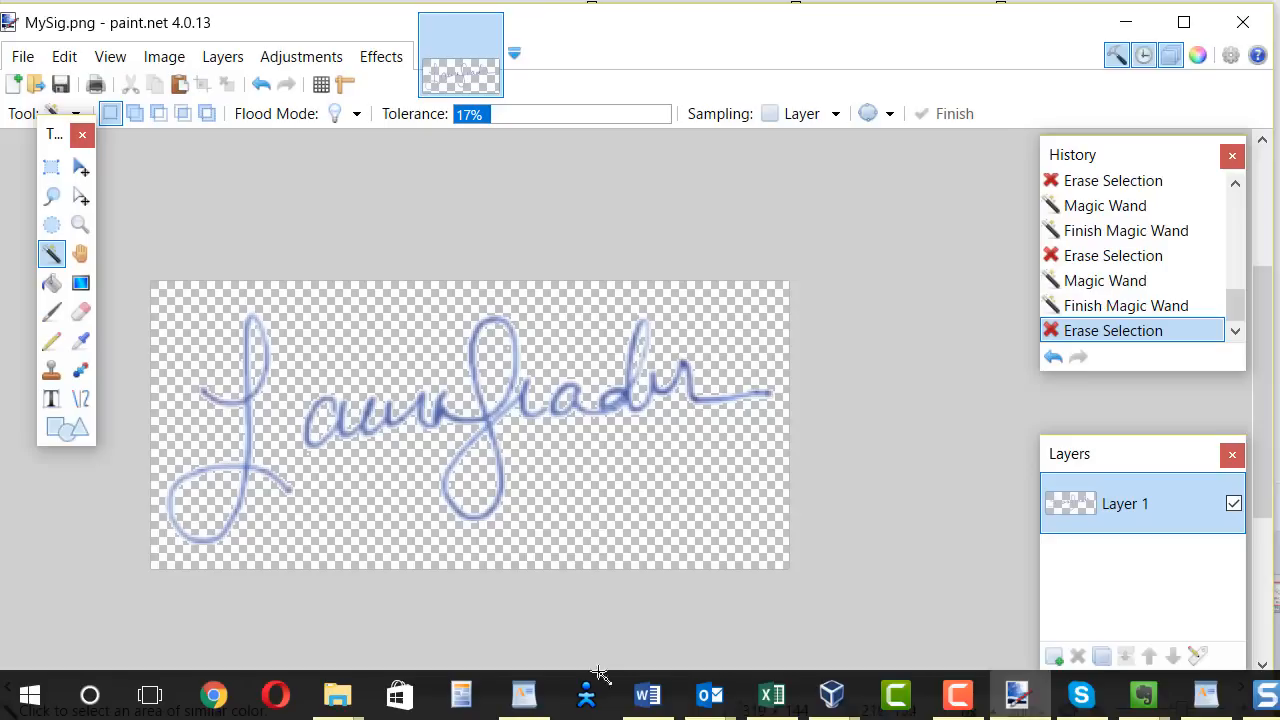
mouse_move(647, 694)
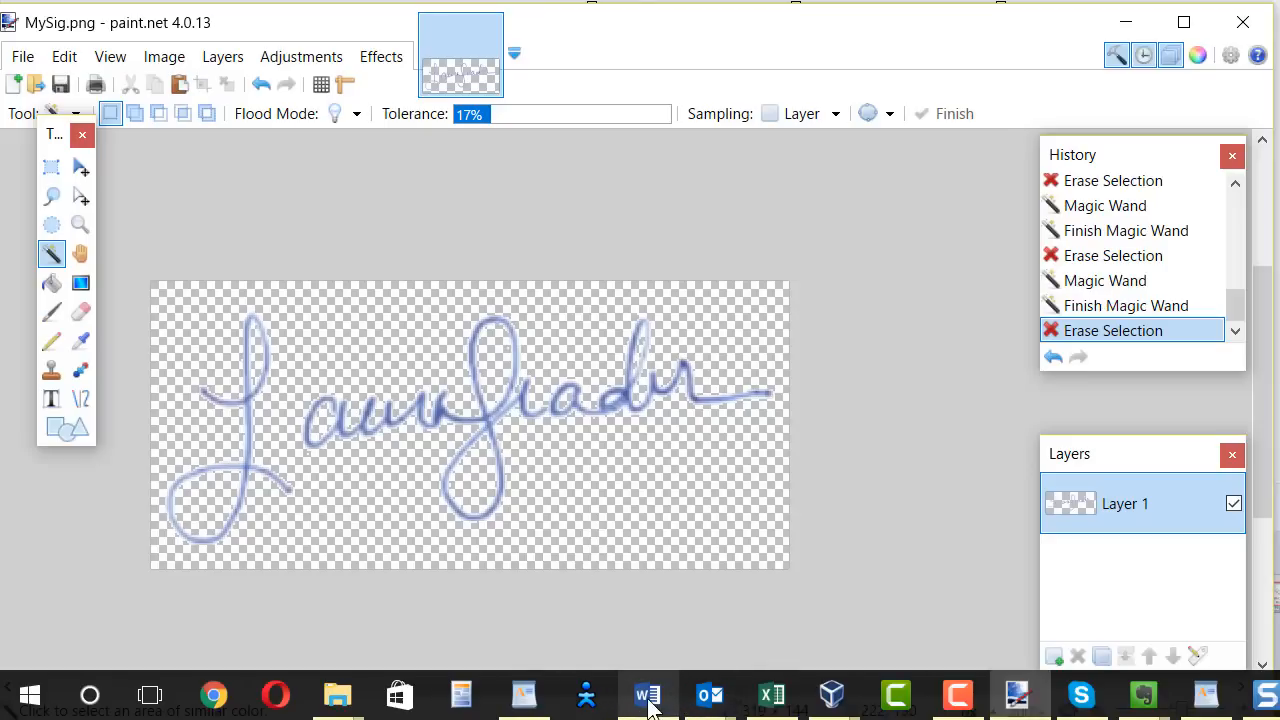
mouse_move(647, 693)
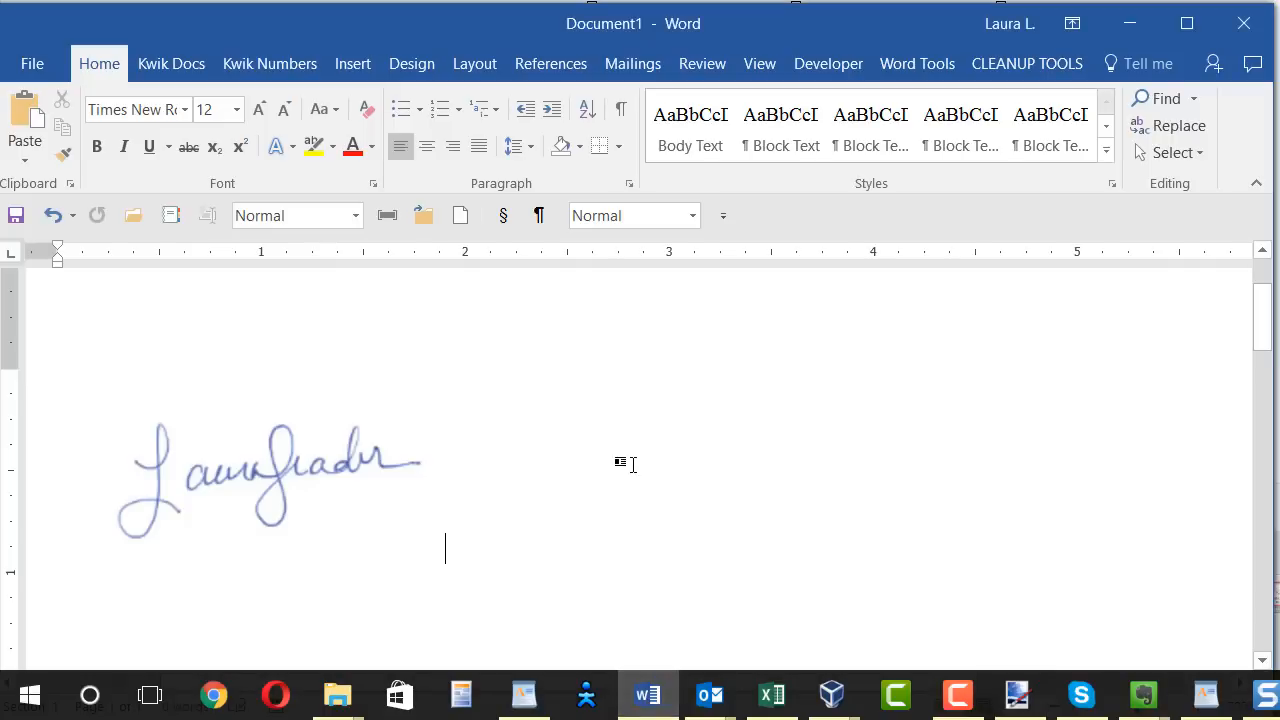
mouse_move(638, 350)
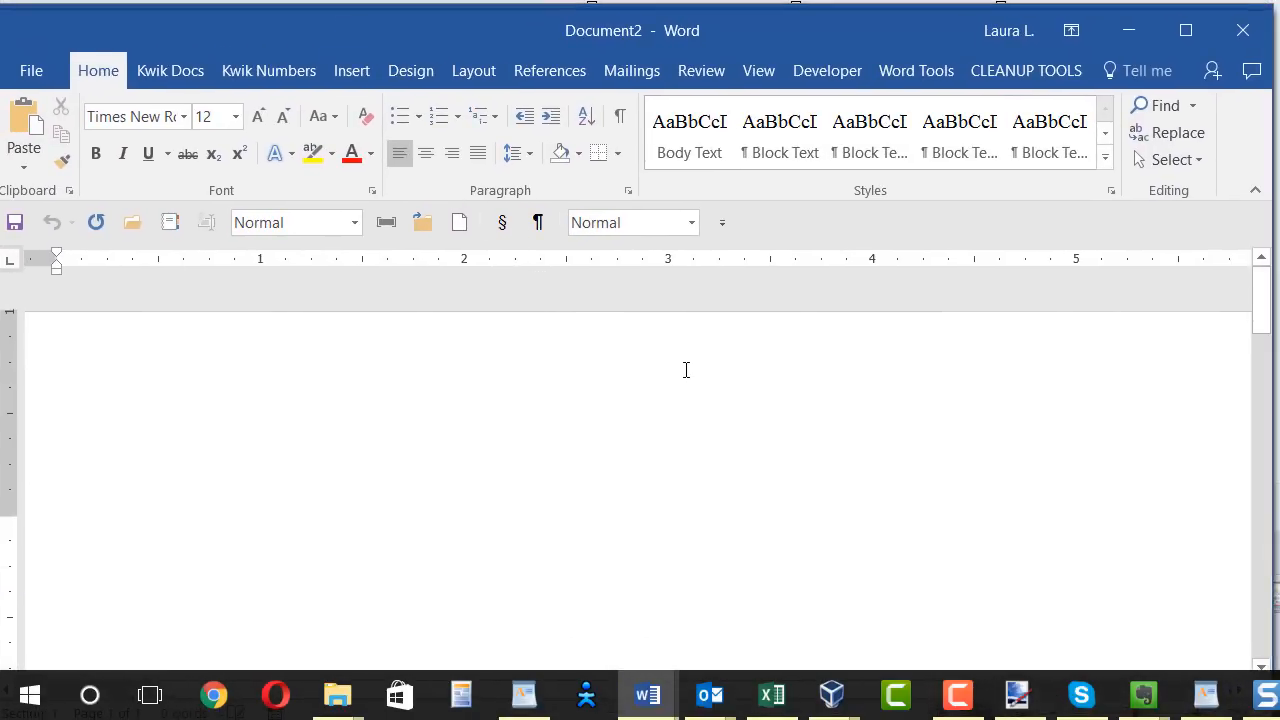
Step: Write 'Love,' then a signature line with 'Laura Leader' beneath, name not underlined
click(57, 520)
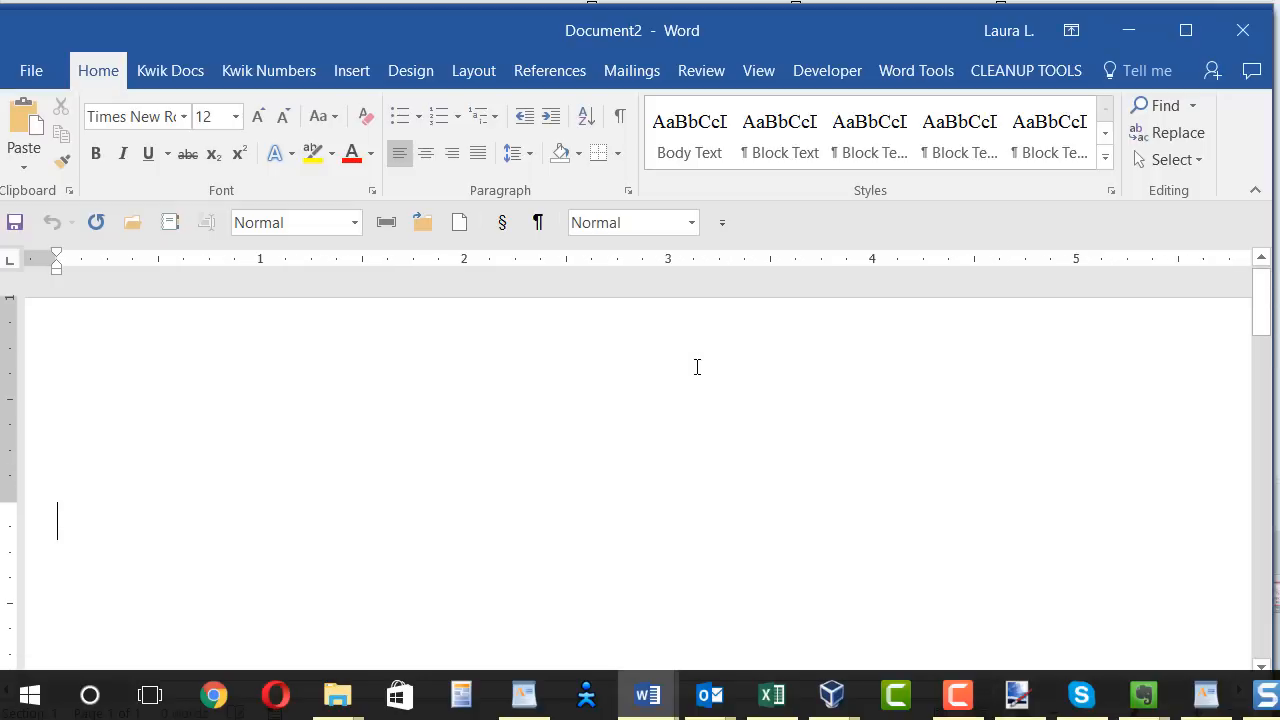
mouse_move(170, 70)
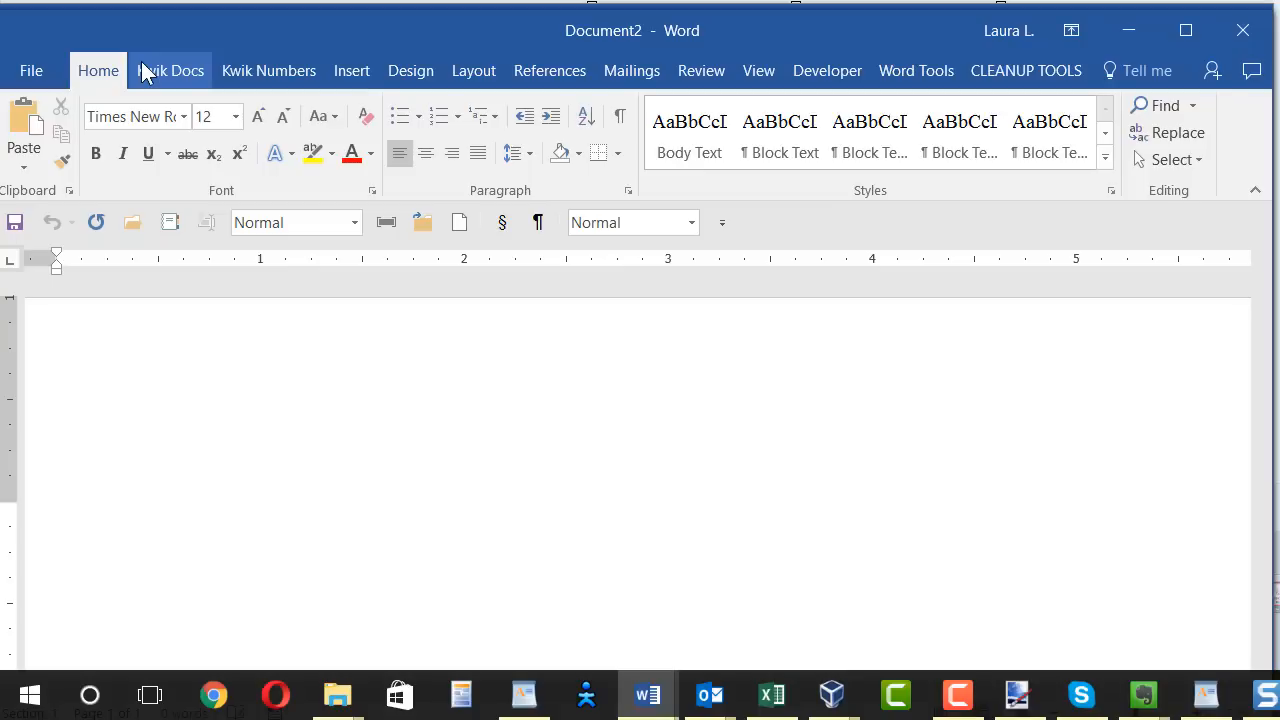
text(Love,)
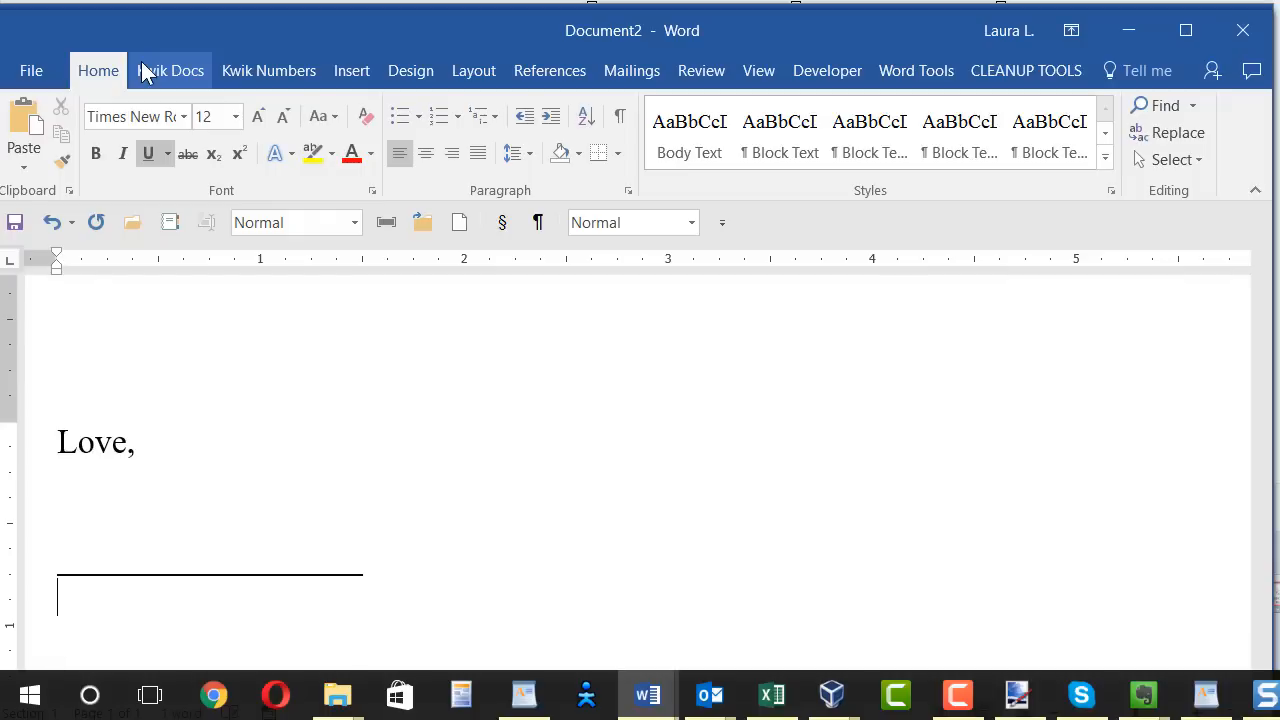
text(Laura)
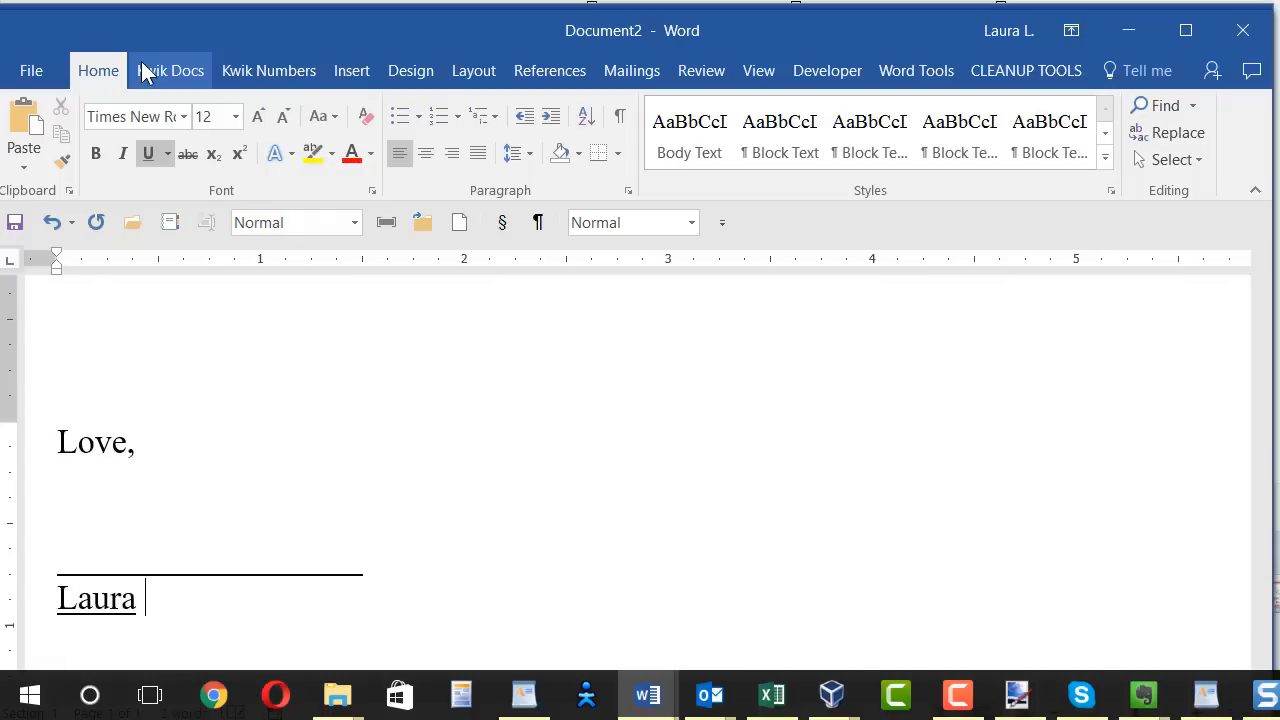
text(Leader)
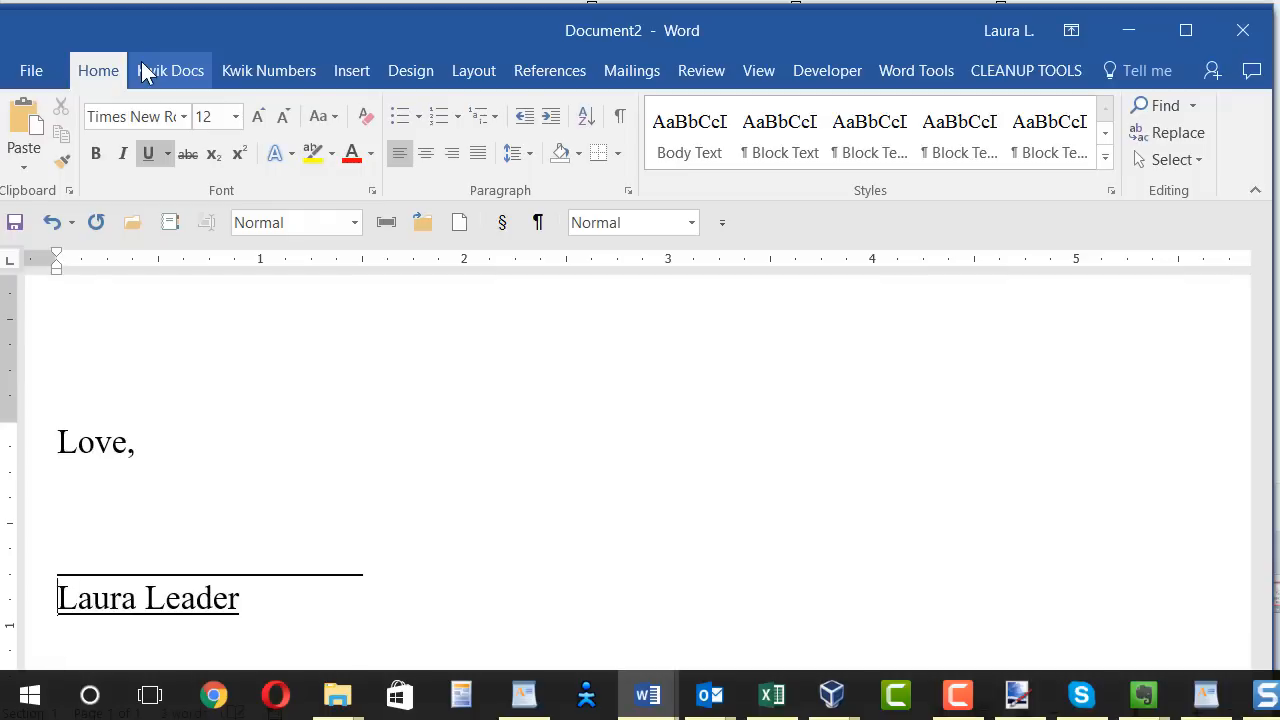
double_click(147, 598)
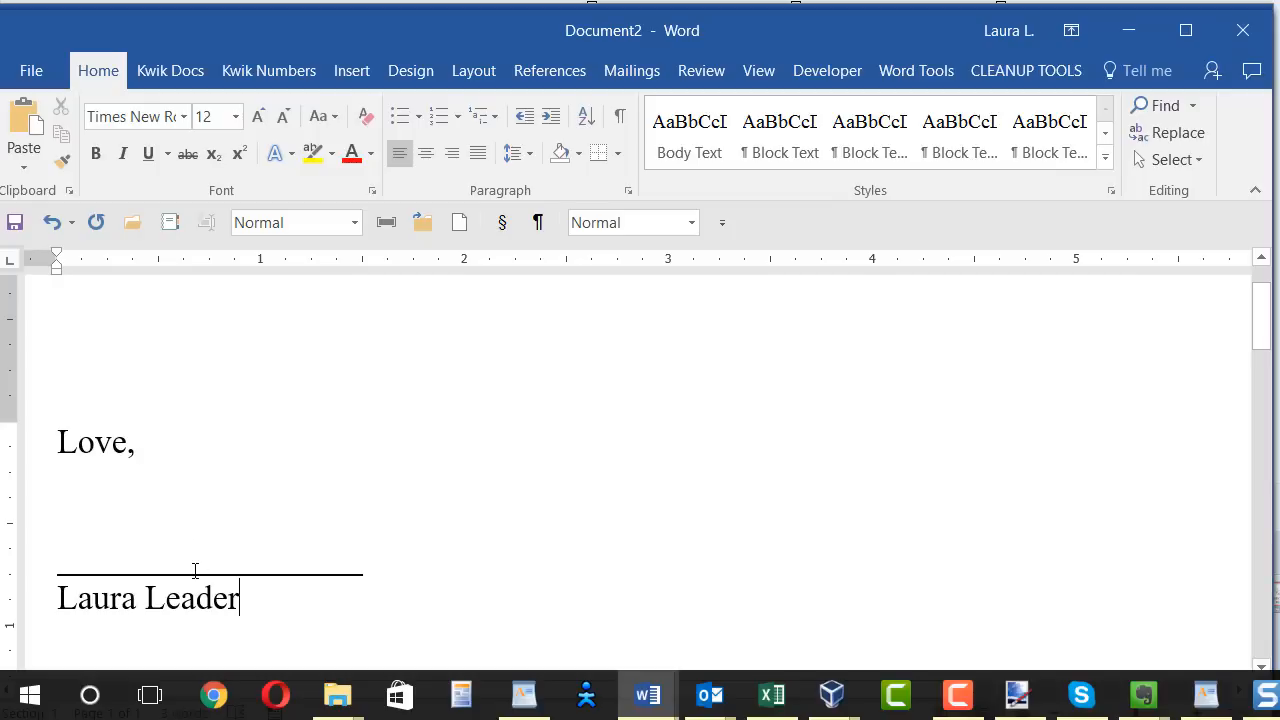
mouse_move(88, 590)
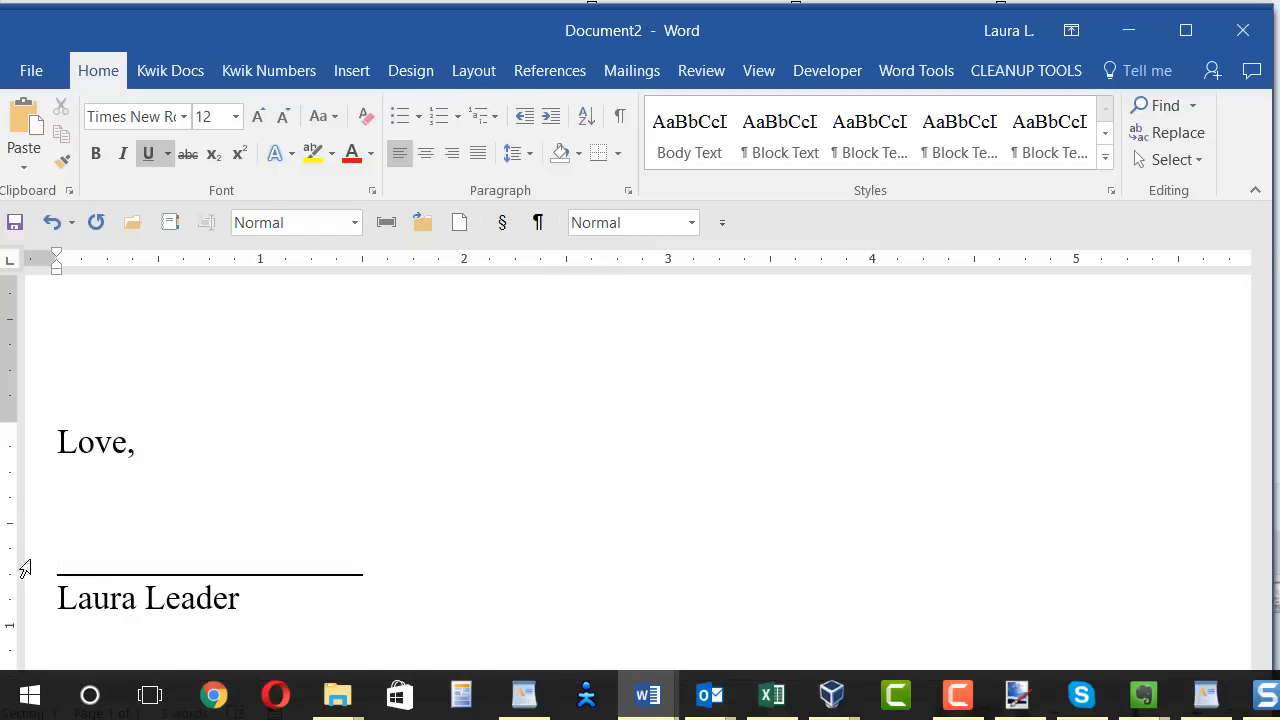
mouse_move(680, 557)
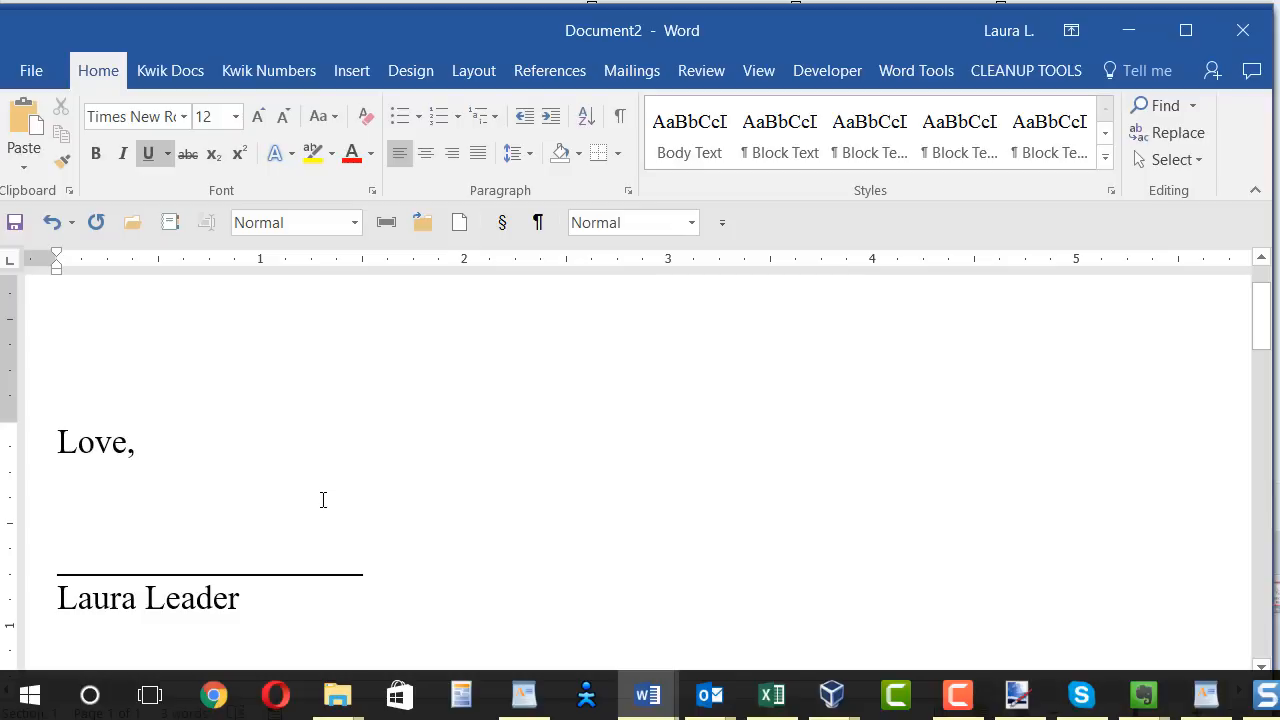
Step: Insert MySig.png from the SWT Dropbox folder, sorted newest first, above the signature line
click(60, 555)
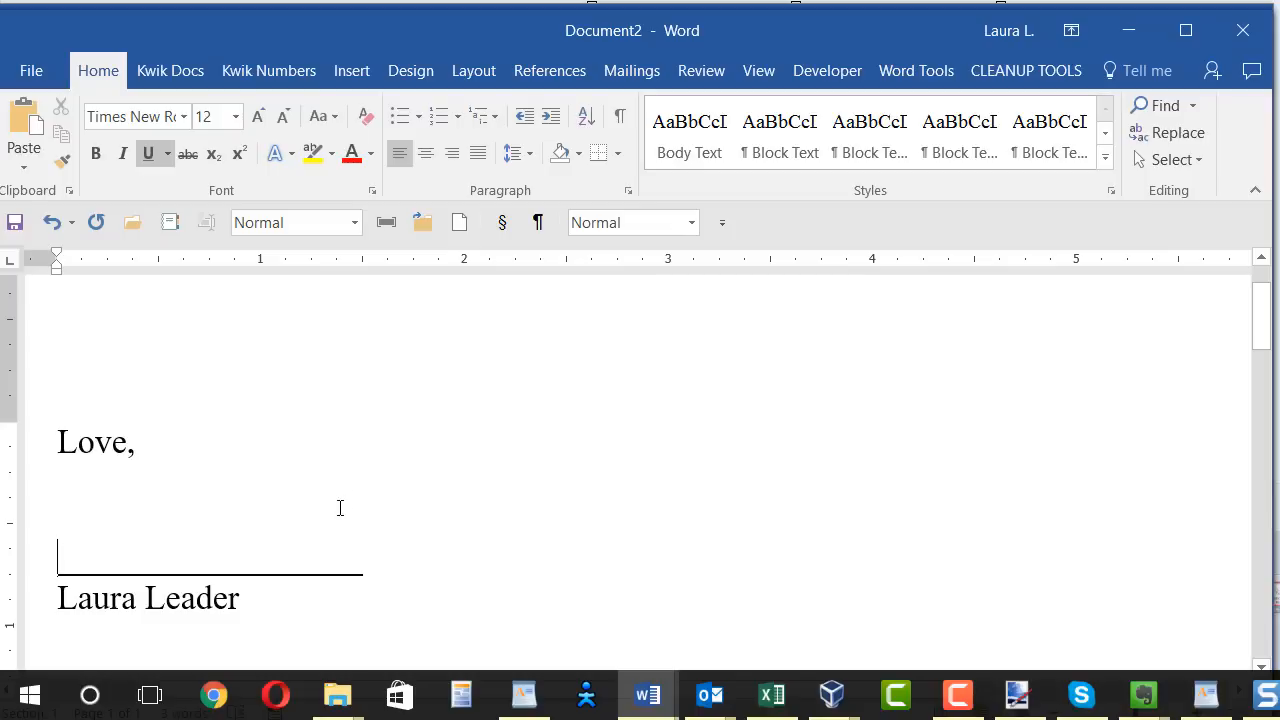
click(351, 70)
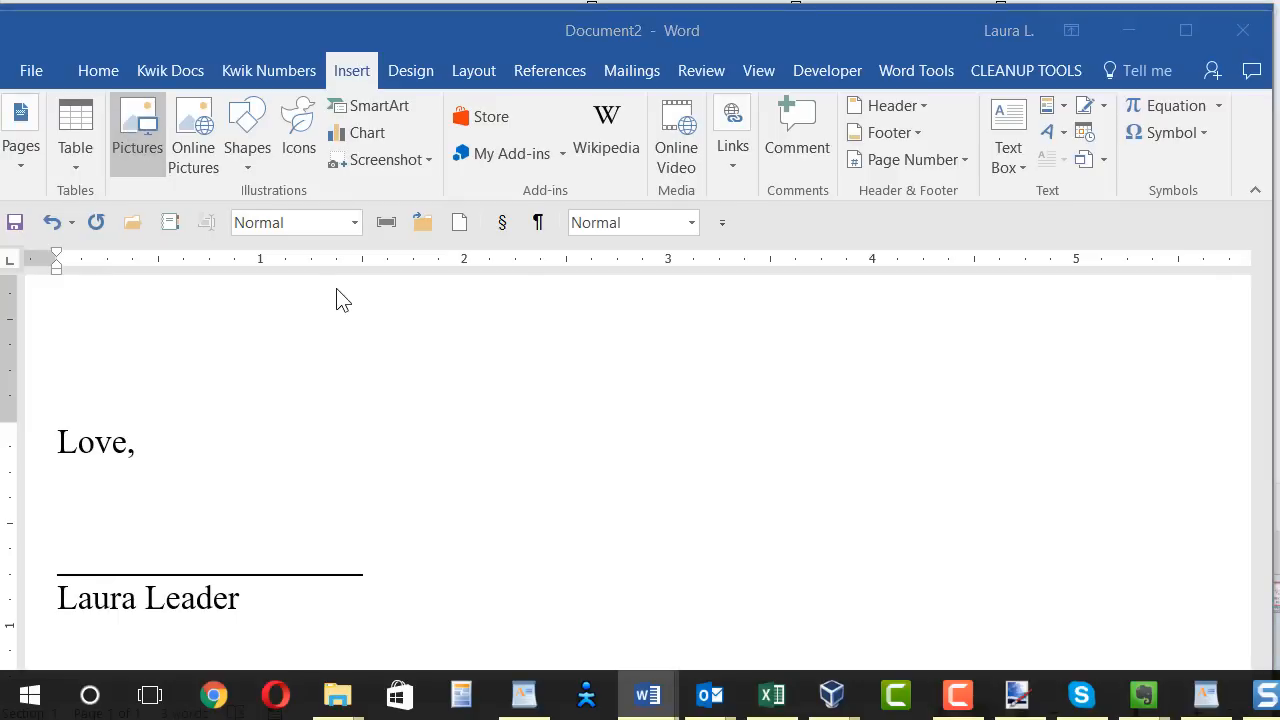
click(137, 120)
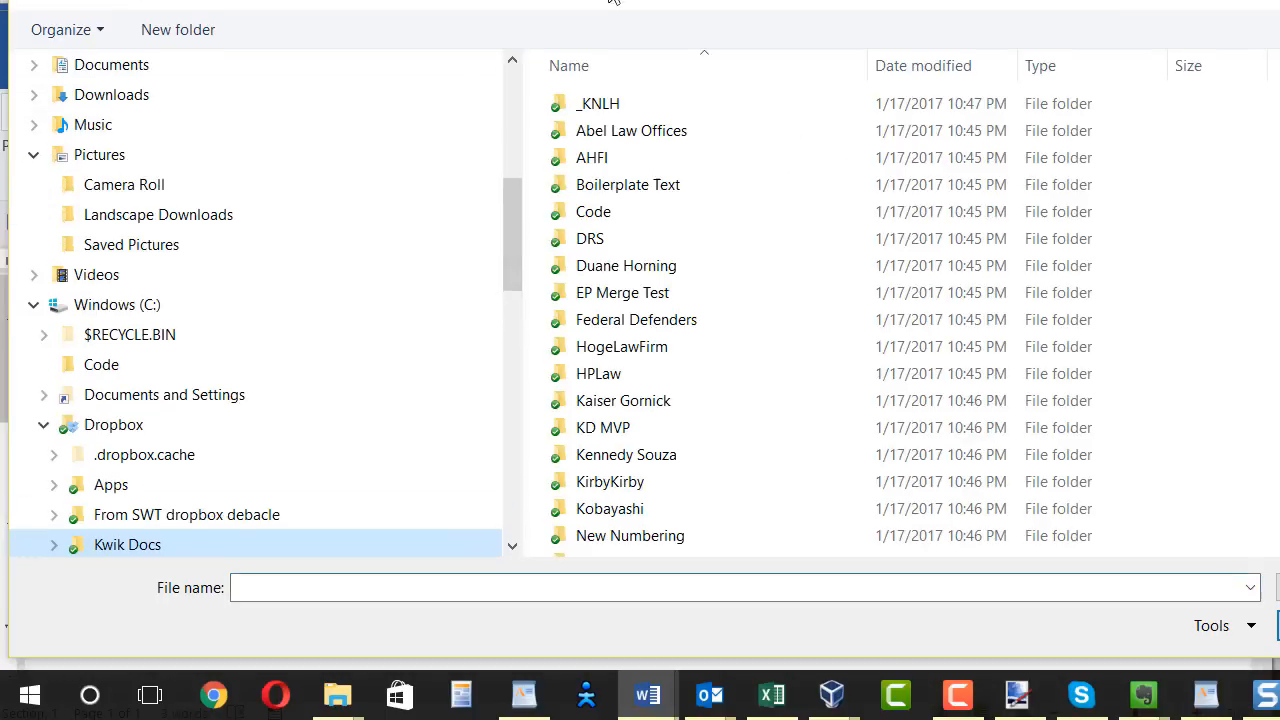
click(114, 424)
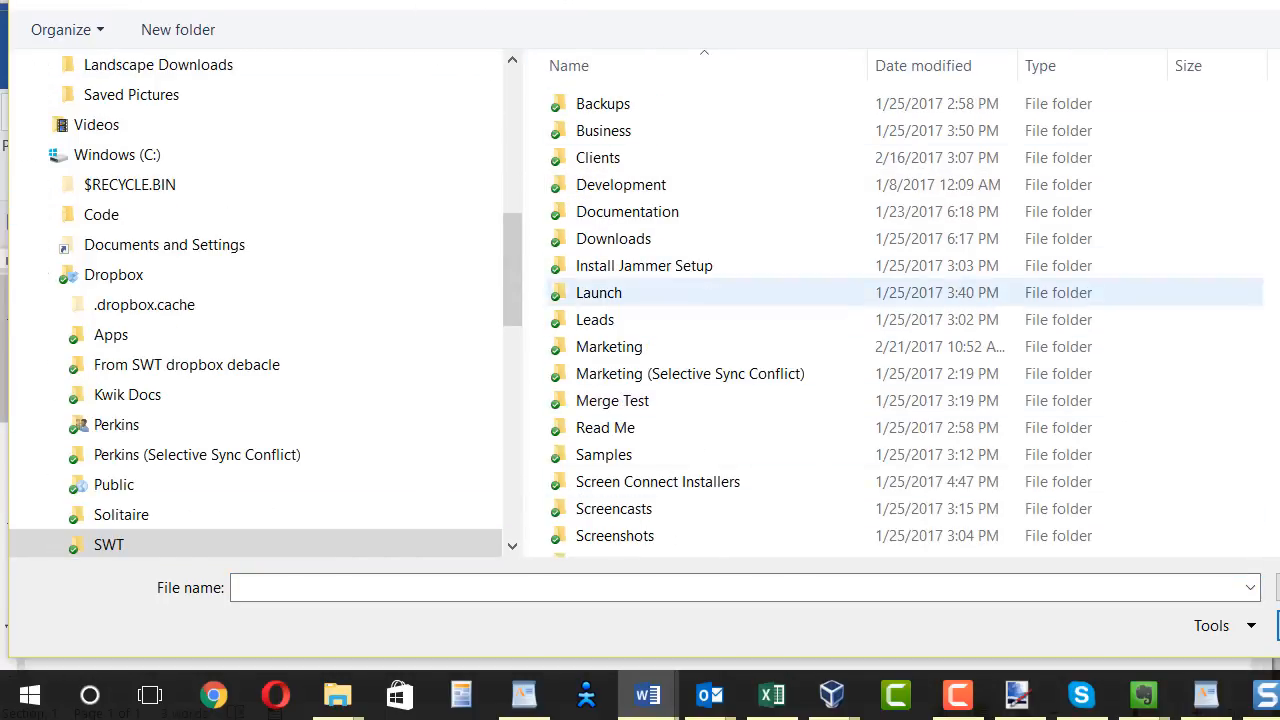
scroll(down, 3)
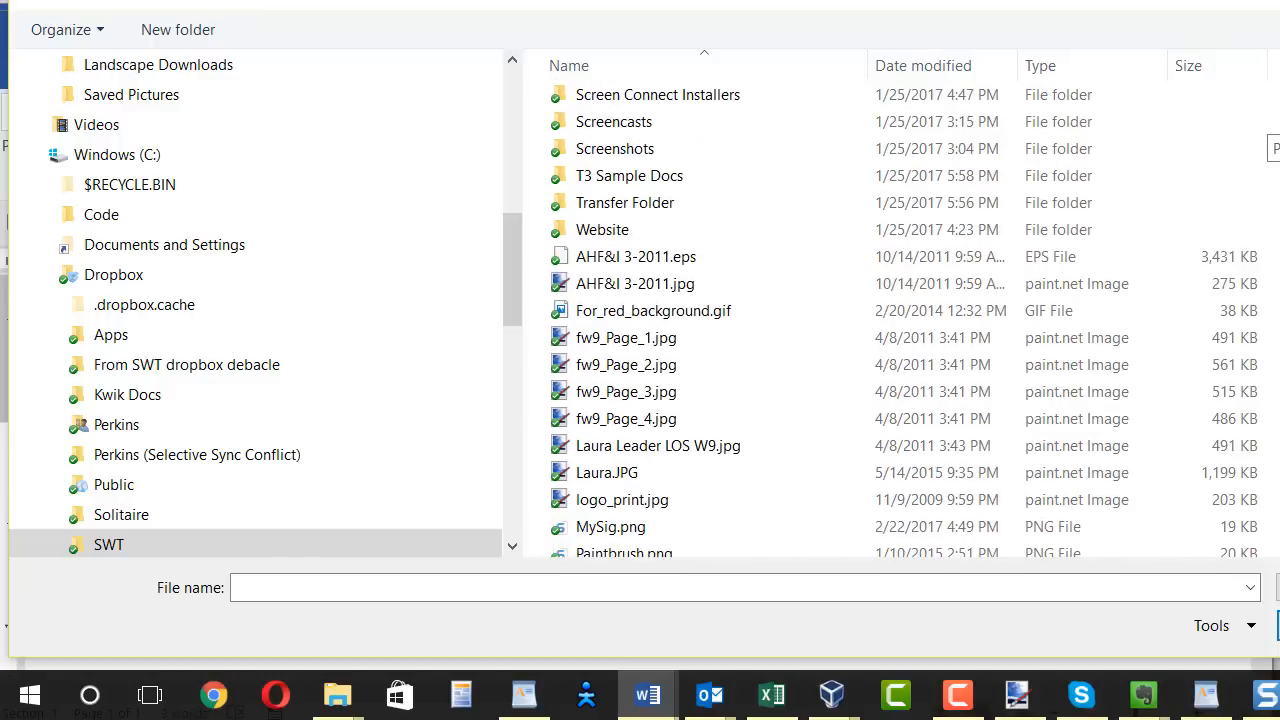
click(922, 65)
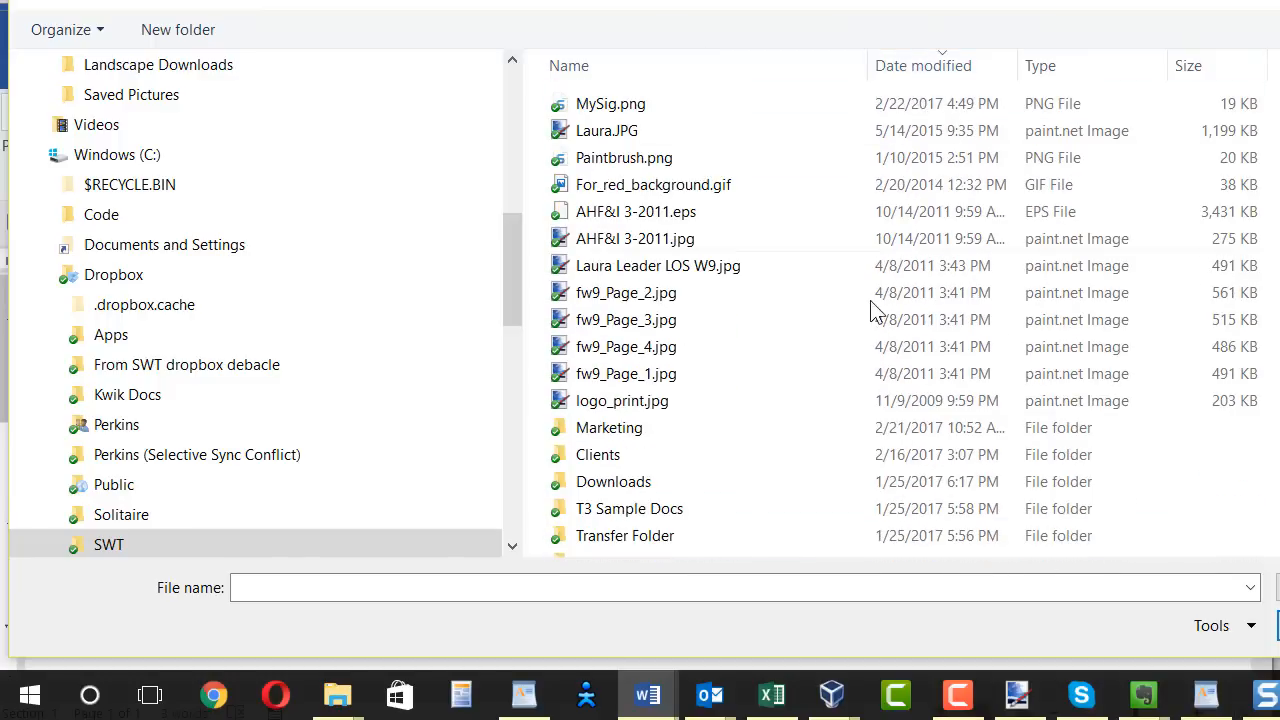
click(610, 103)
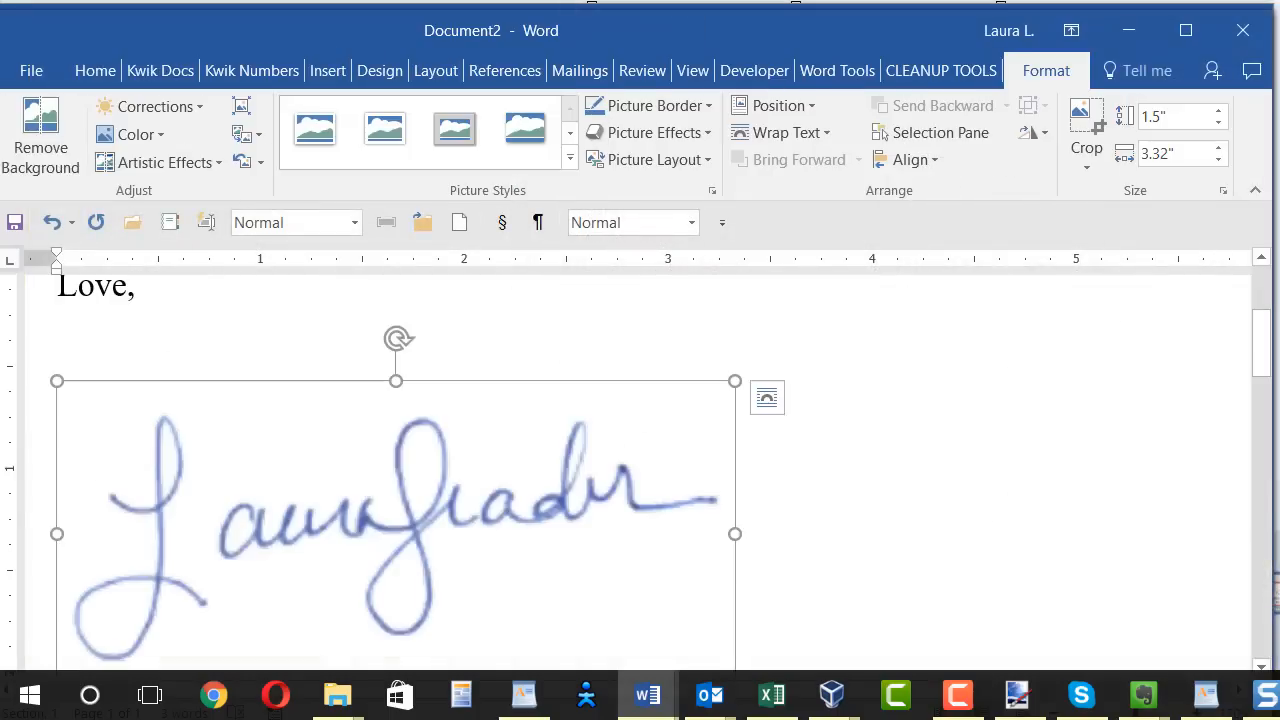
scroll(down, 3)
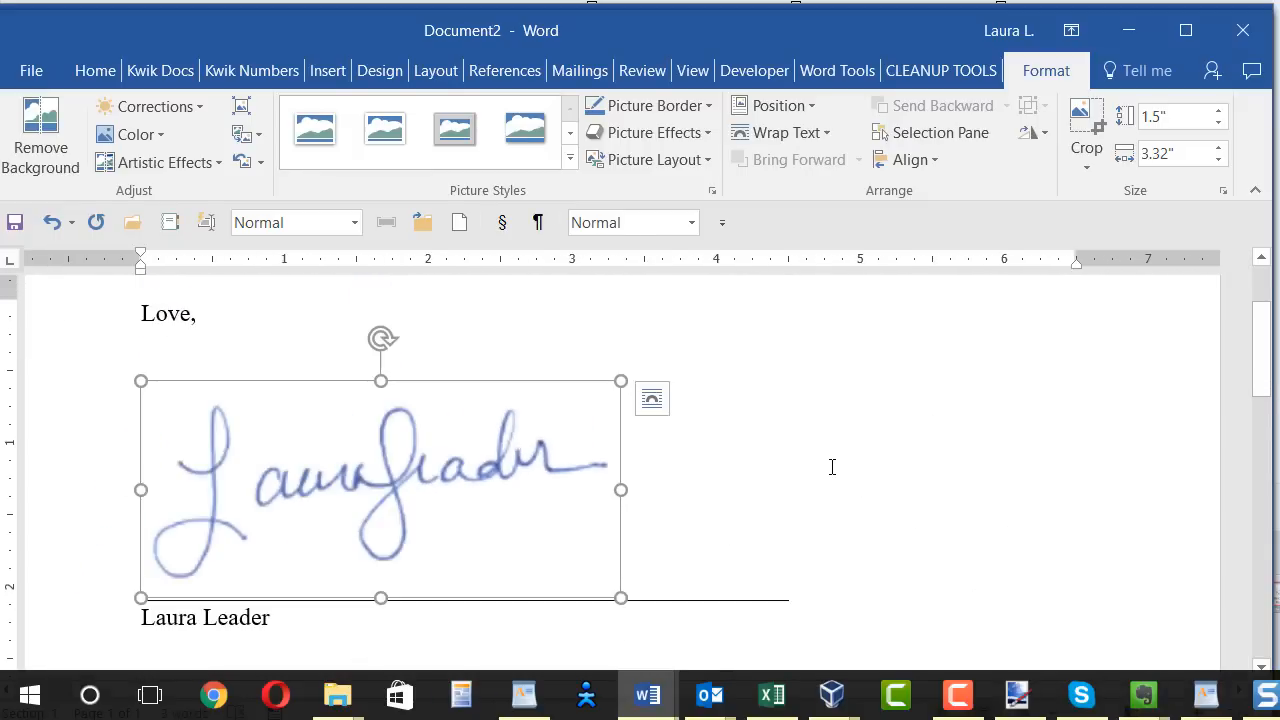
mouse_move(831, 550)
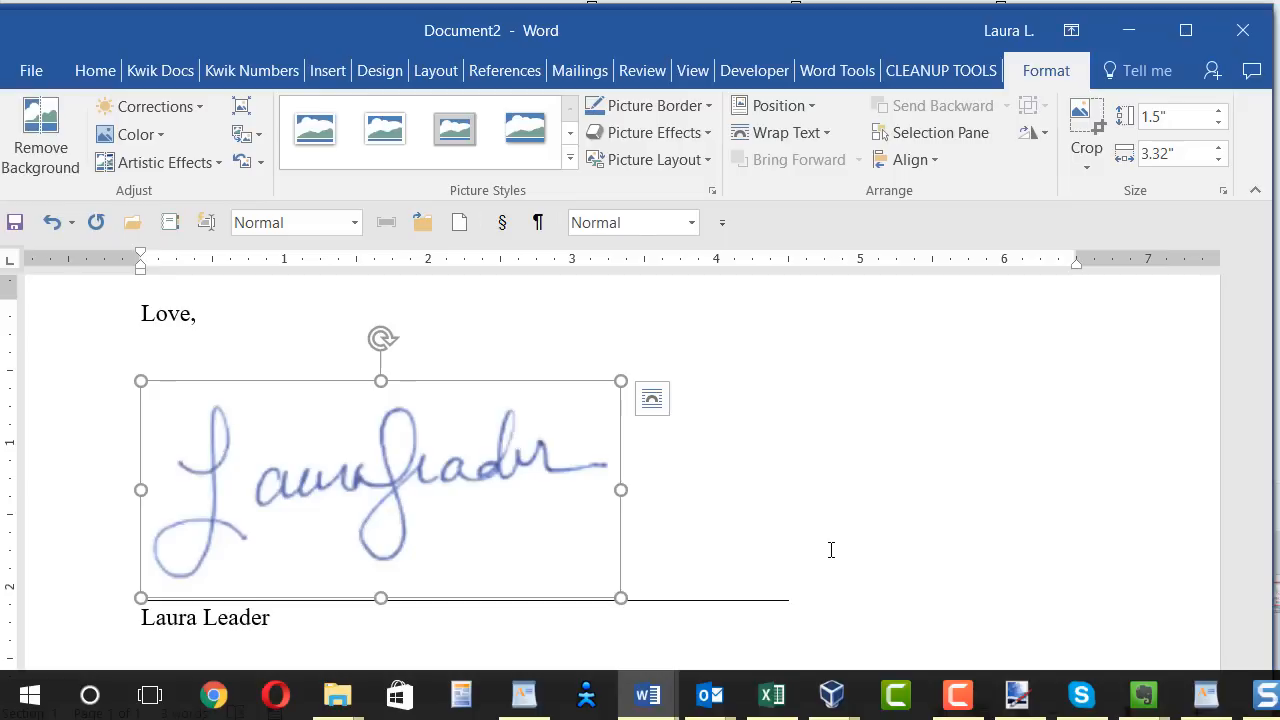
mouse_move(418, 463)
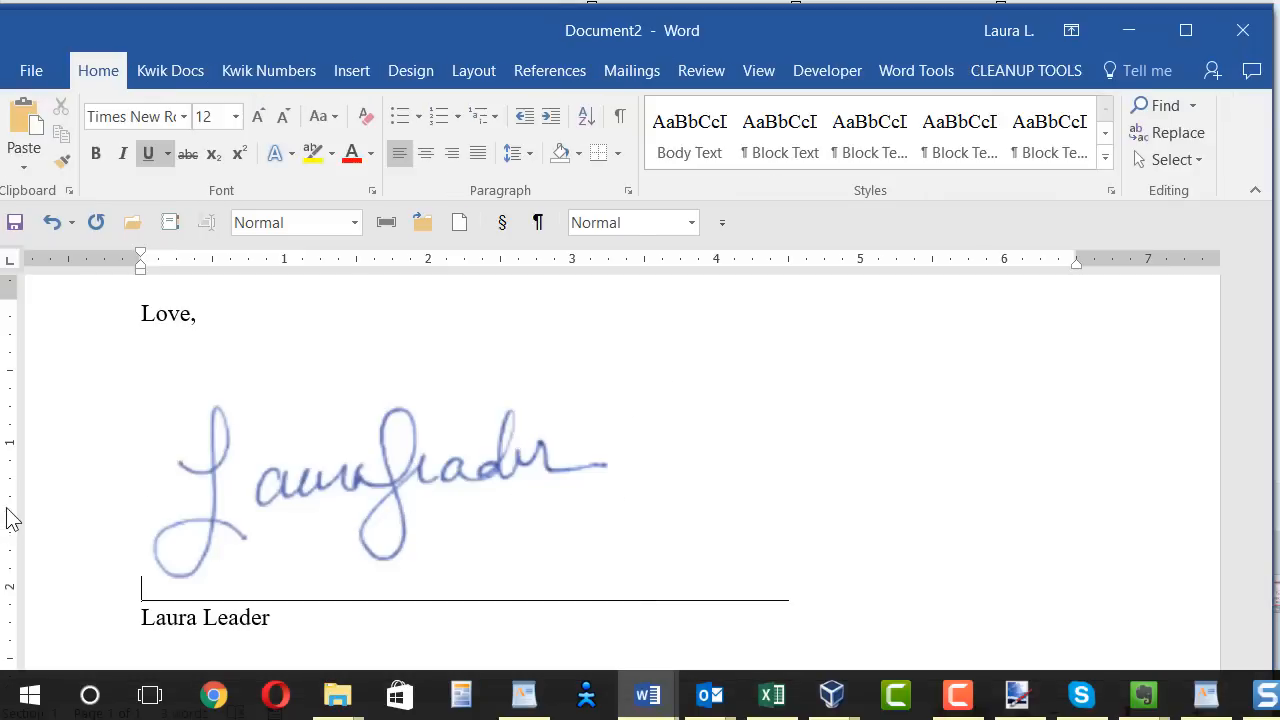
text(xxxx)
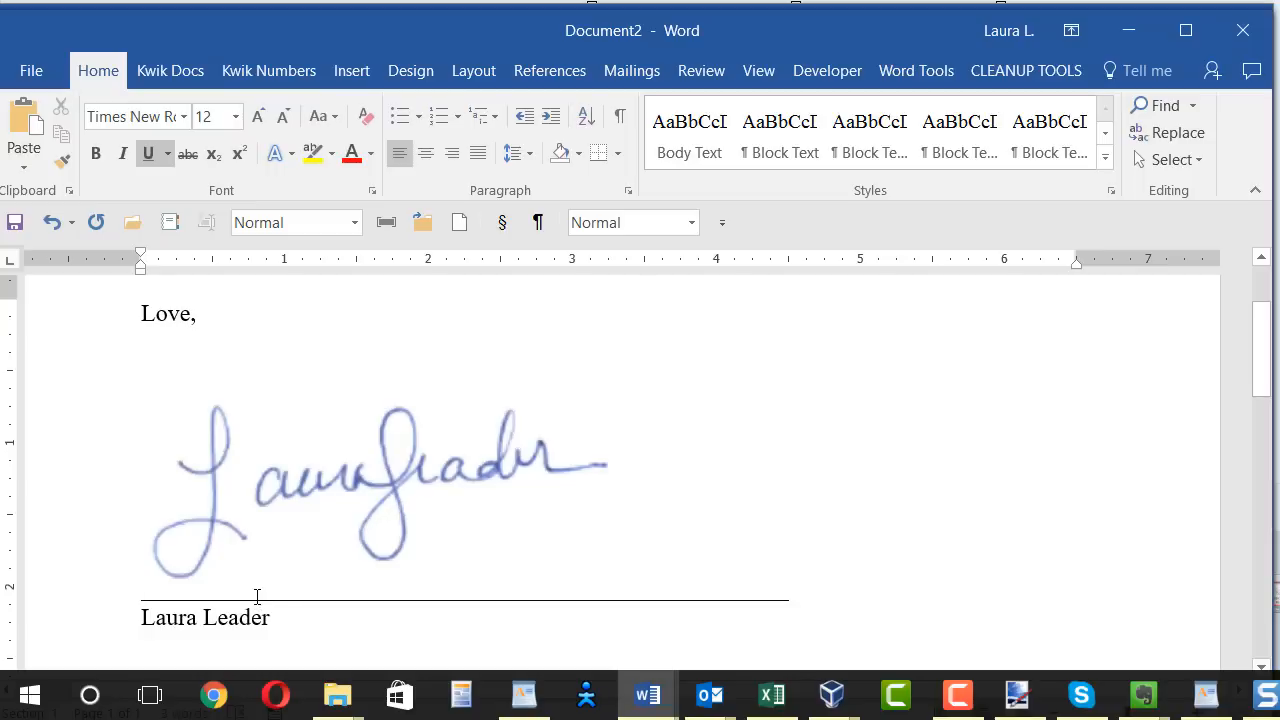
mouse_move(358, 488)
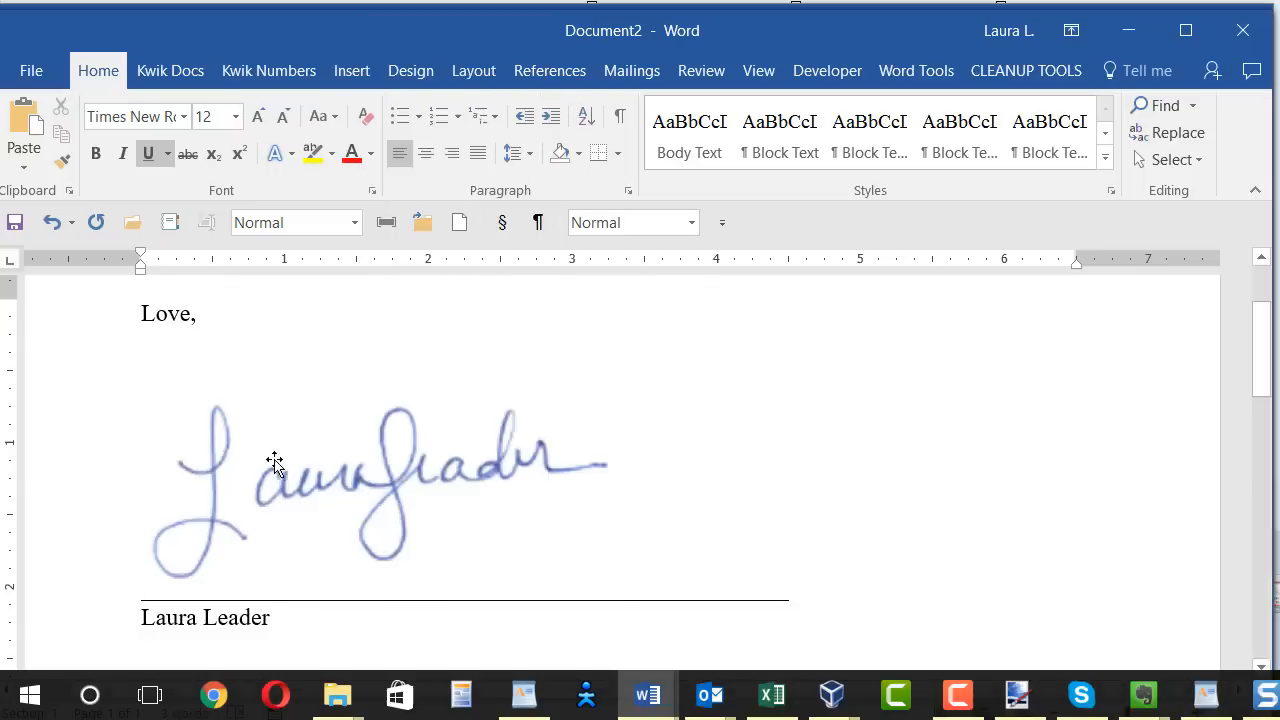
Step: Set the signature picture's text wrapping to In Front of Text so it floats over the letter
right_click(275, 463)
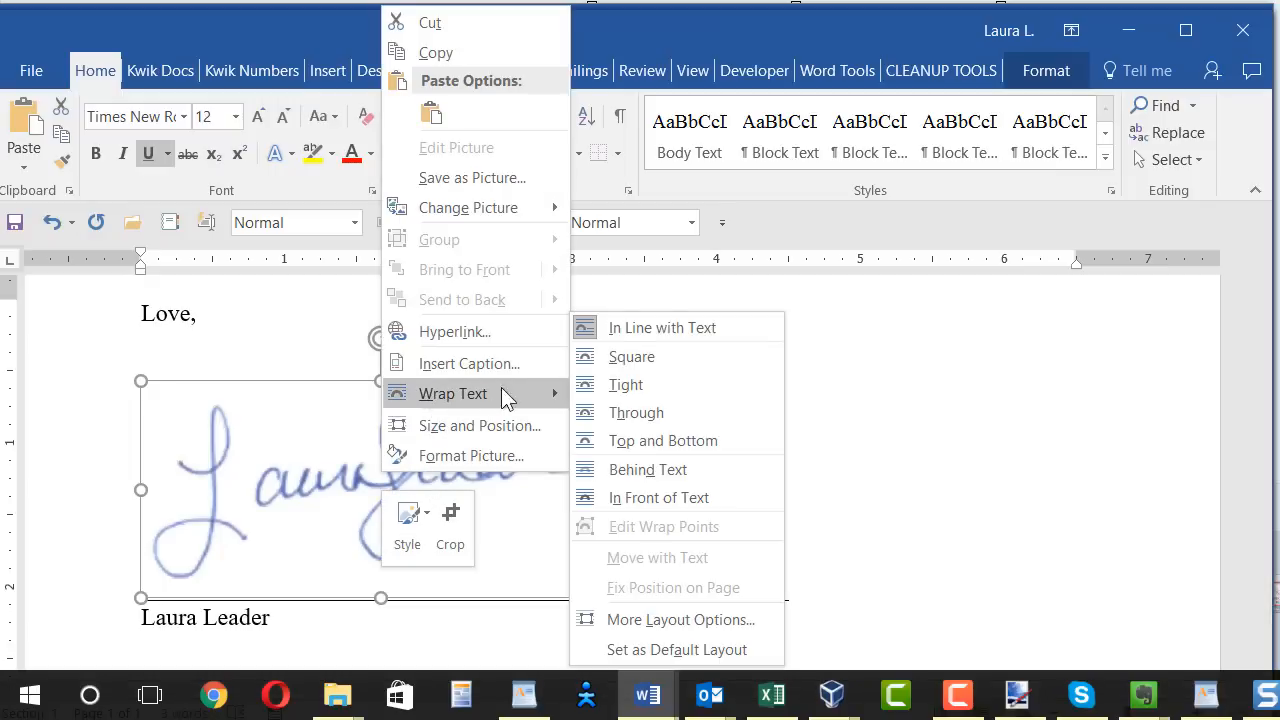
click(658, 497)
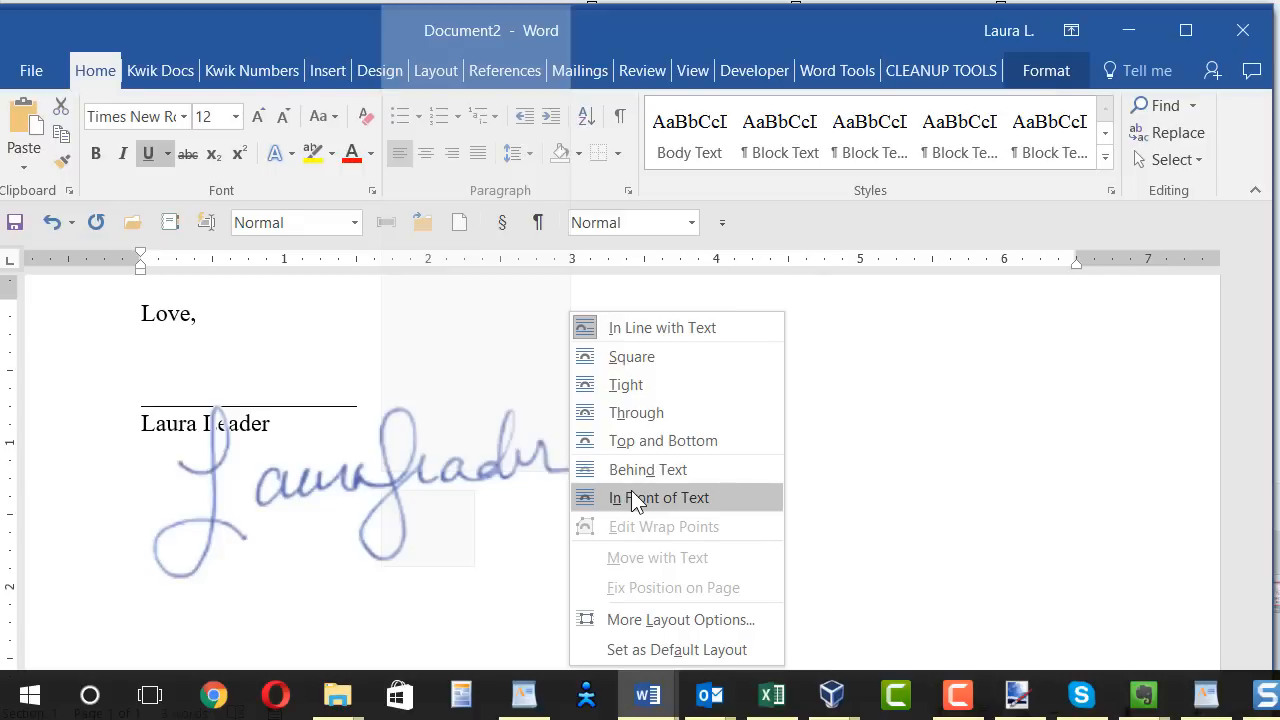
mouse_move(647, 469)
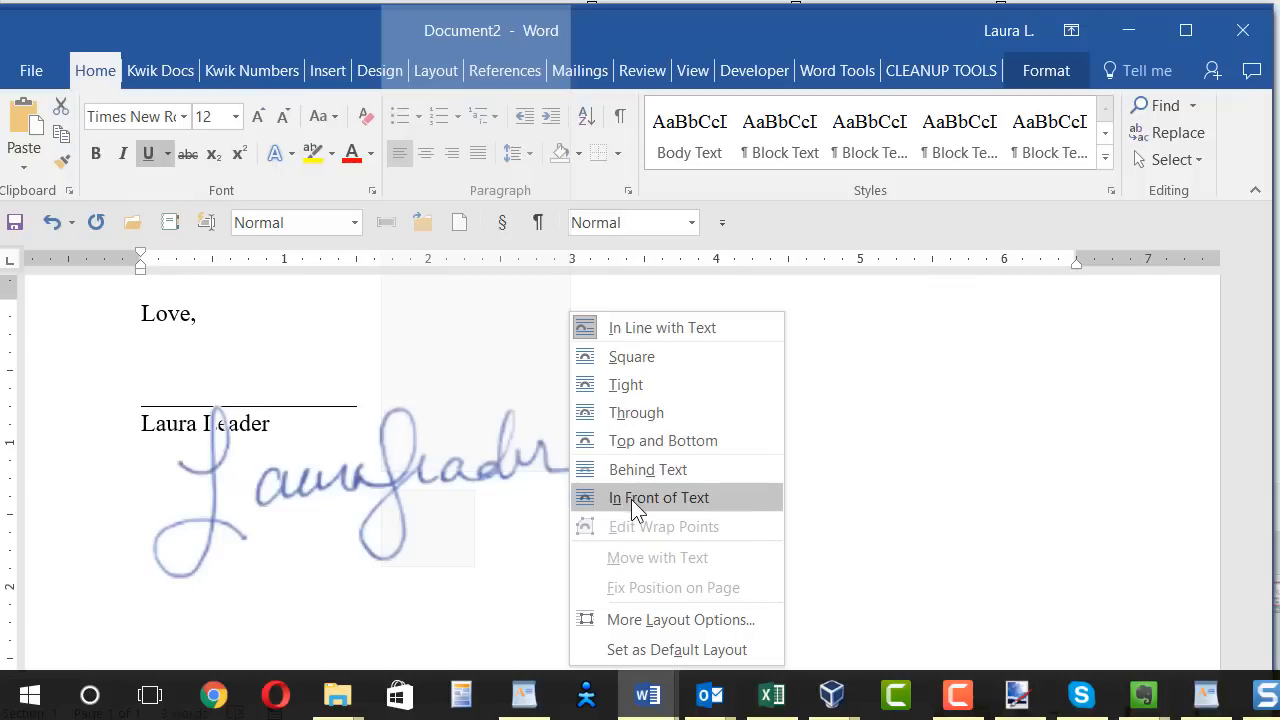
mouse_move(632, 495)
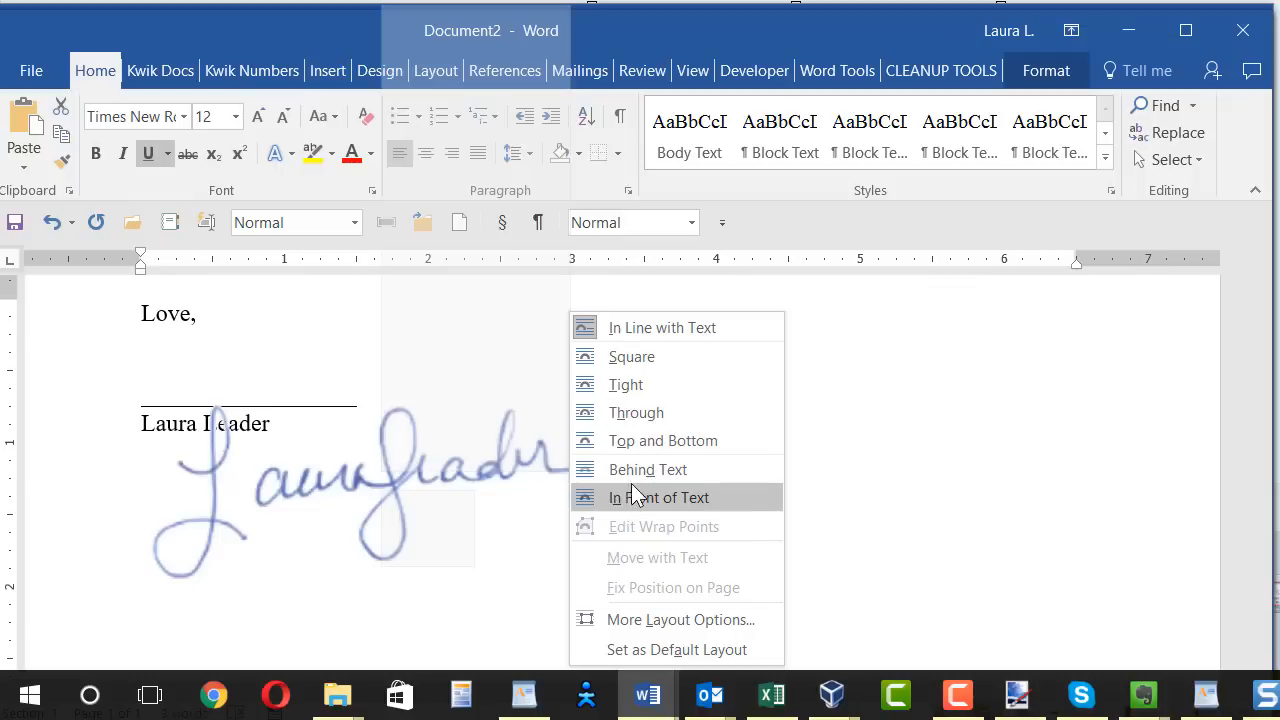
mouse_move(647, 469)
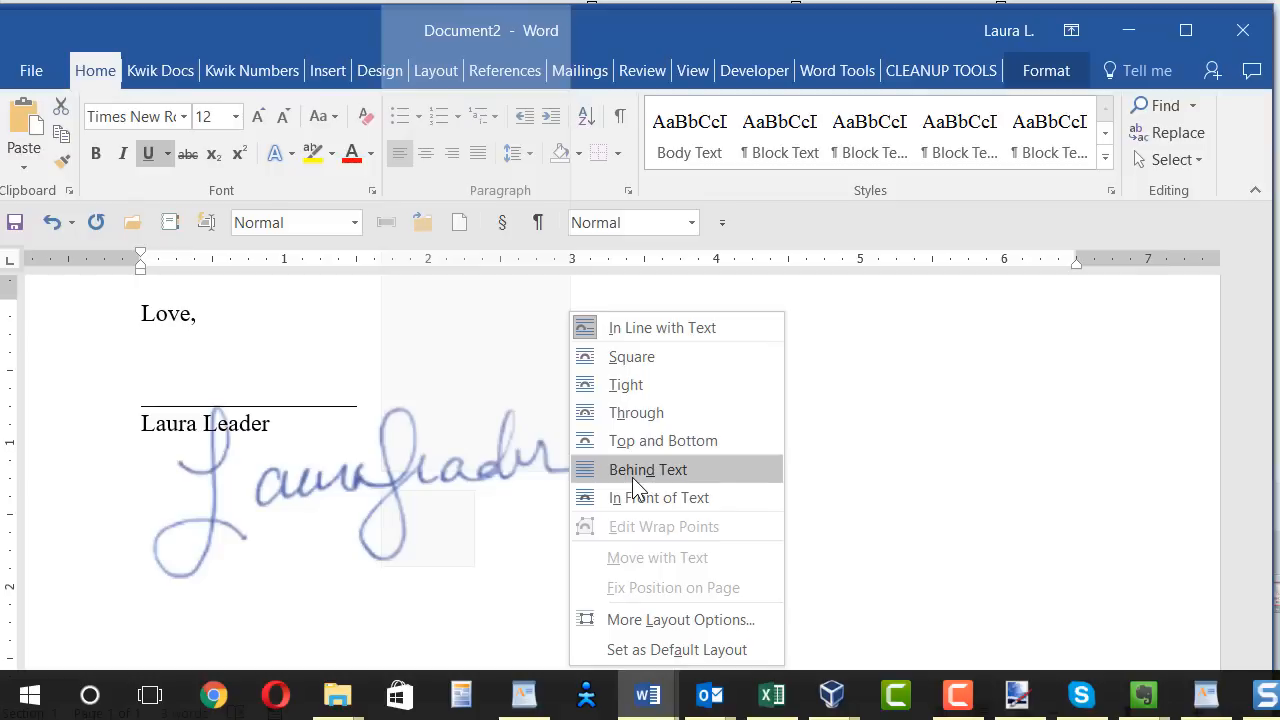
mouse_move(659, 497)
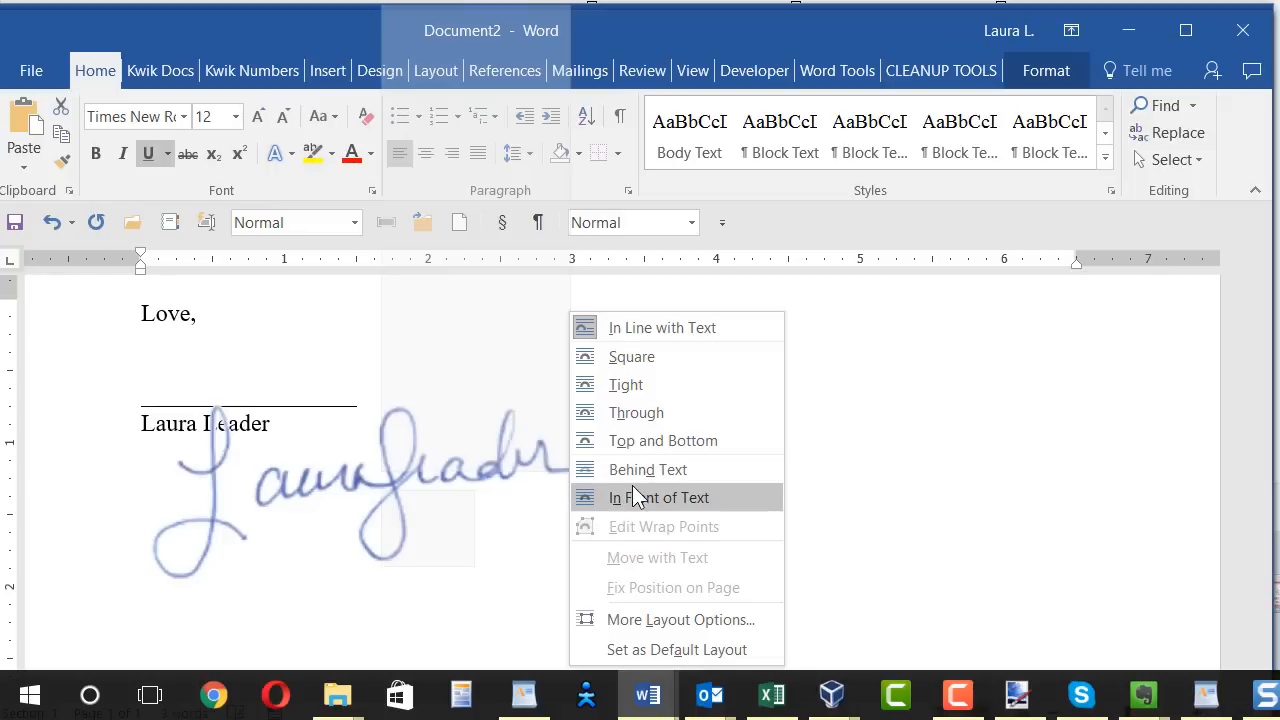
mouse_move(640, 505)
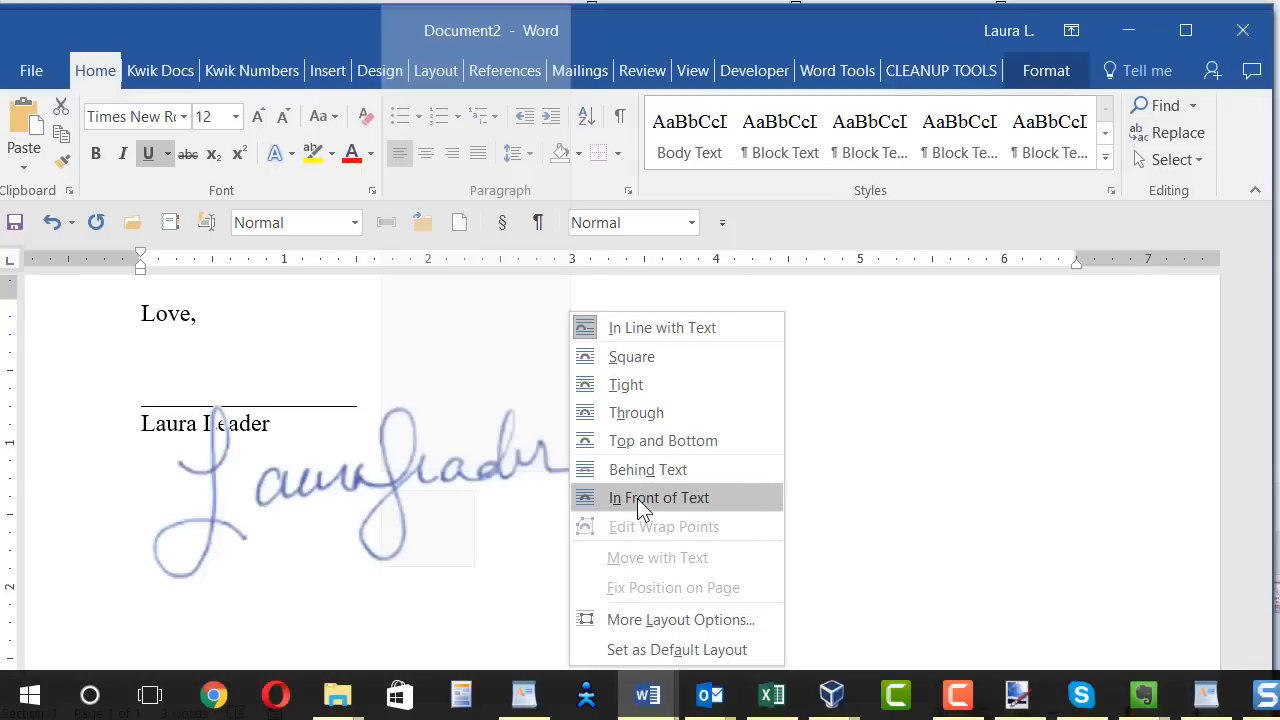
click(659, 497)
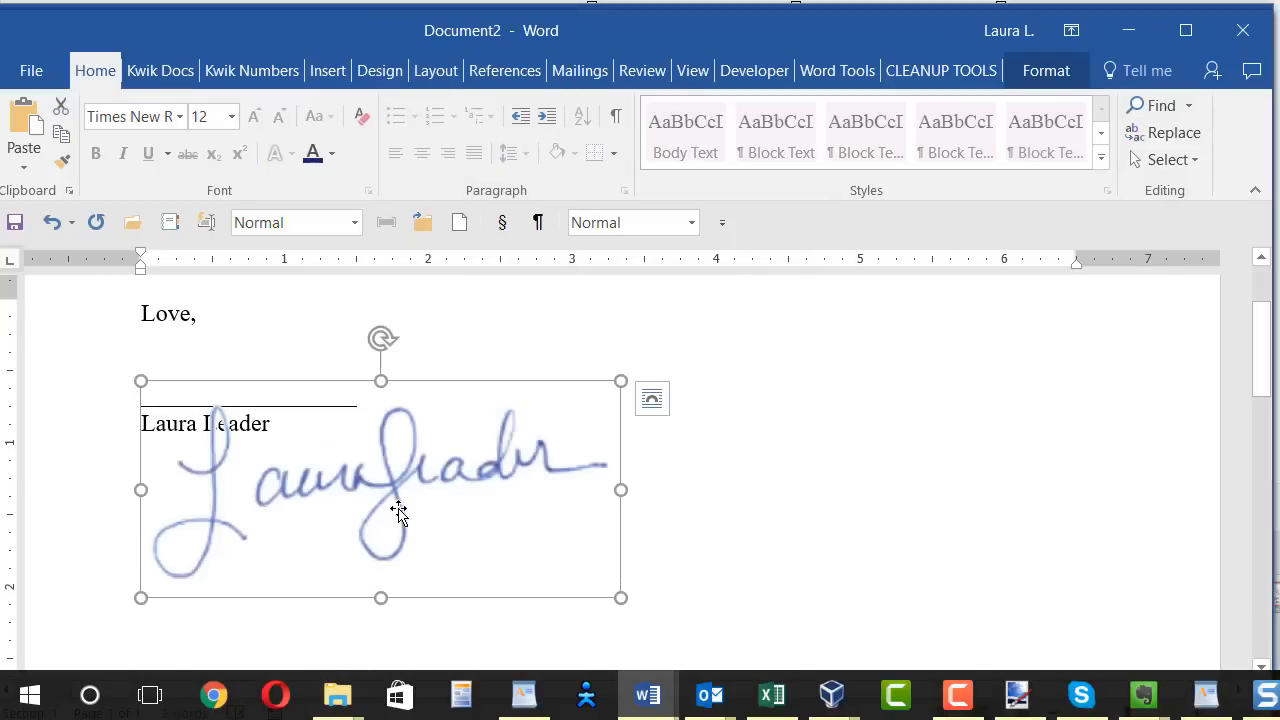
mouse_move(605, 505)
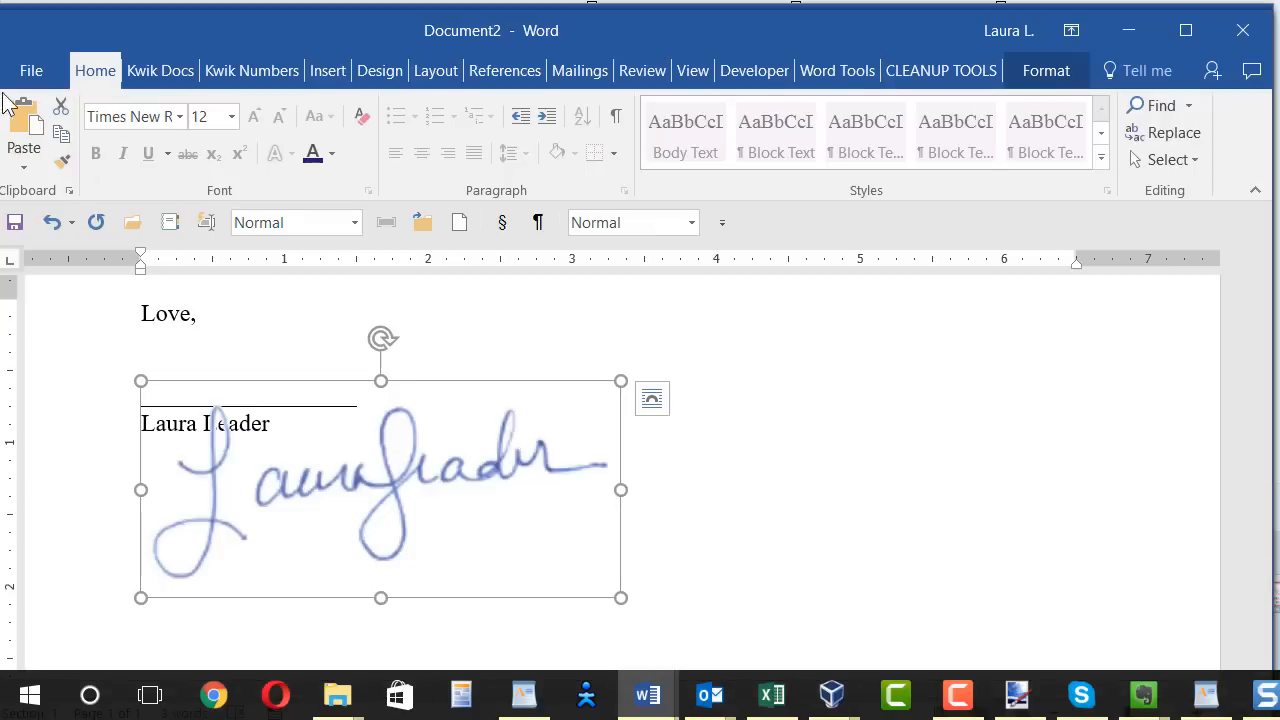
mouse_move(765, 497)
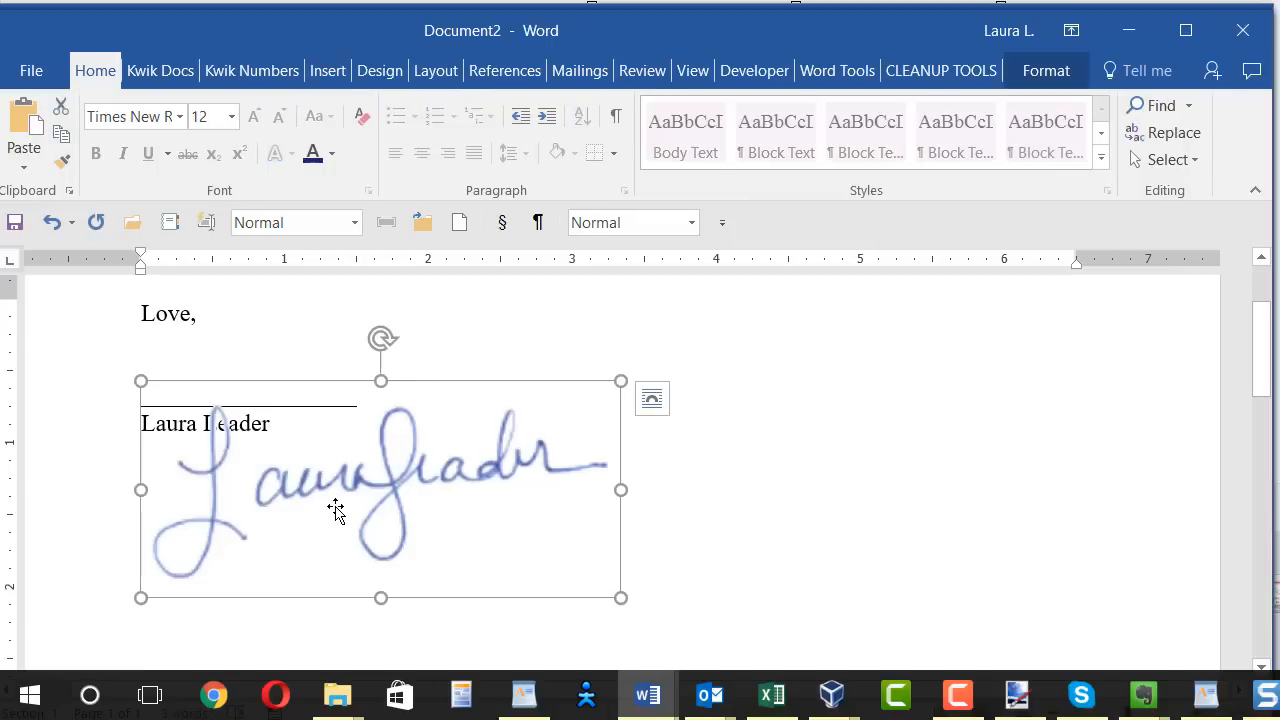
mouse_move(1046, 70)
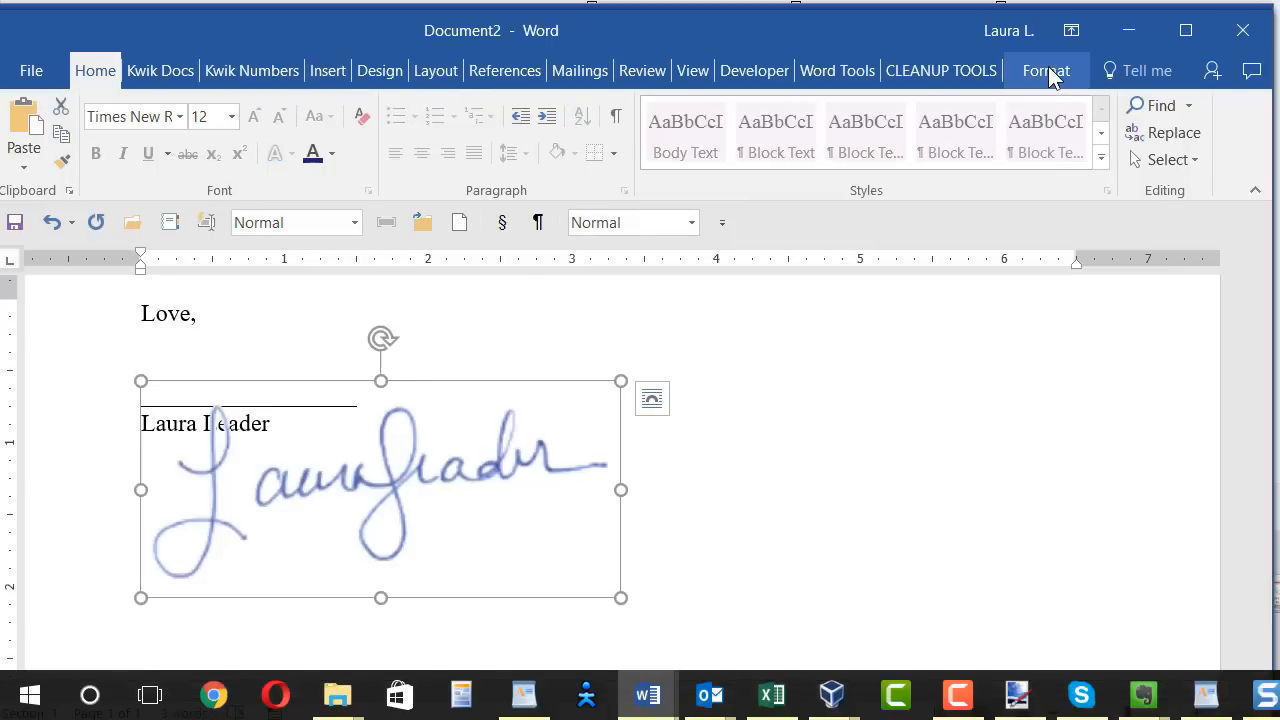
Step: Resize the signature picture from the Format settings to 0.75" tall by 1.66" wide
click(1046, 70)
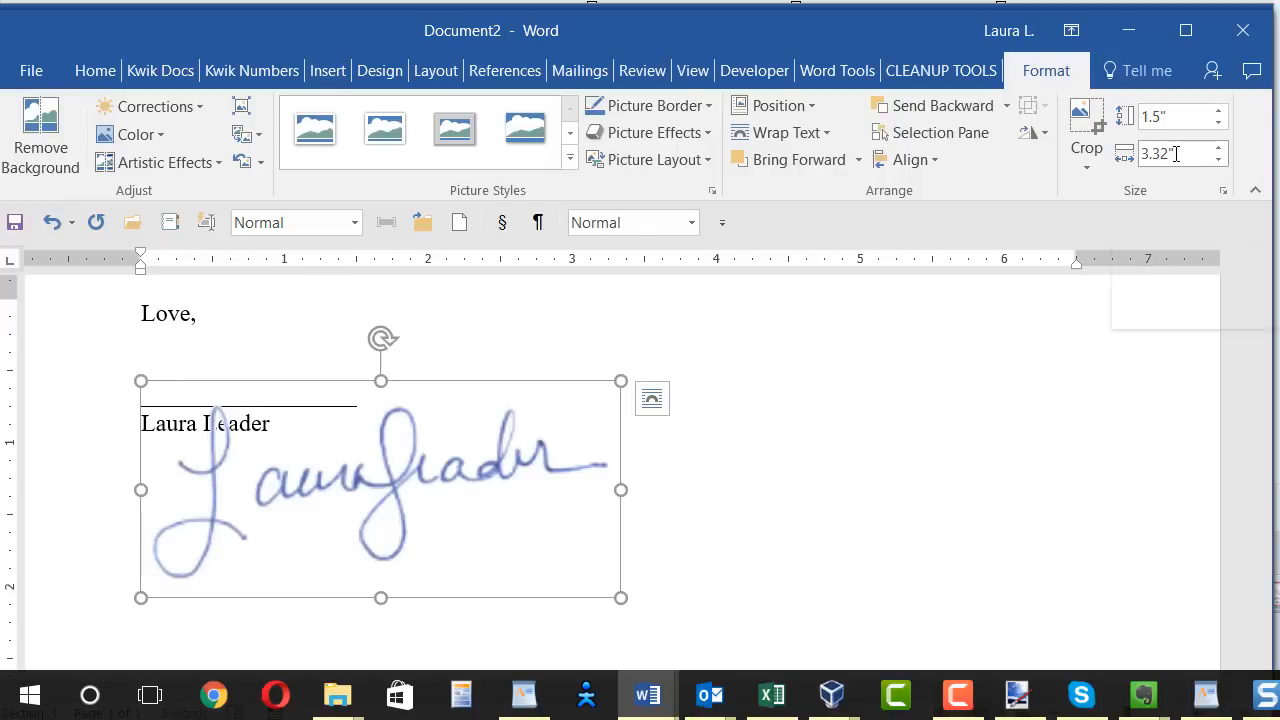
mouse_move(1175, 153)
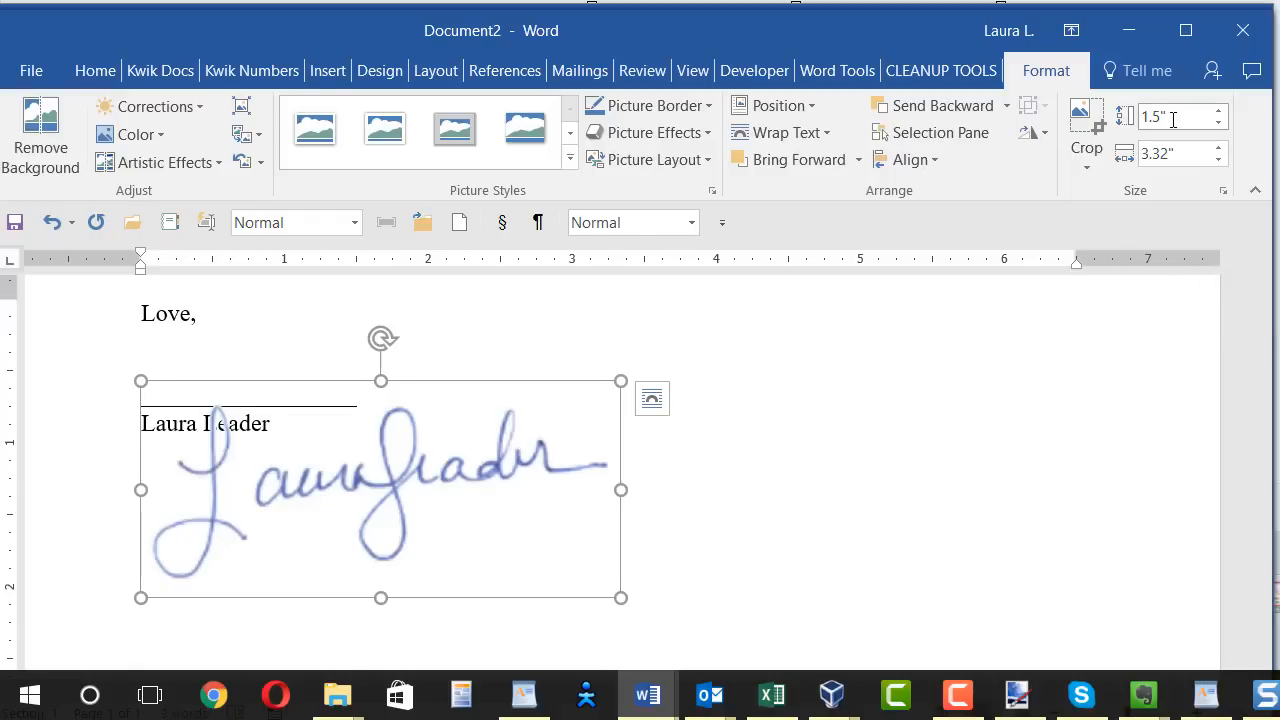
mouse_move(1180, 117)
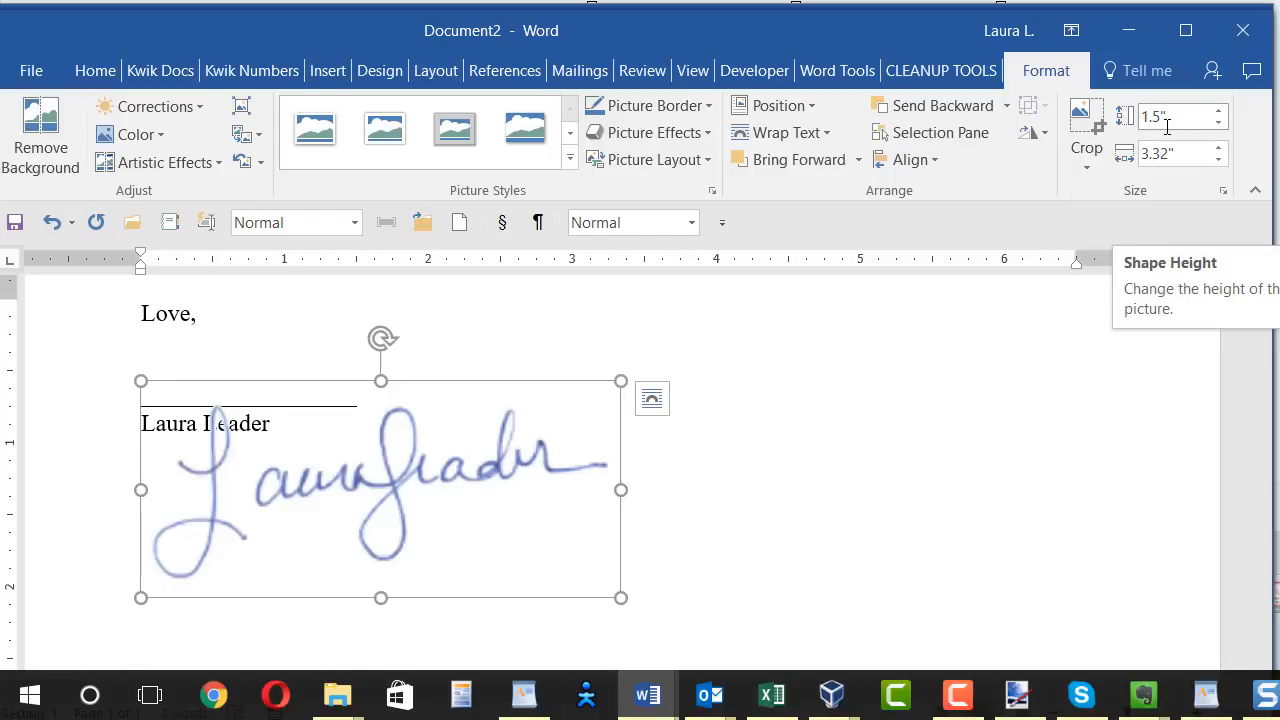
mouse_move(502, 530)
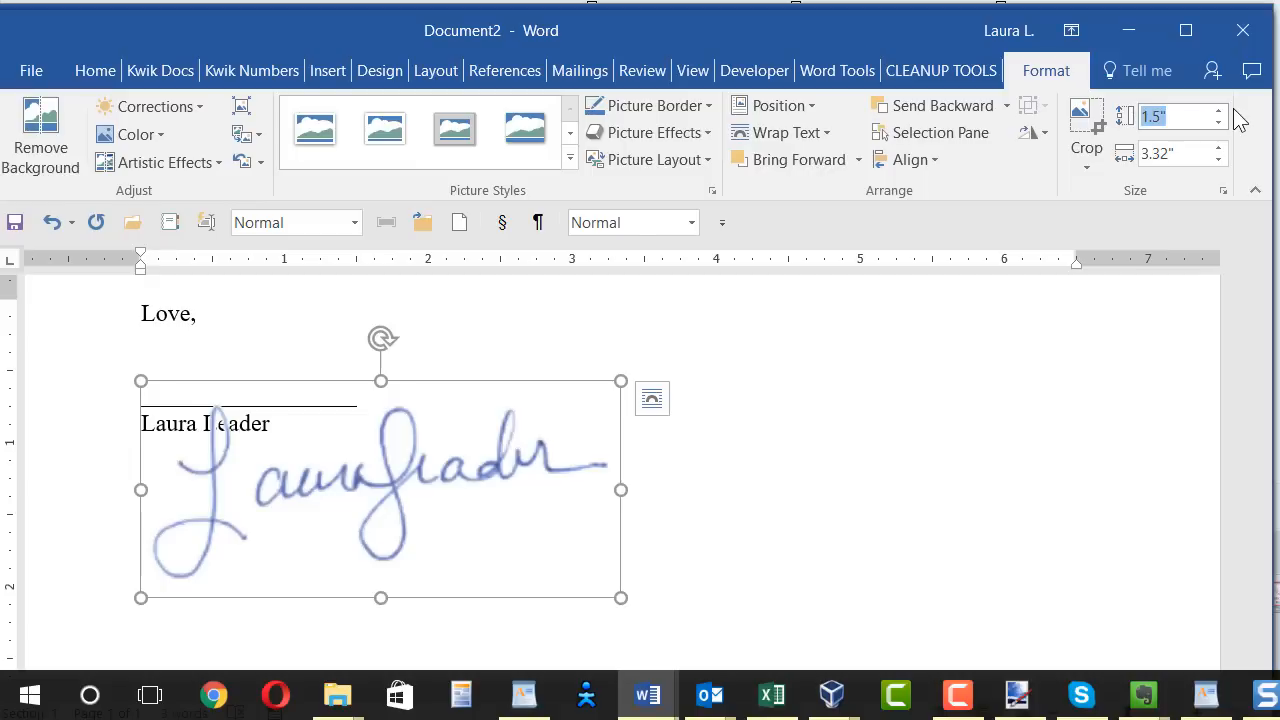
mouse_move(1147, 147)
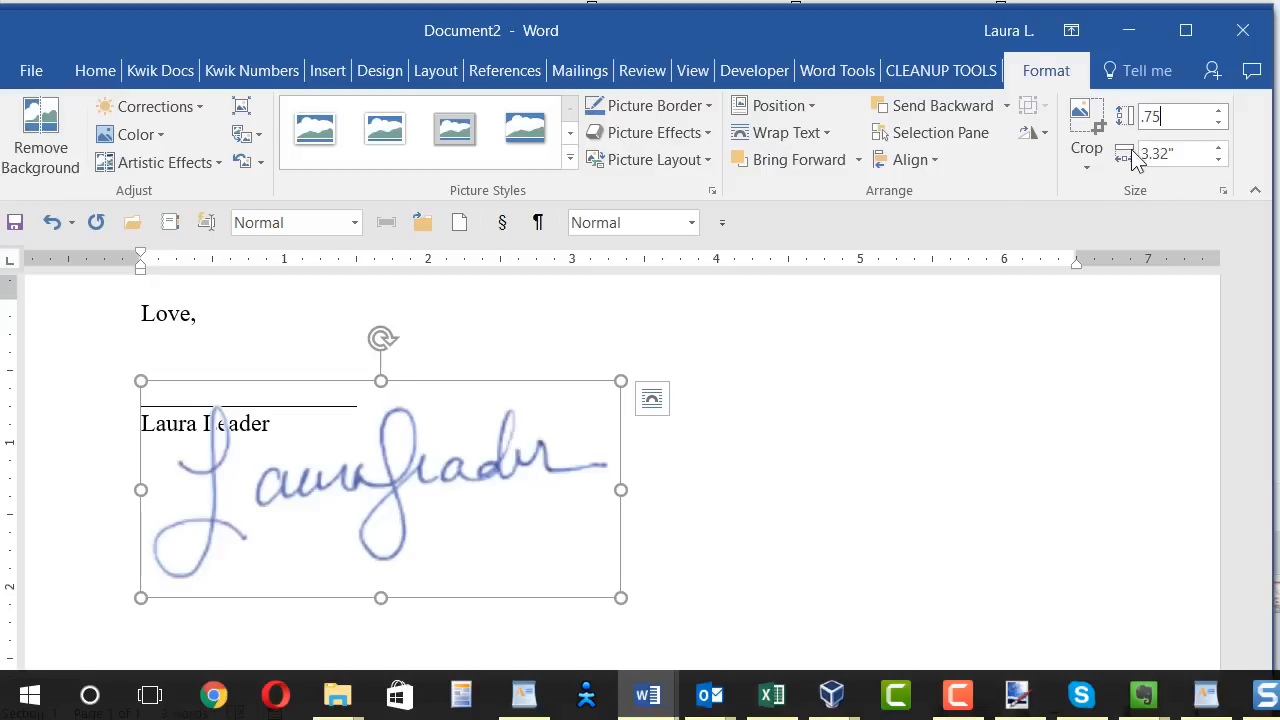
drag(620, 597, 381, 489)
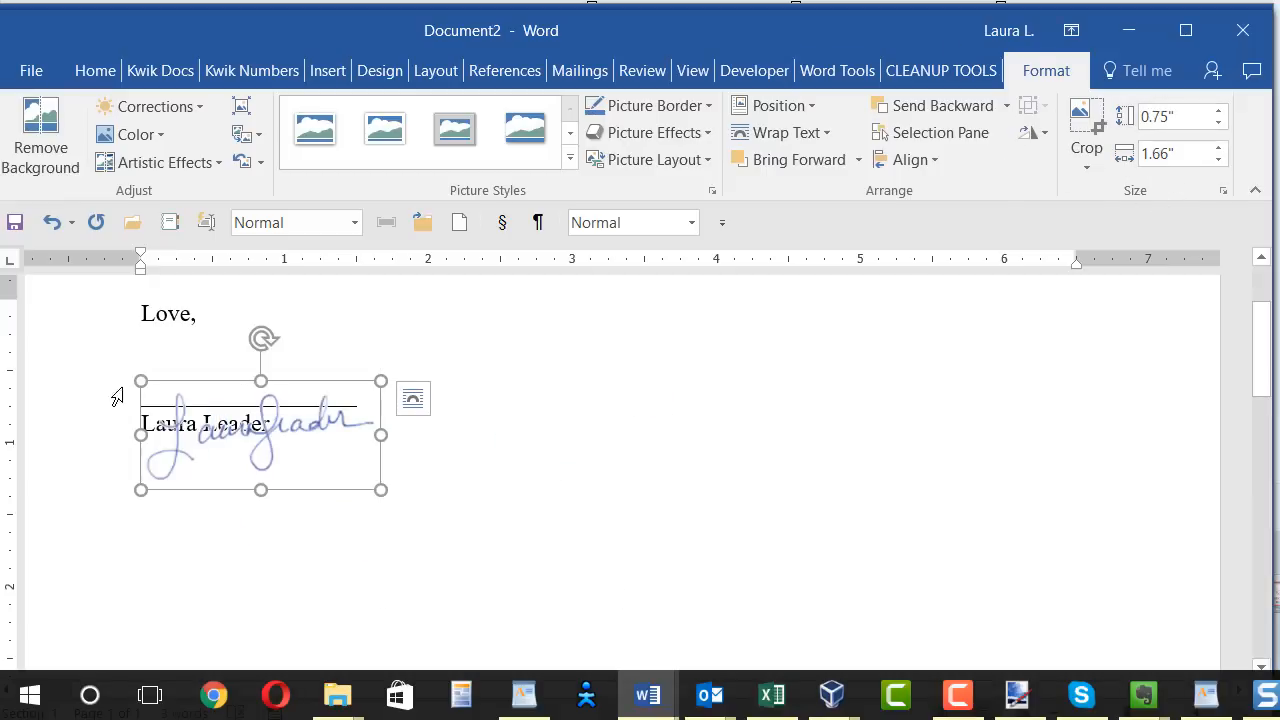
drag(260, 435, 270, 385)
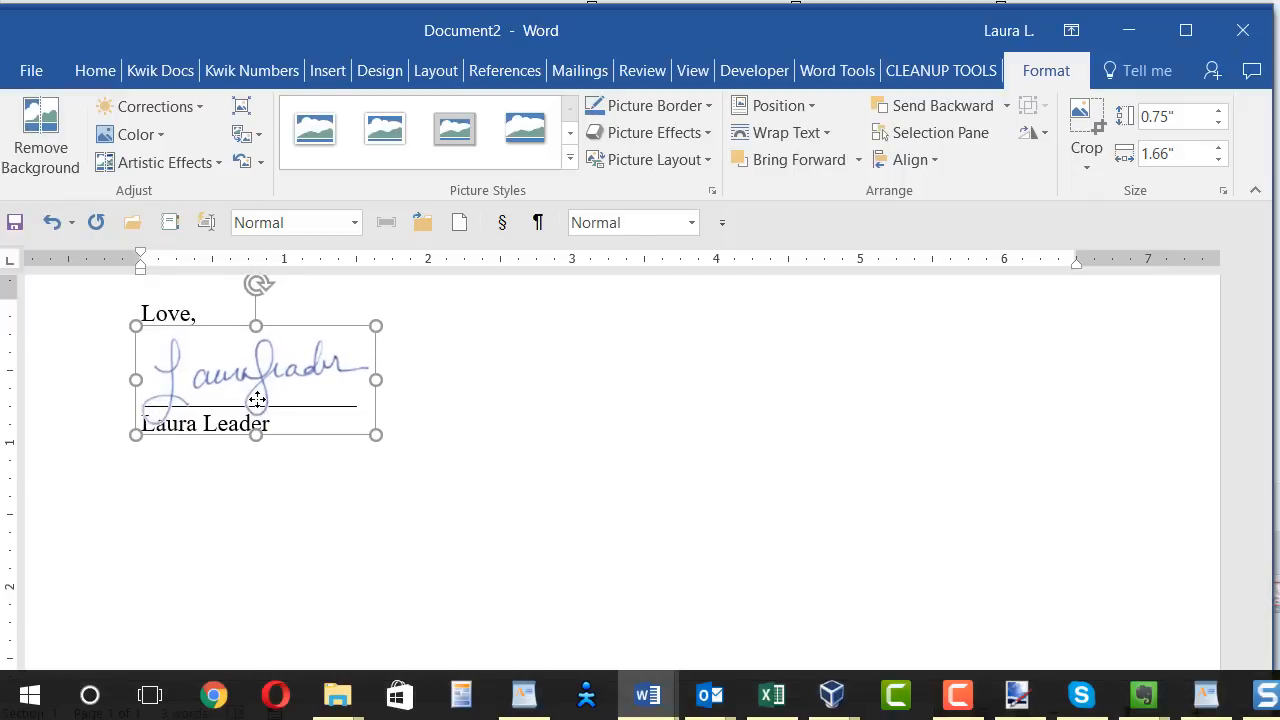
click(649, 447)
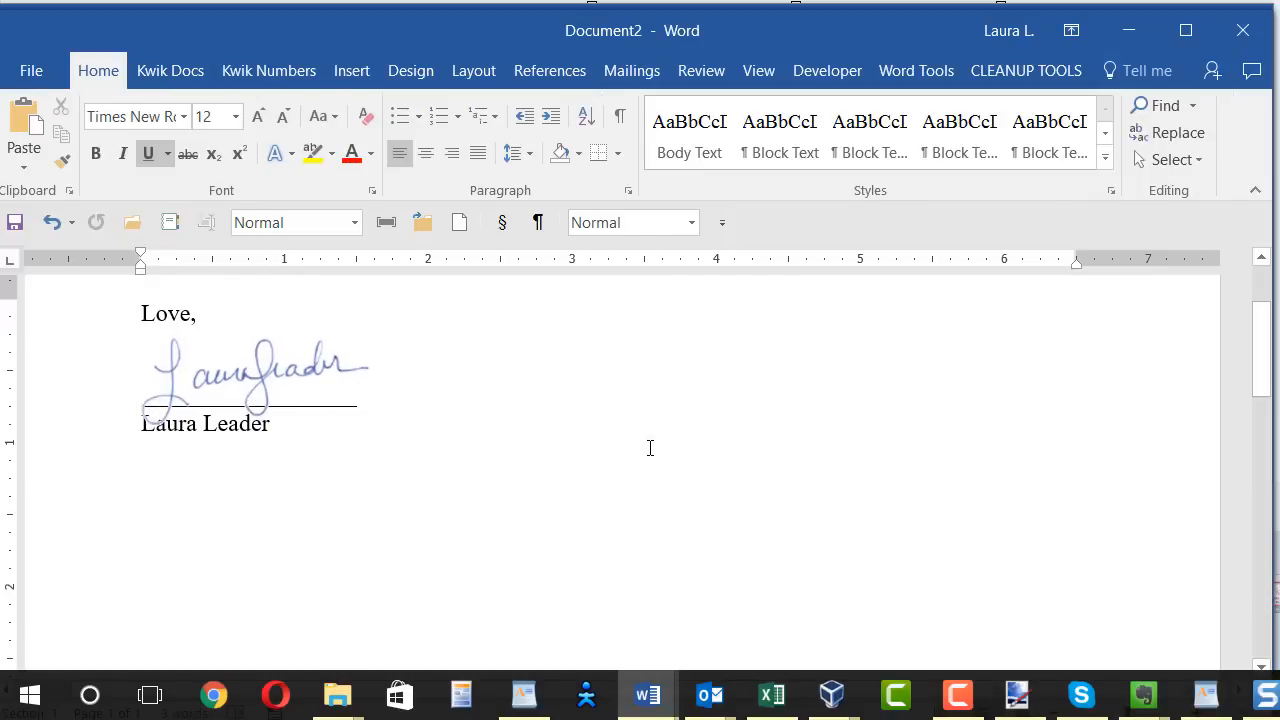
mouse_move(665, 451)
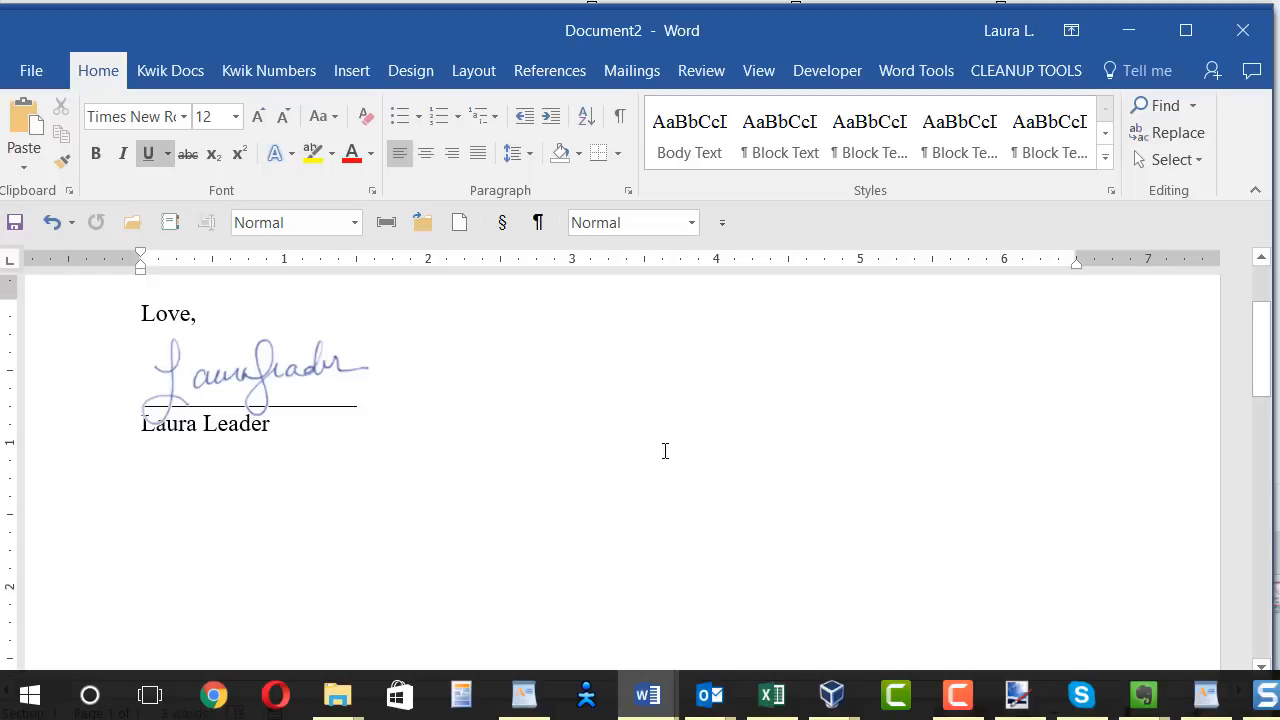
mouse_move(263, 413)
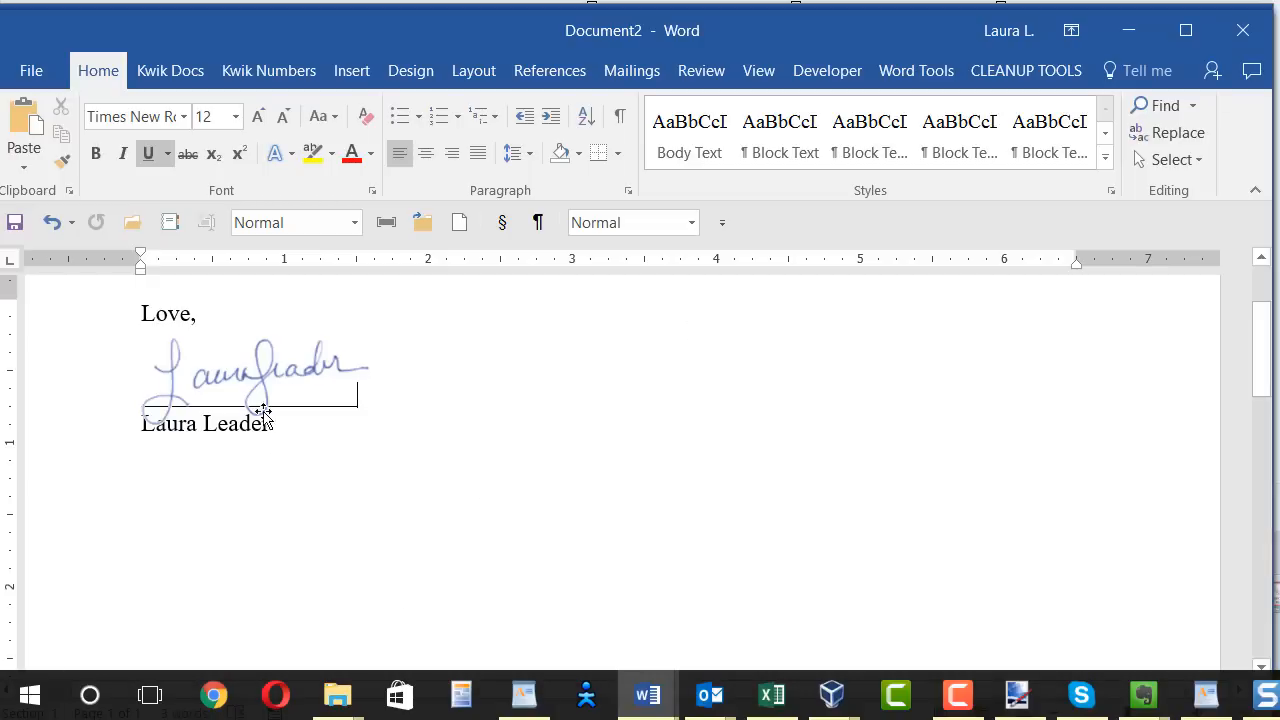
click(255, 375)
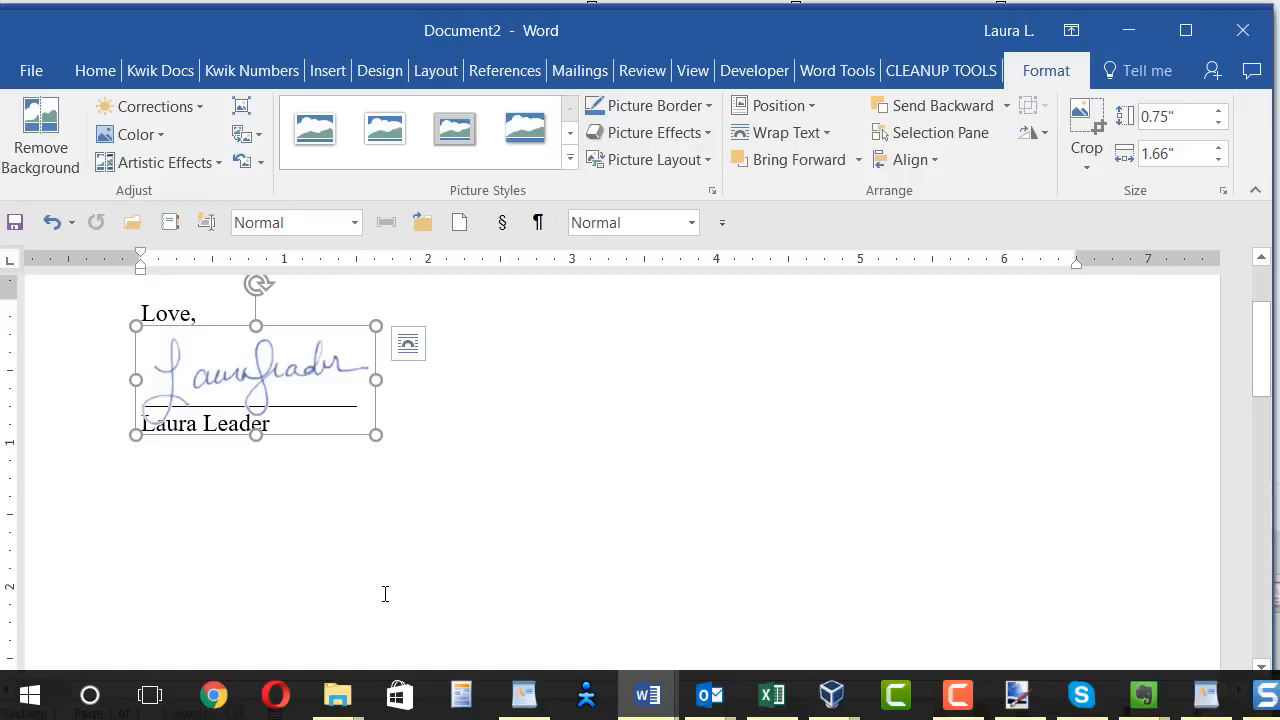
mouse_move(388, 575)
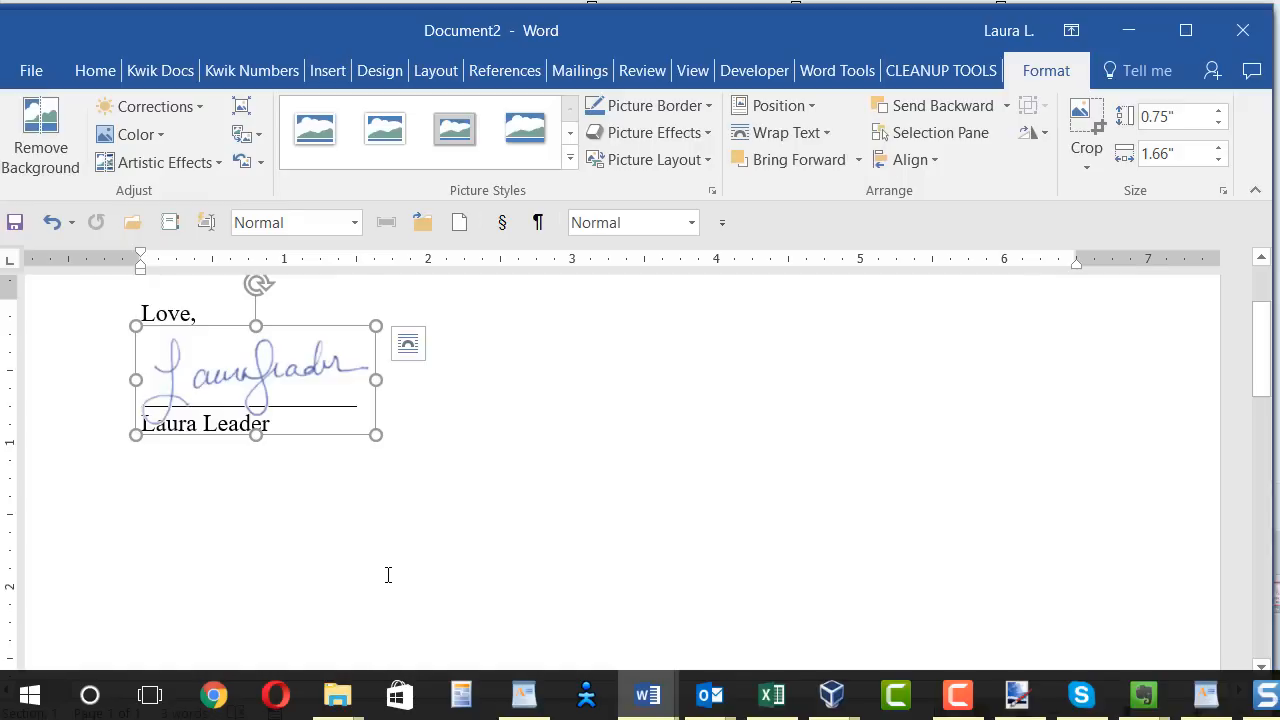
mouse_move(392, 576)
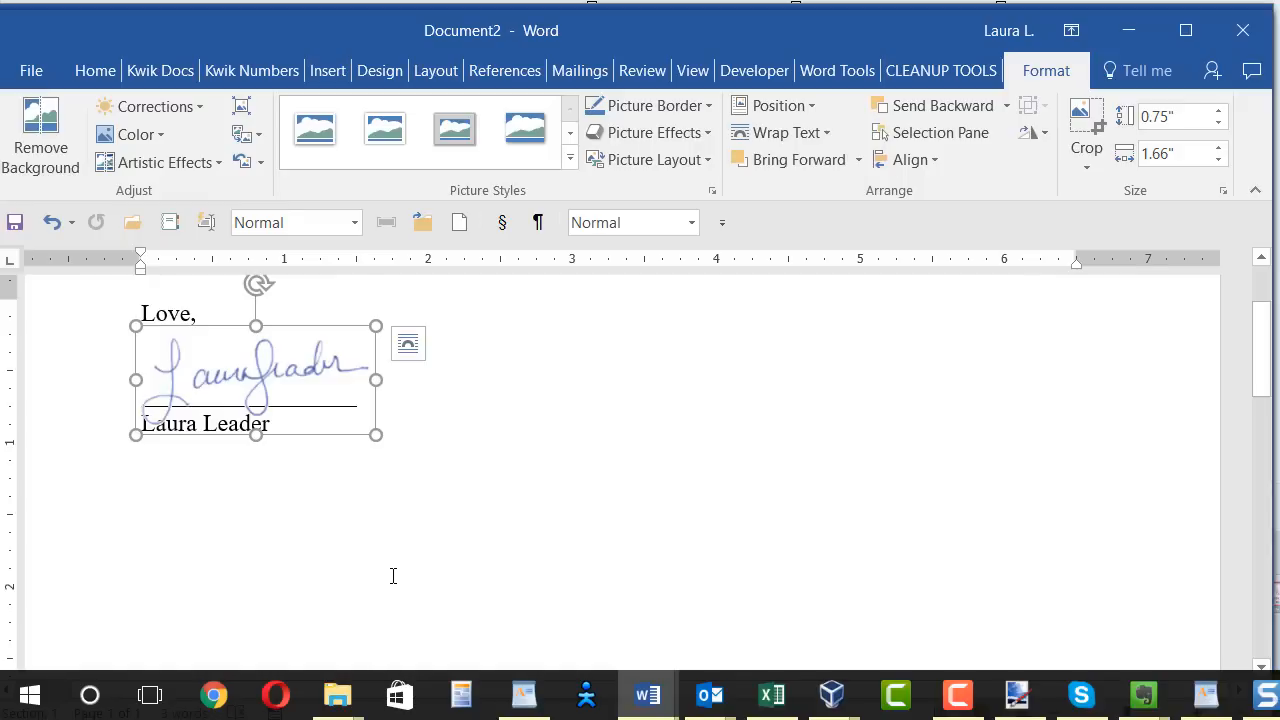